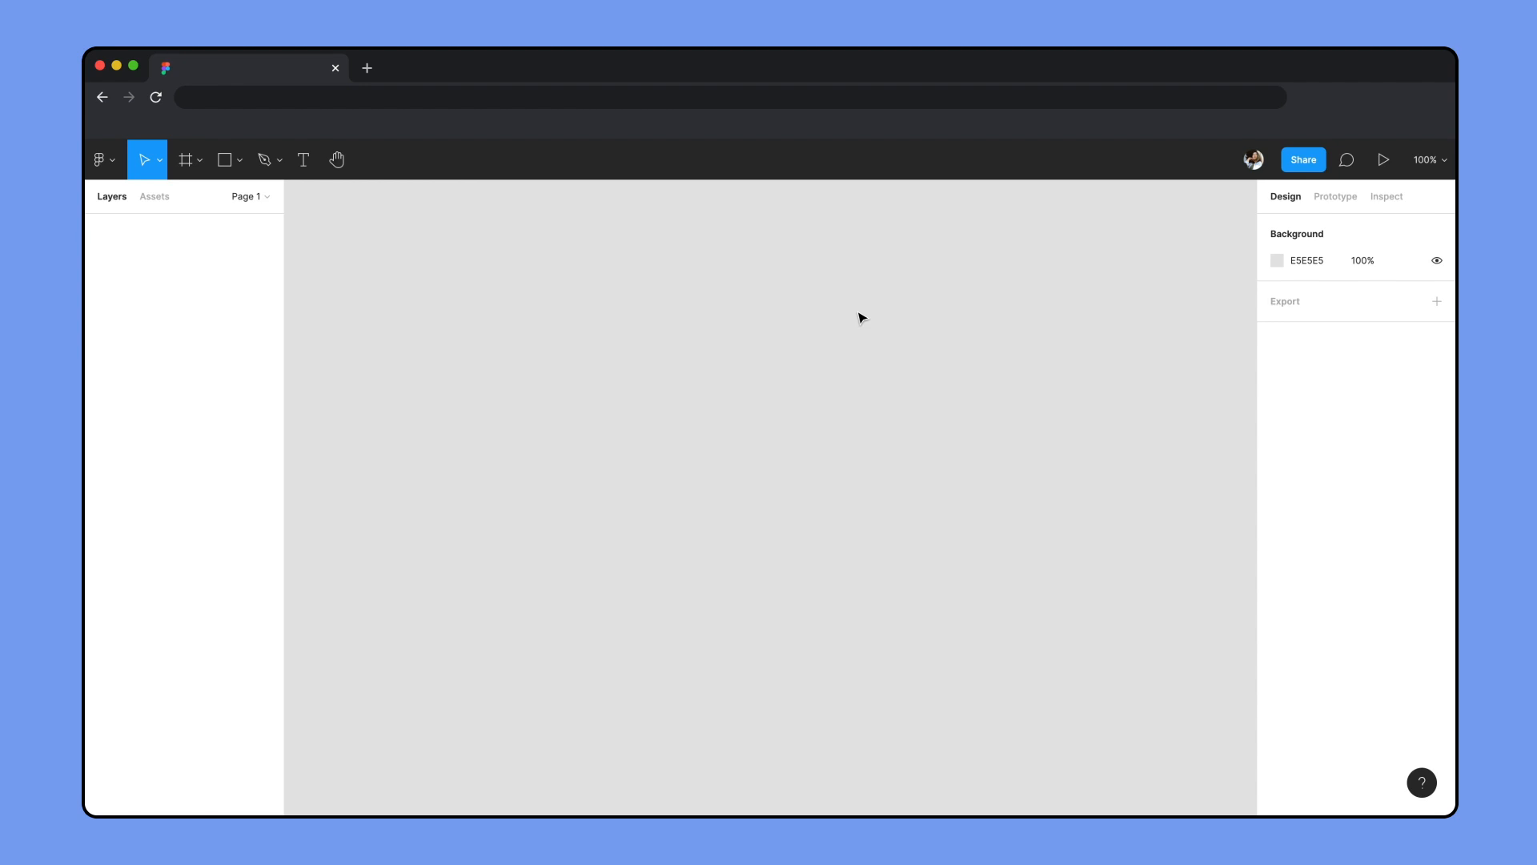
# - Add the FirstName LastName line, a Jan 2000 date and a review paragraph with the Text tool
pyautogui.click(303, 159)
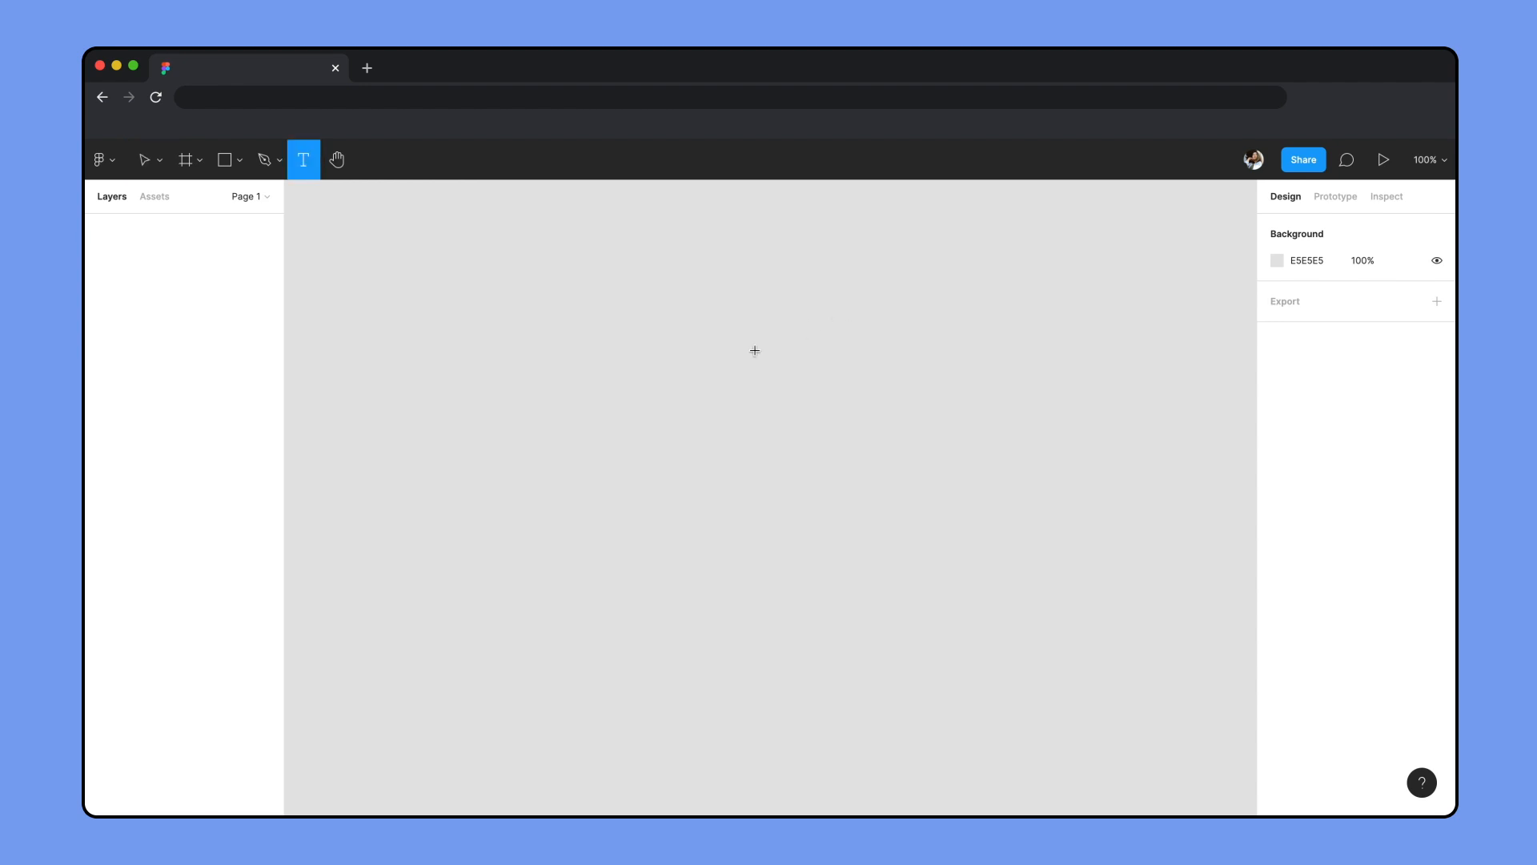
pyautogui.write('FirstName')
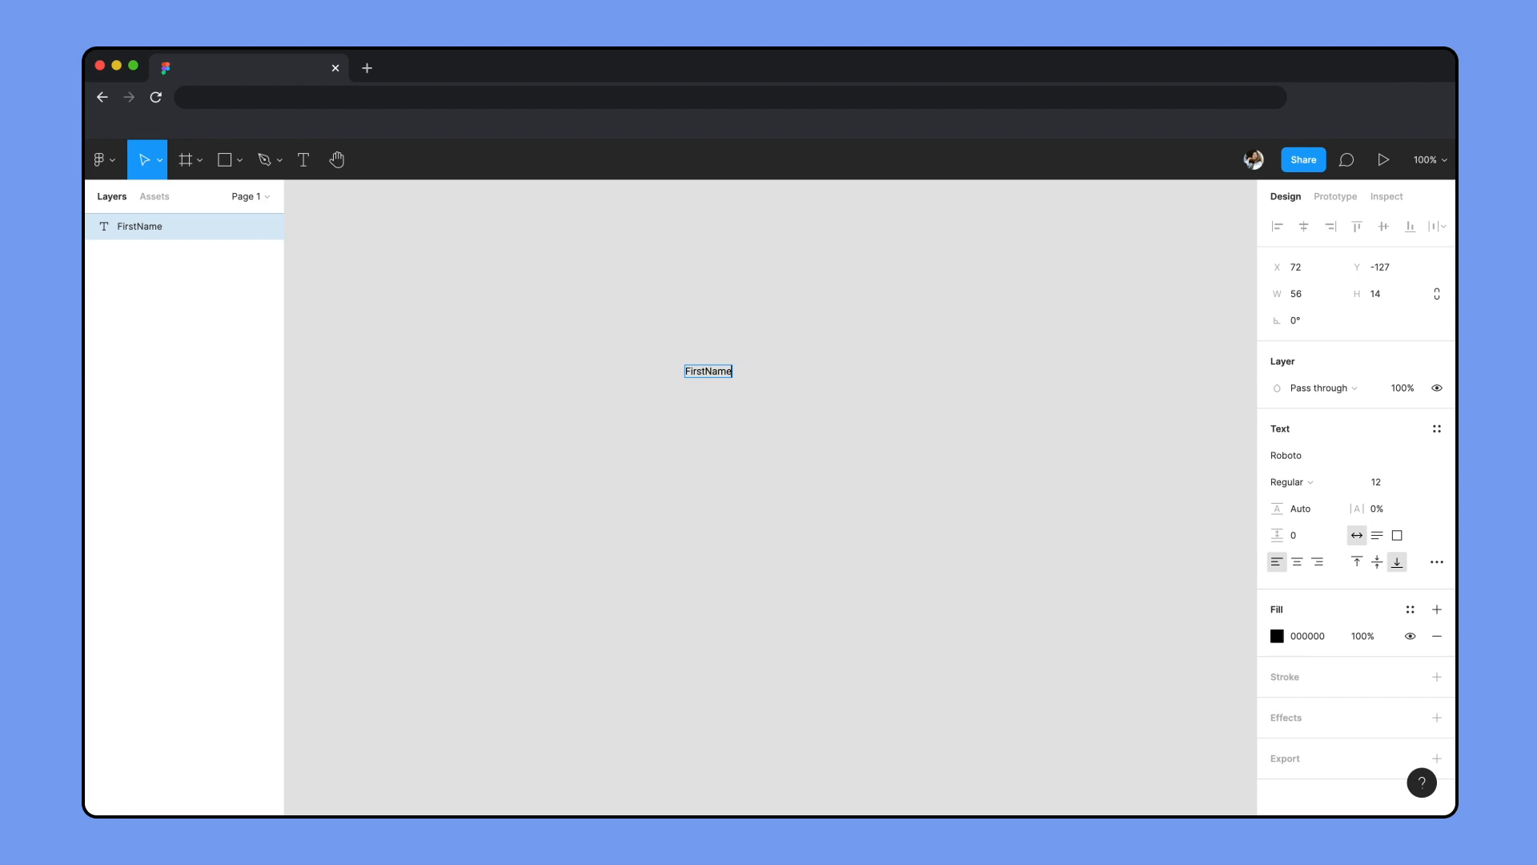
pyautogui.write('LastName')
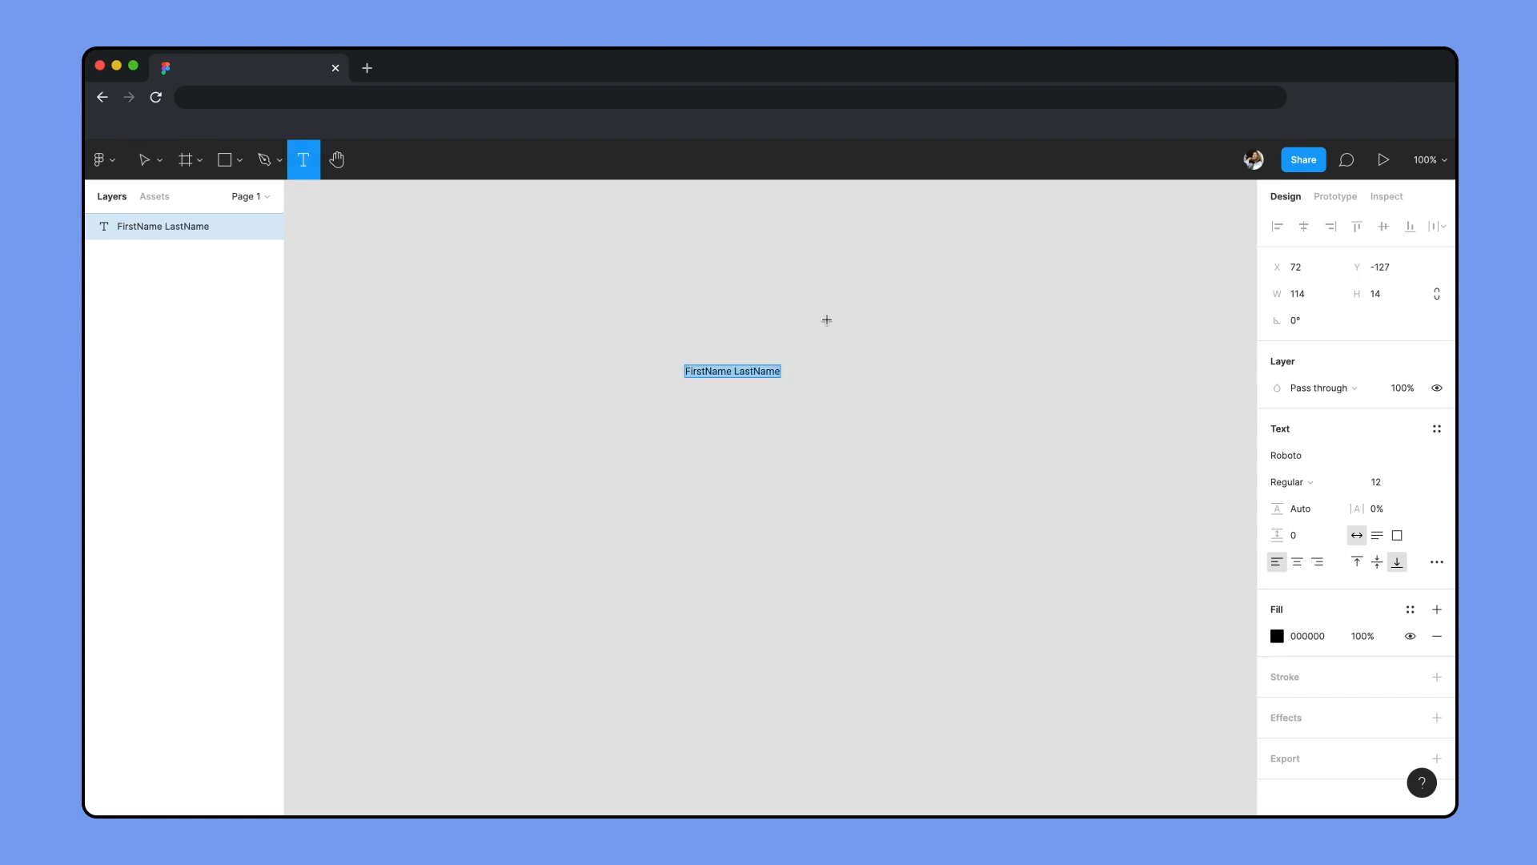
pyautogui.click(686, 410)
pyautogui.write('Jan 2000')
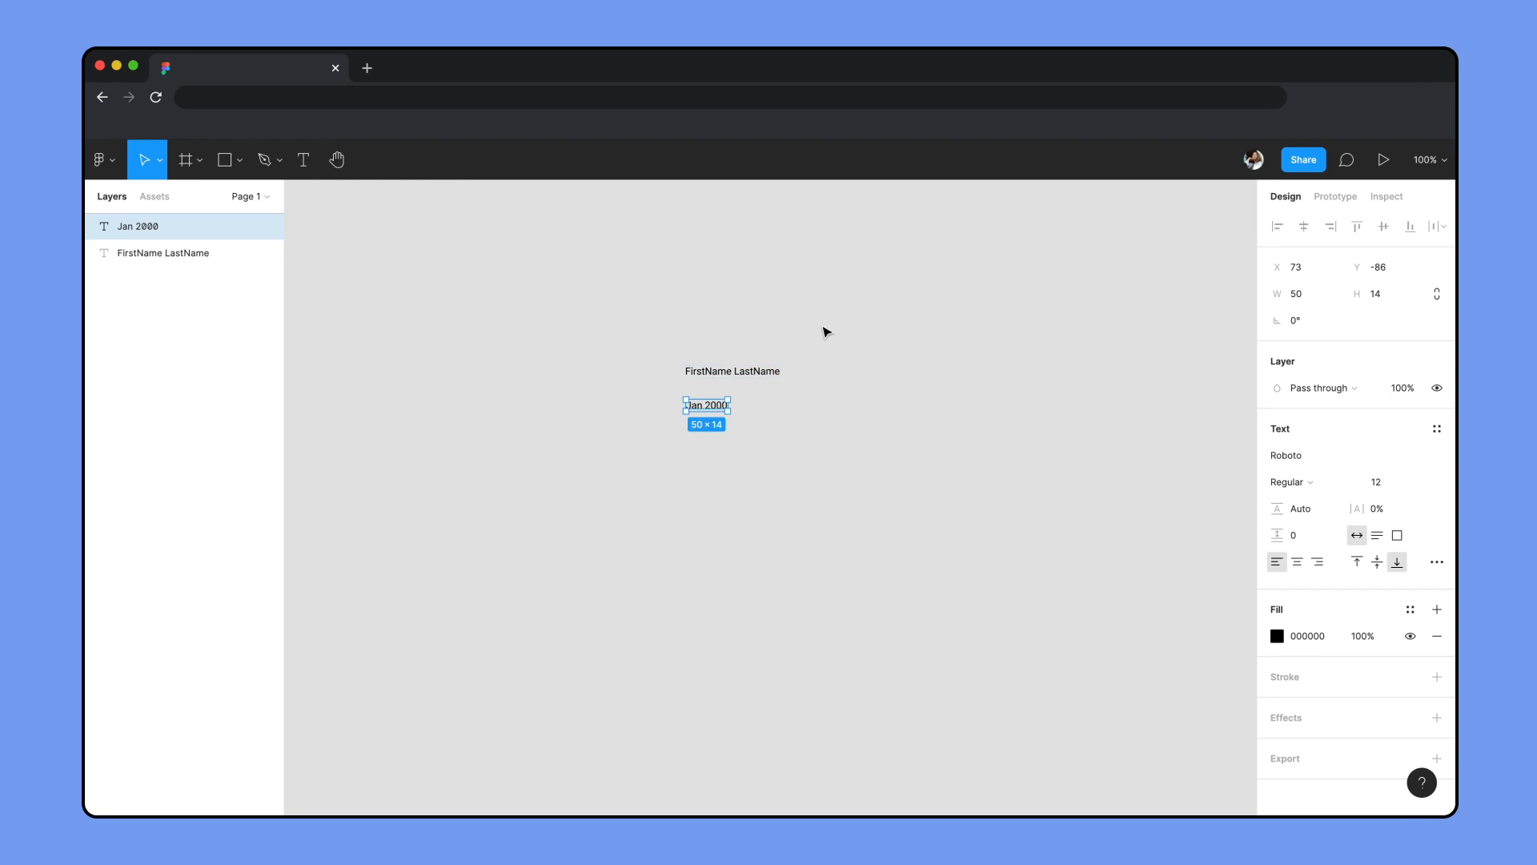
pyautogui.click(687, 439)
pyautogui.write('350')
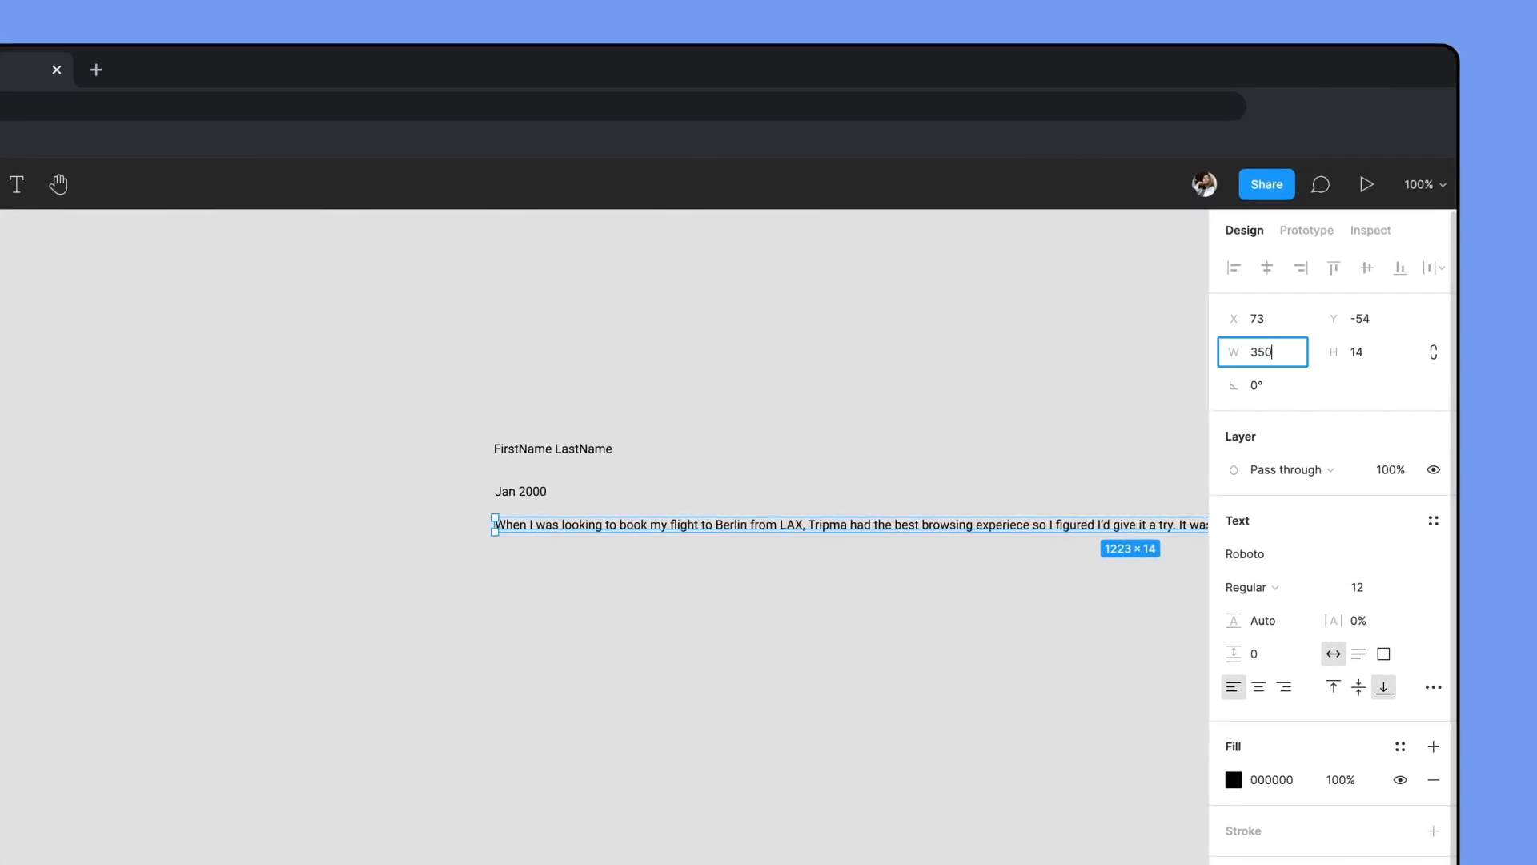
# - Give the review paragraph a 350 width with Auto height so it wraps
pyautogui.click(1358, 653)
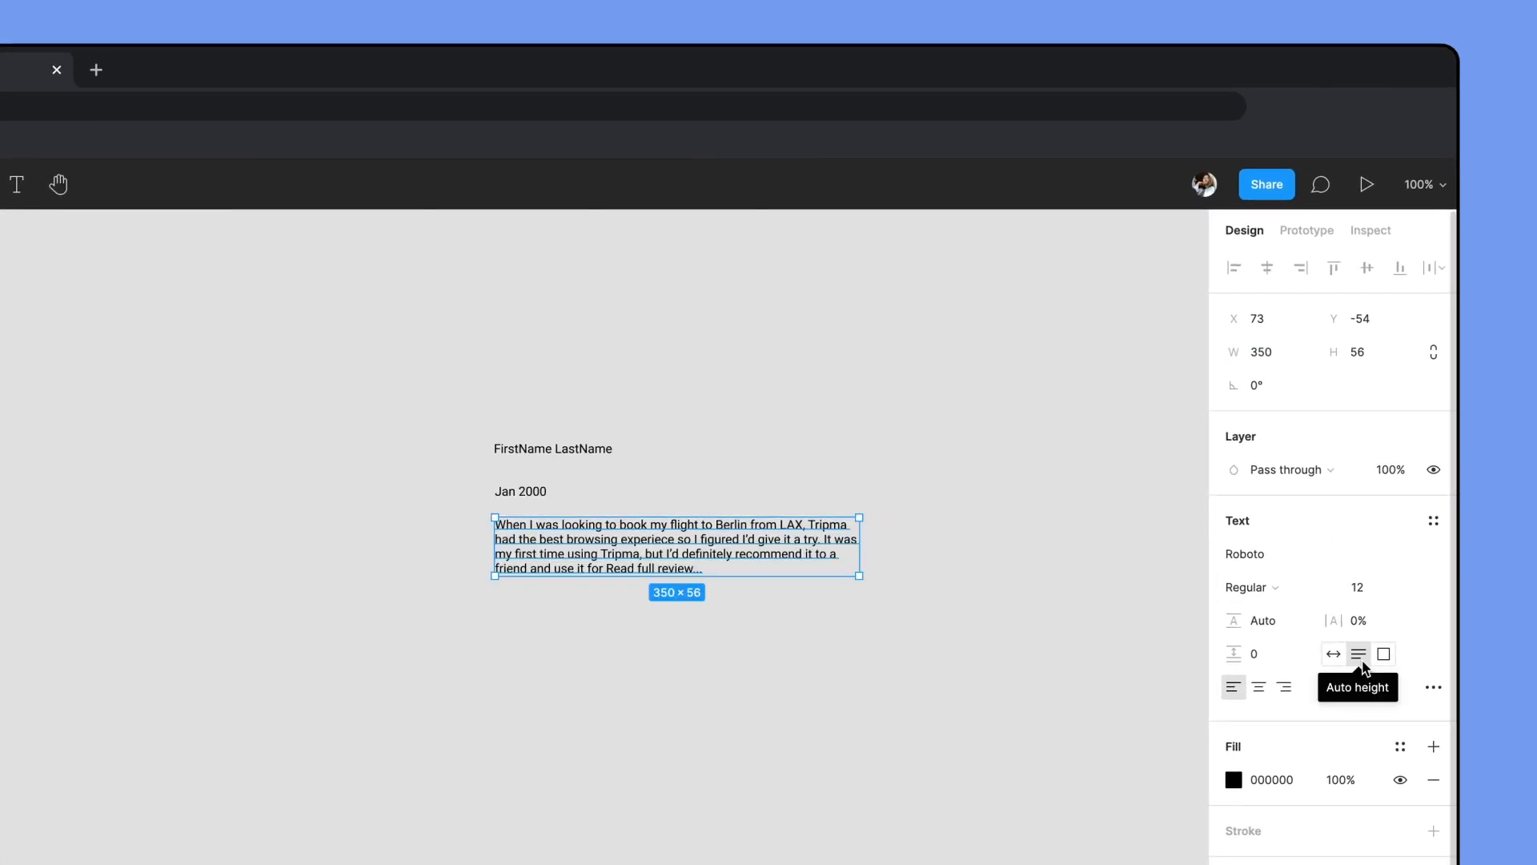
pyautogui.click(691, 330)
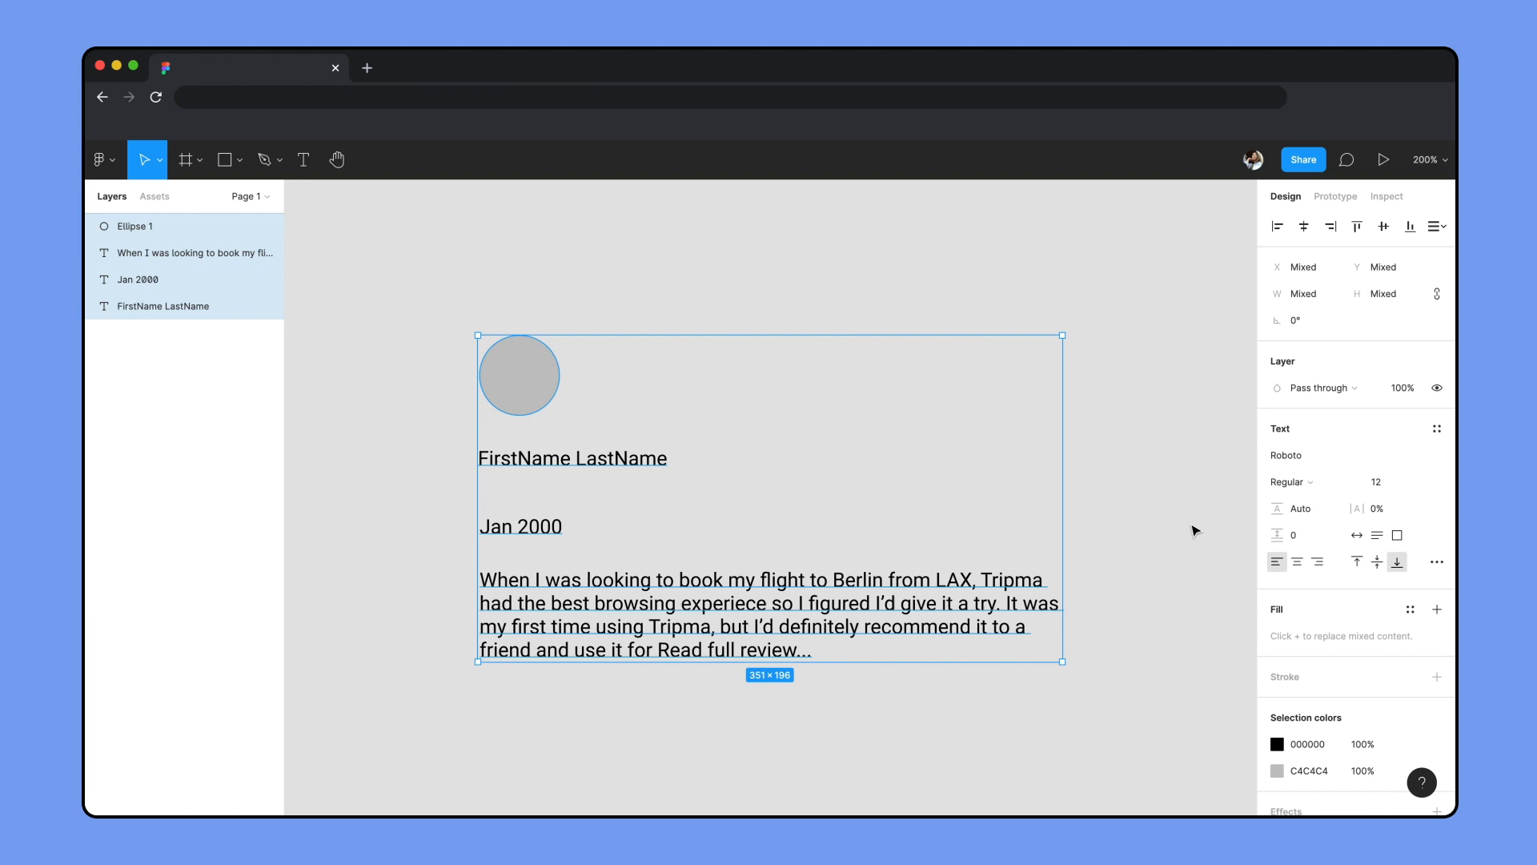
# - Draw a grey ellipse above the texts and duplicate the set into three cards
pyautogui.click(1277, 225)
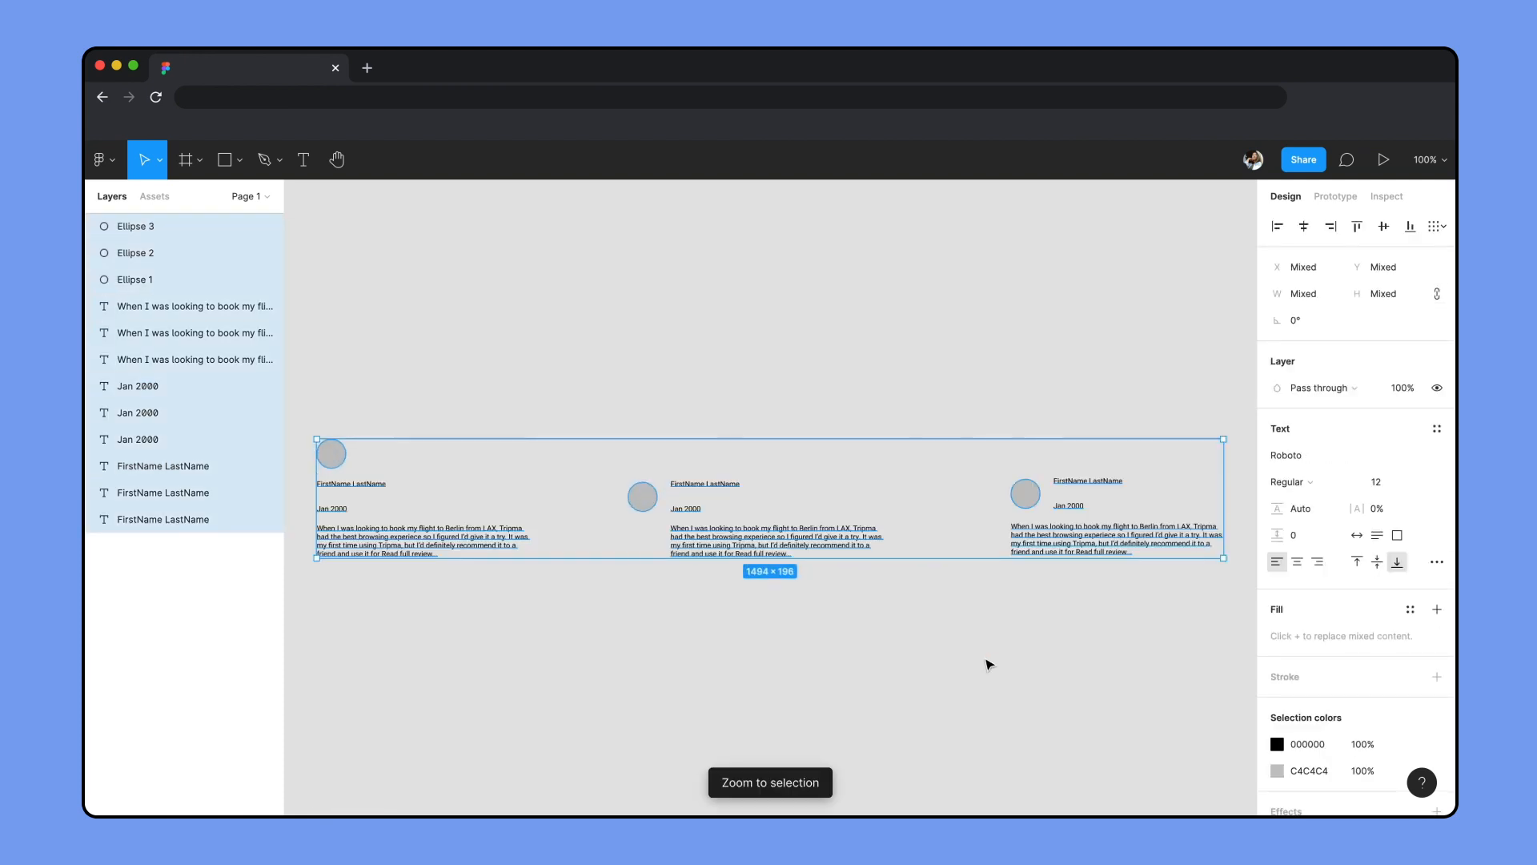
# - Deselect, then select the first card's circle and three text layers together
pyautogui.click(823, 282)
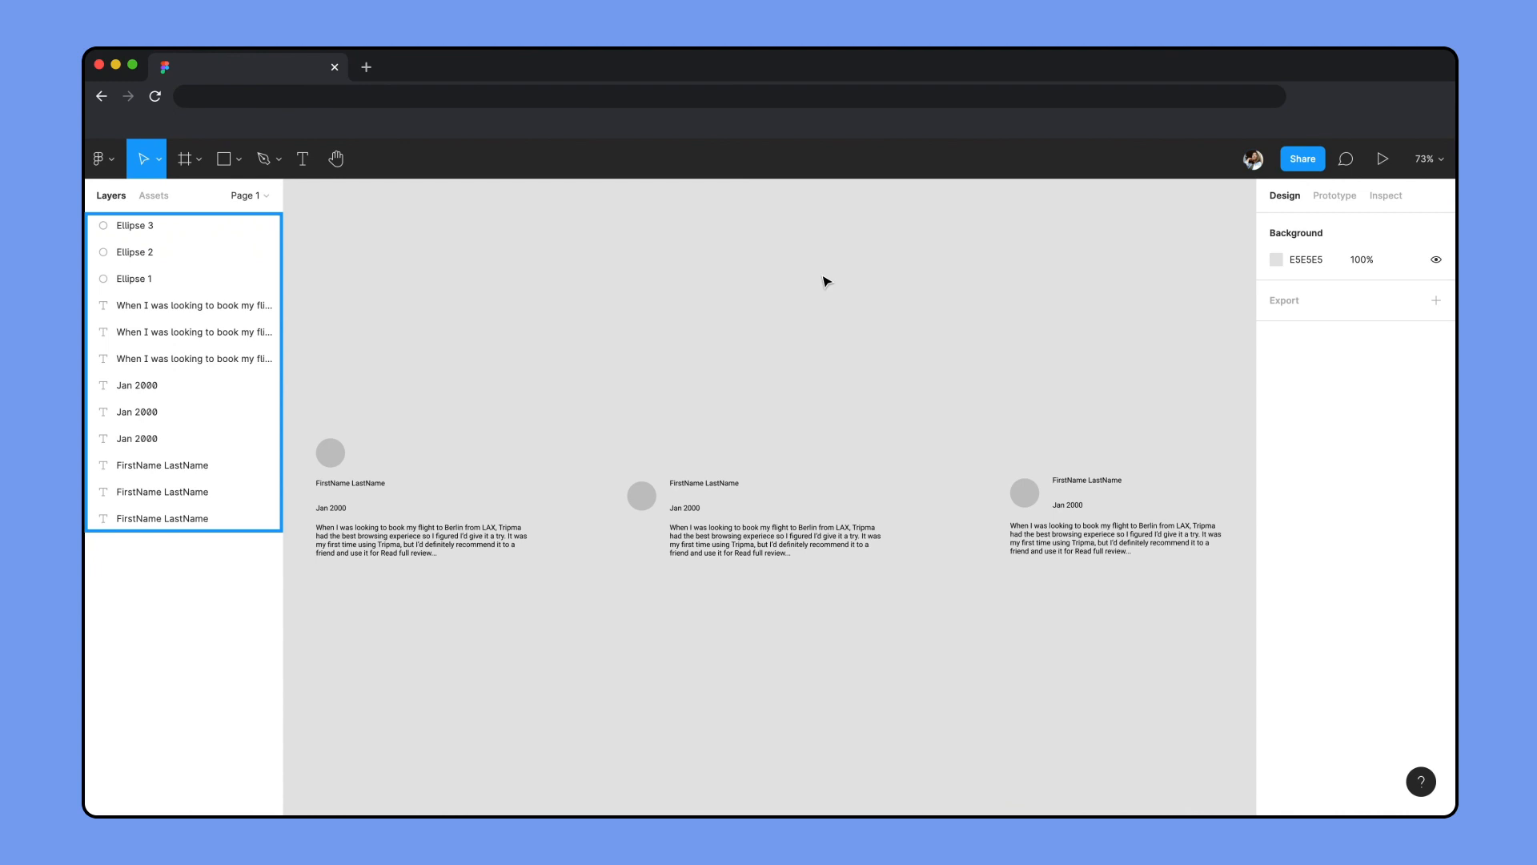
pyautogui.click(823, 281)
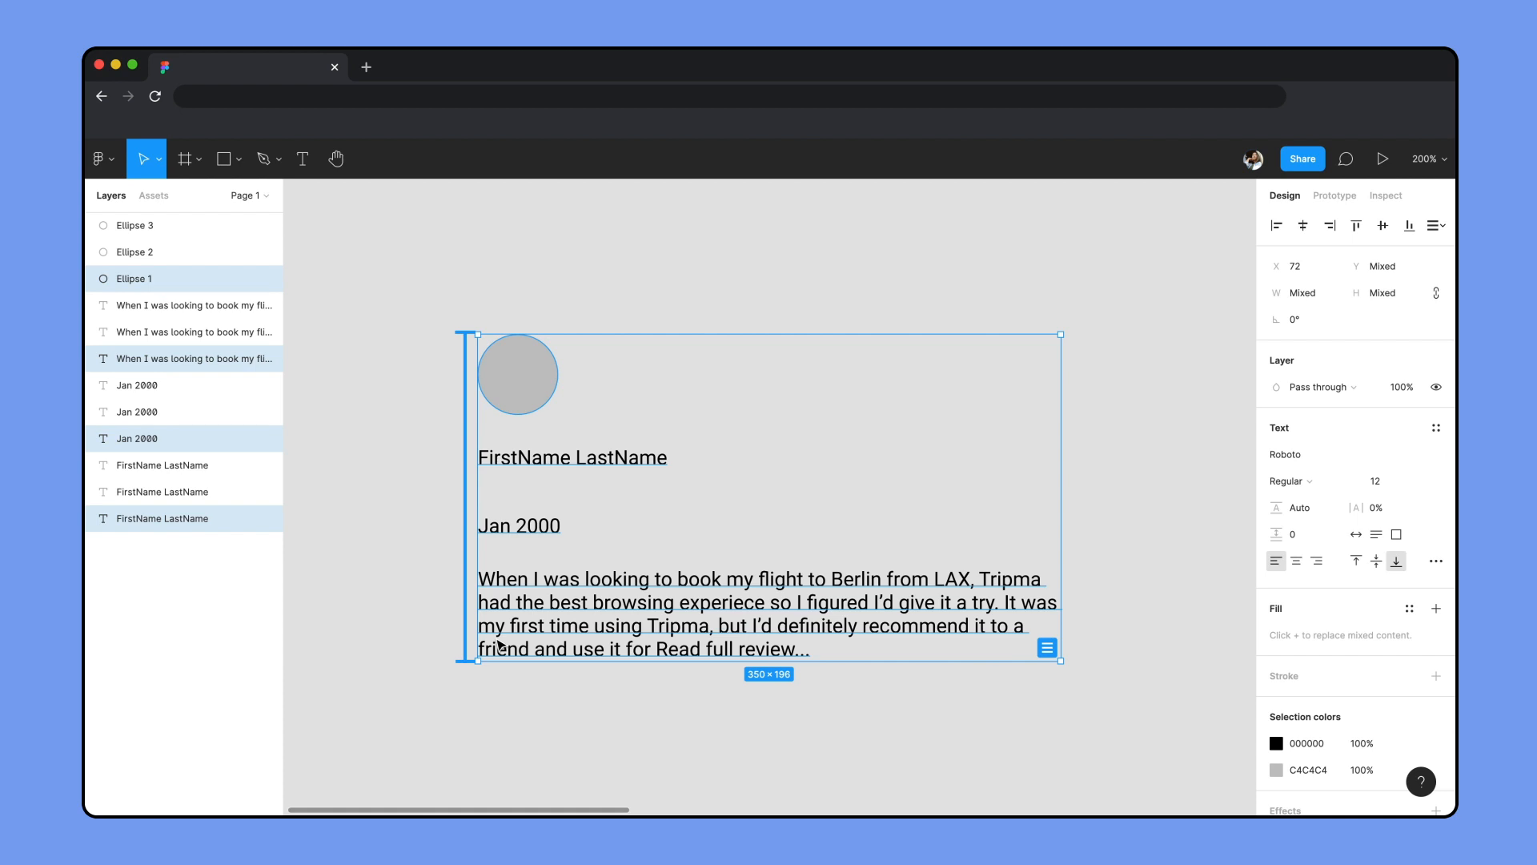
pyautogui.moveTo(185, 357)
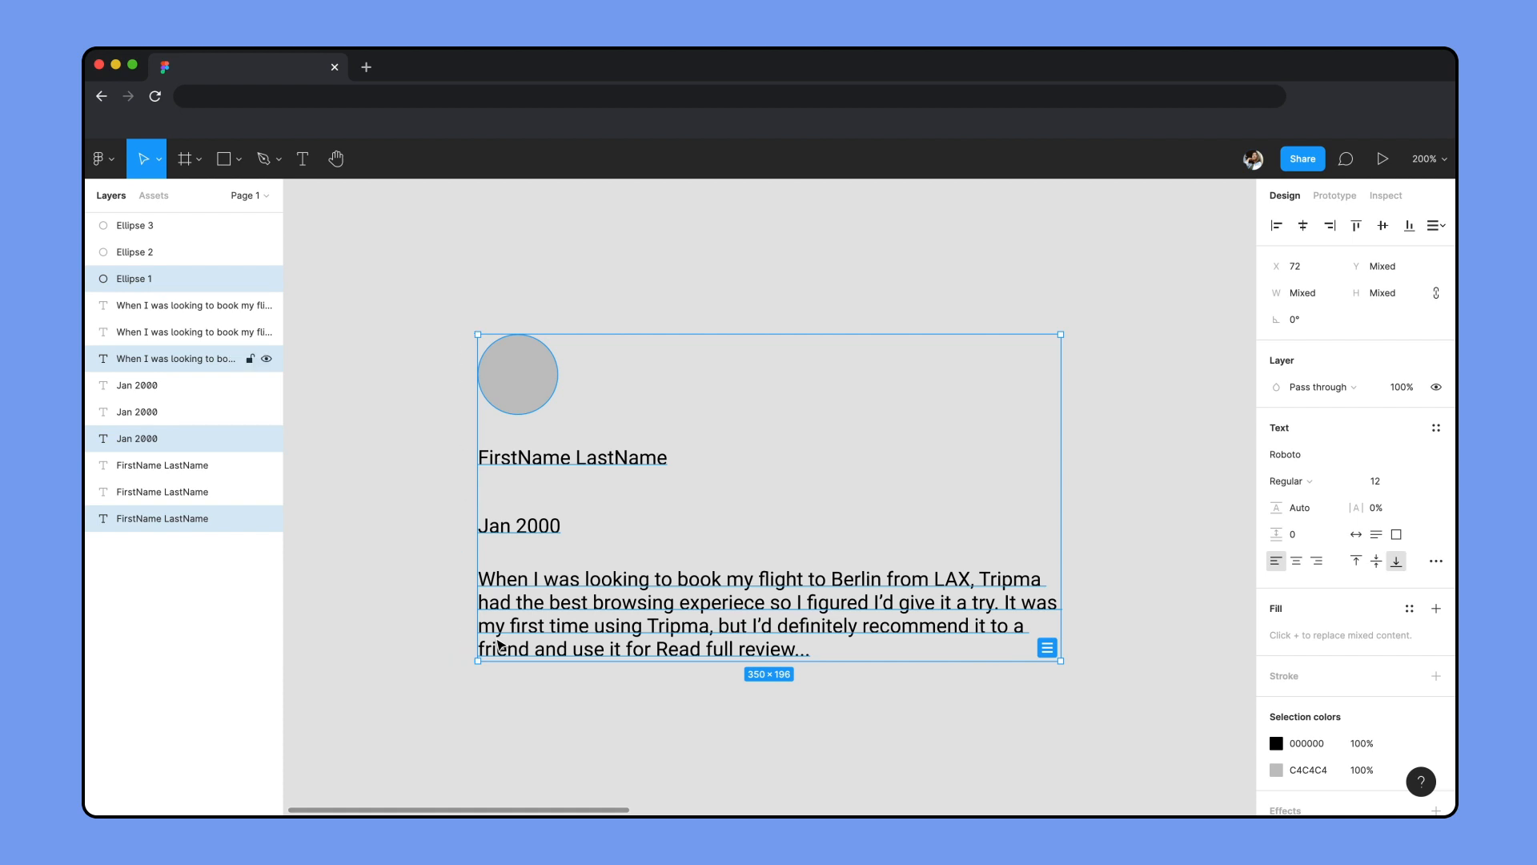
# - Wrap the first card in vertical auto layout with 40 padding, fixed 48 px circle and width-filling, hugging texts
pyautogui.press('shift+a')
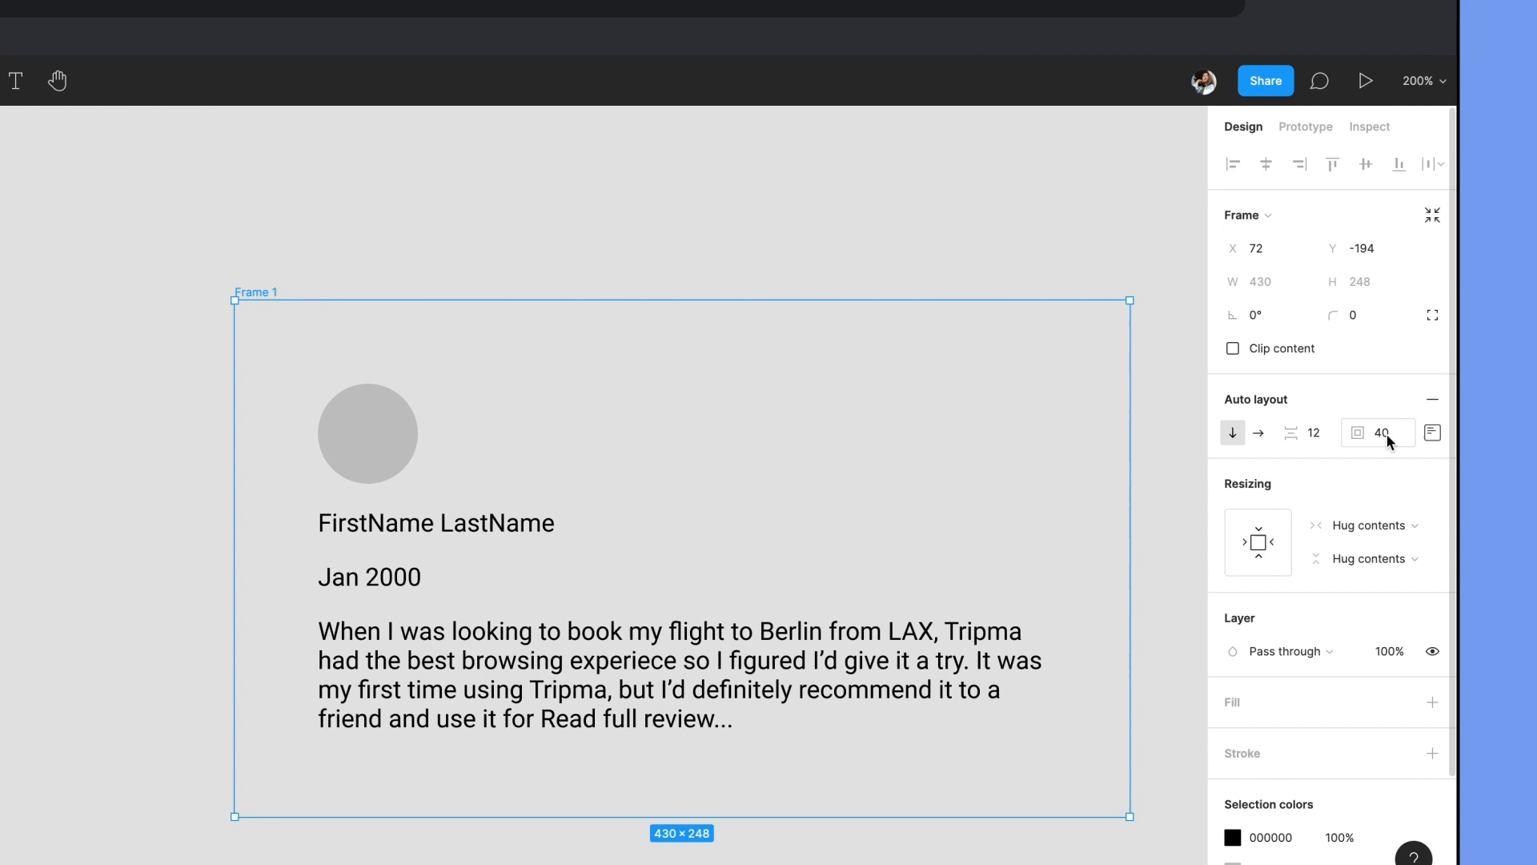
pyautogui.moveTo(1380, 432)
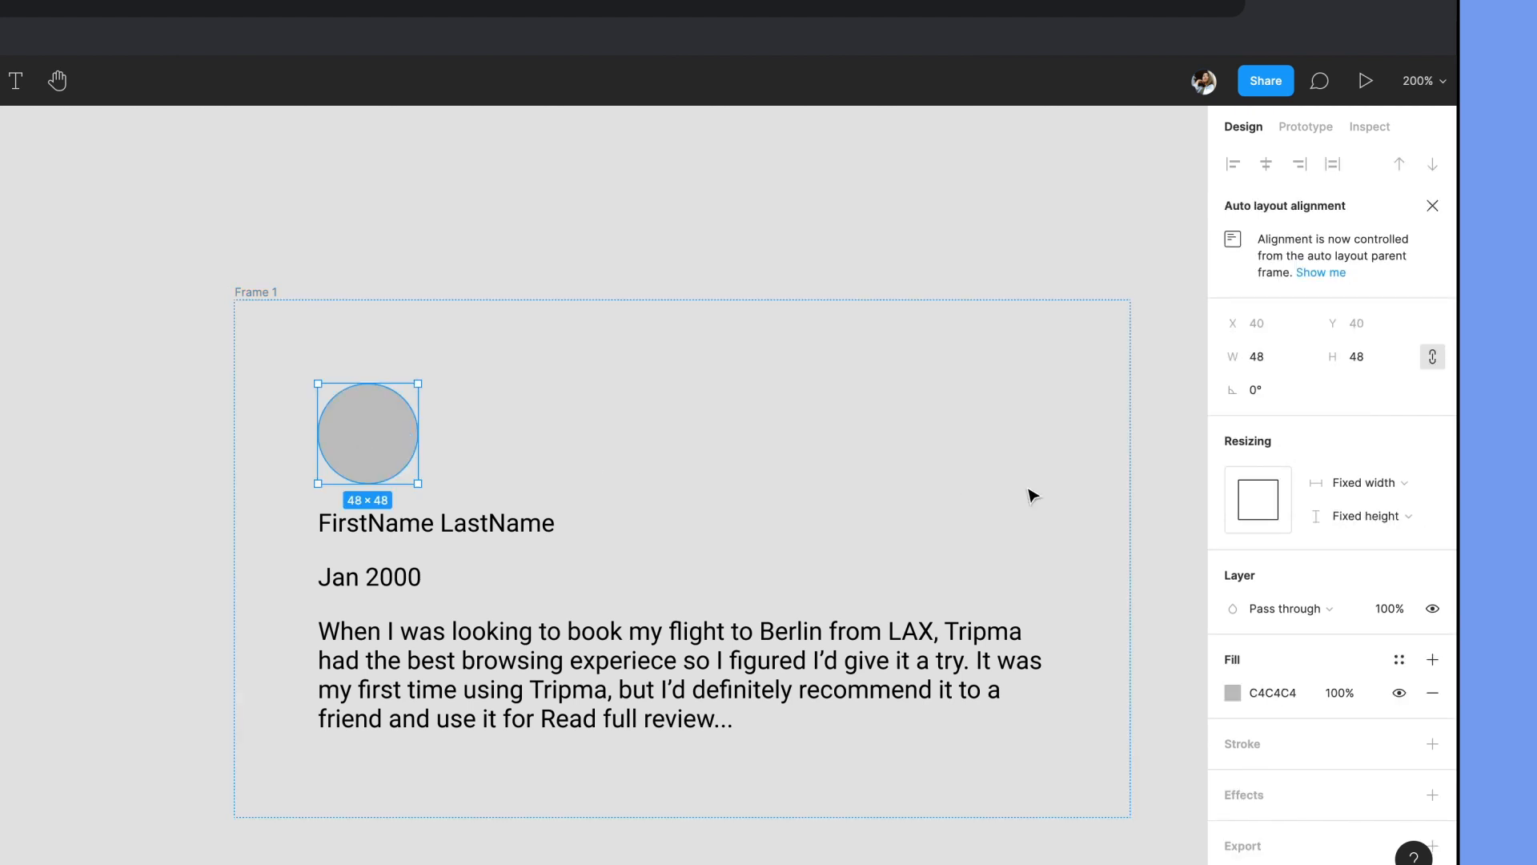
pyautogui.click(1361, 482)
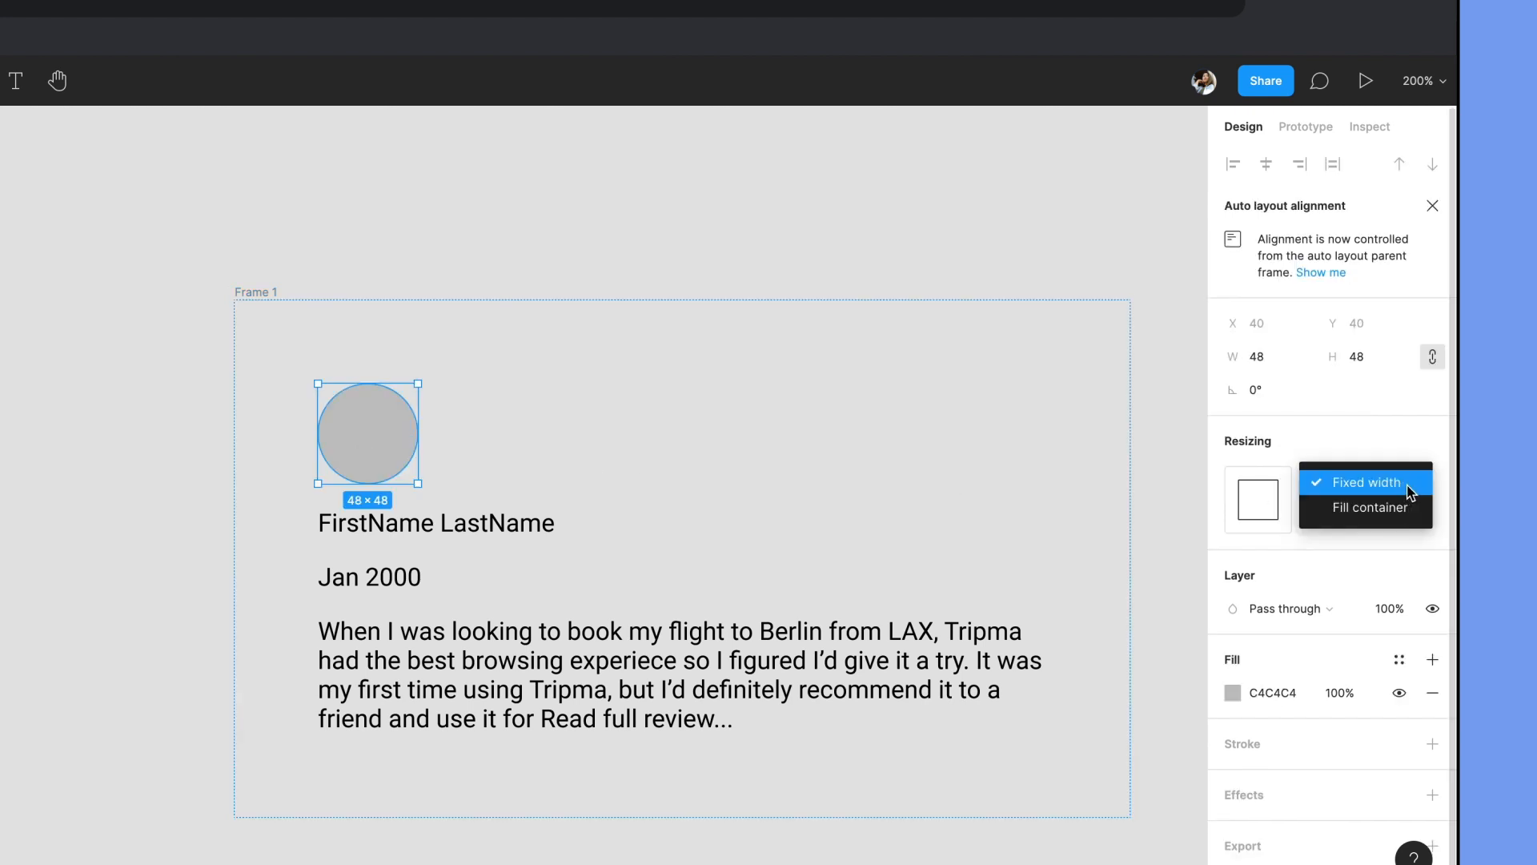
pyautogui.click(1364, 482)
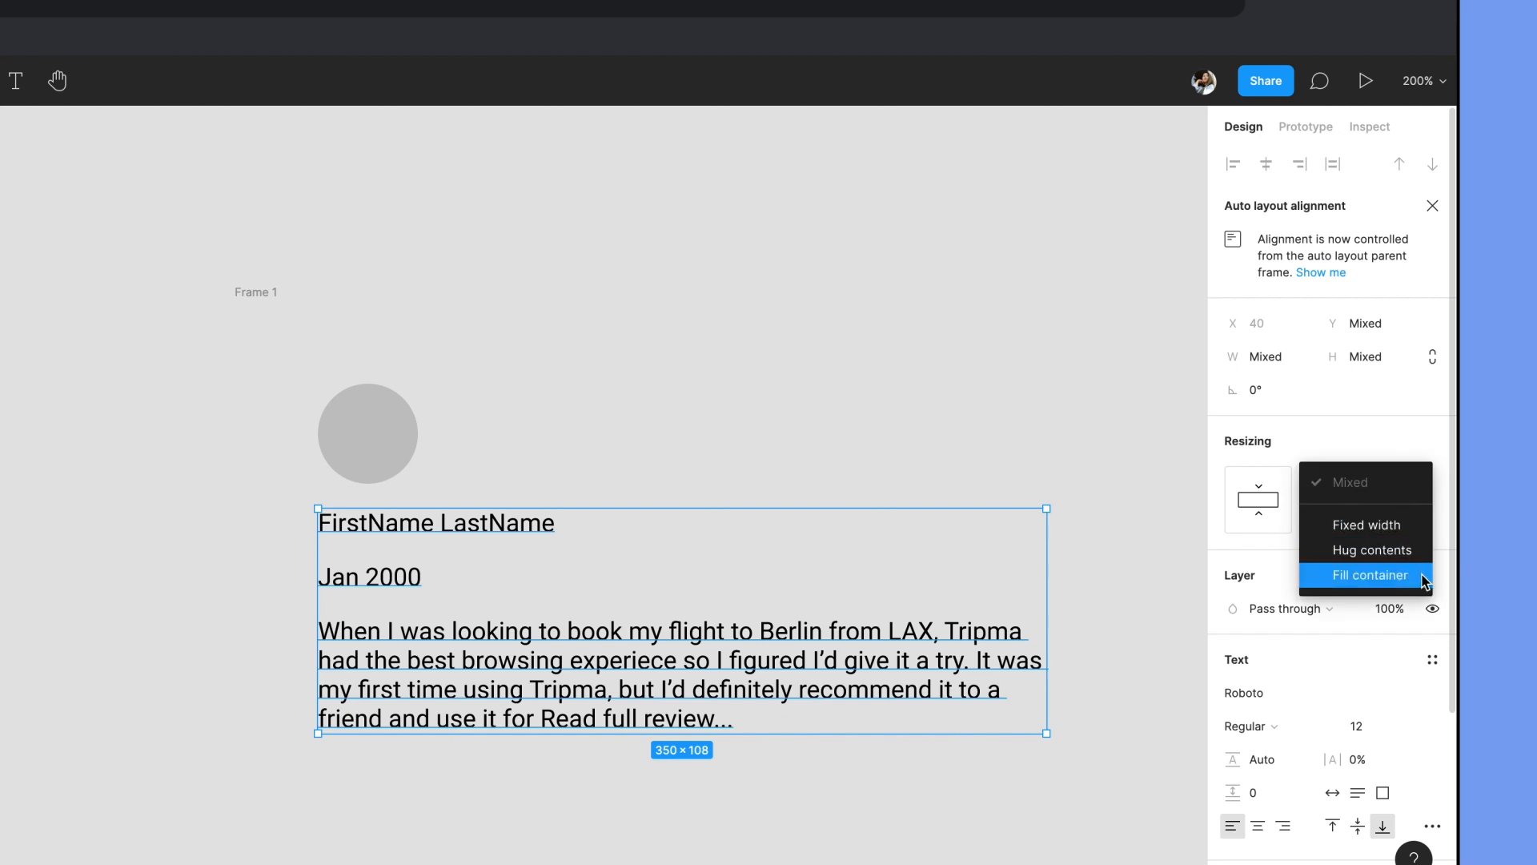
pyautogui.click(1368, 575)
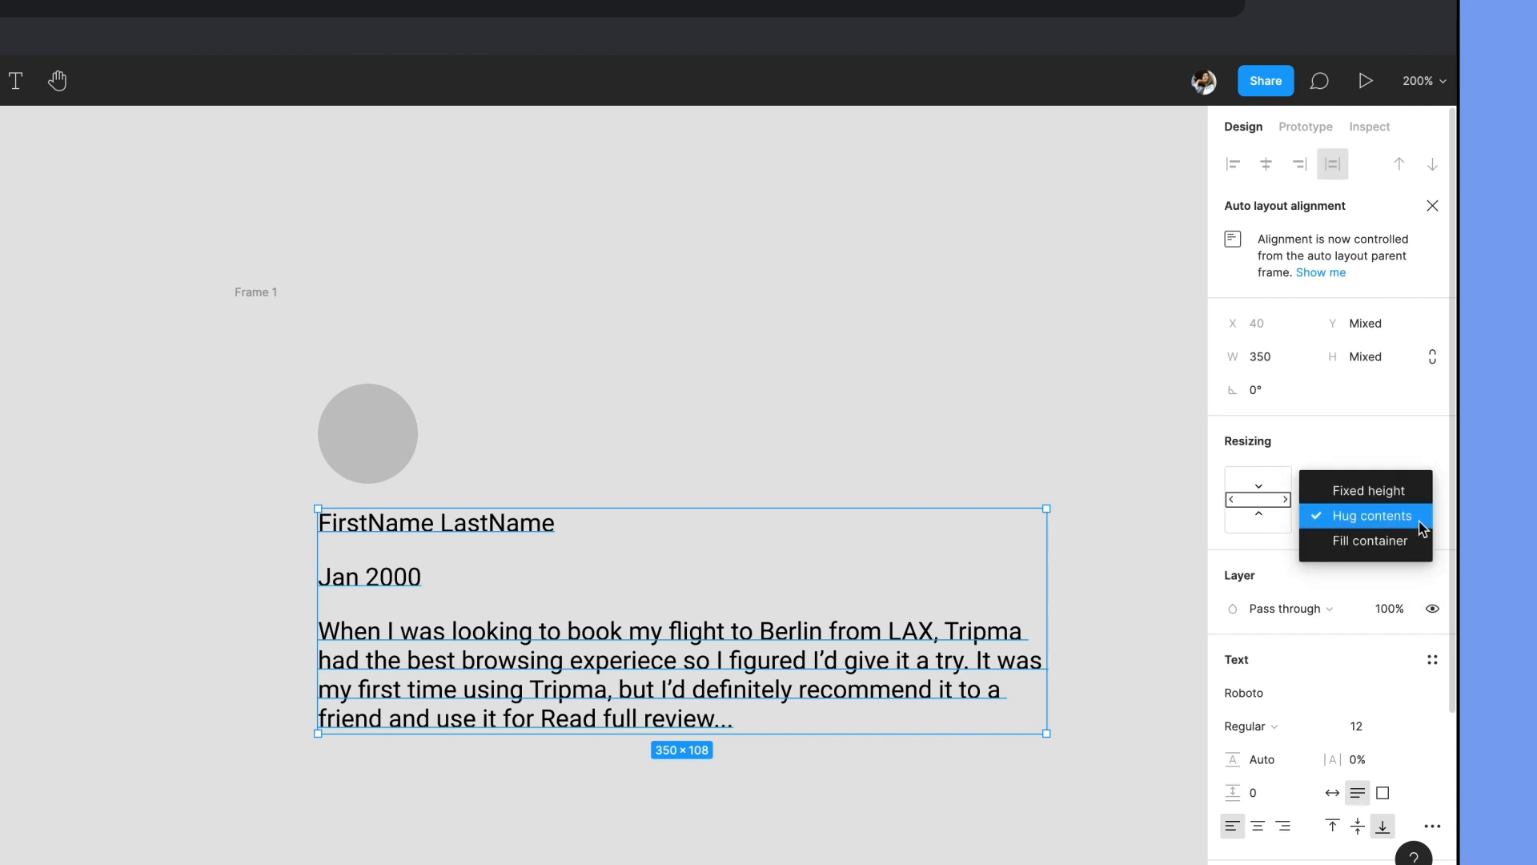
pyautogui.click(1364, 543)
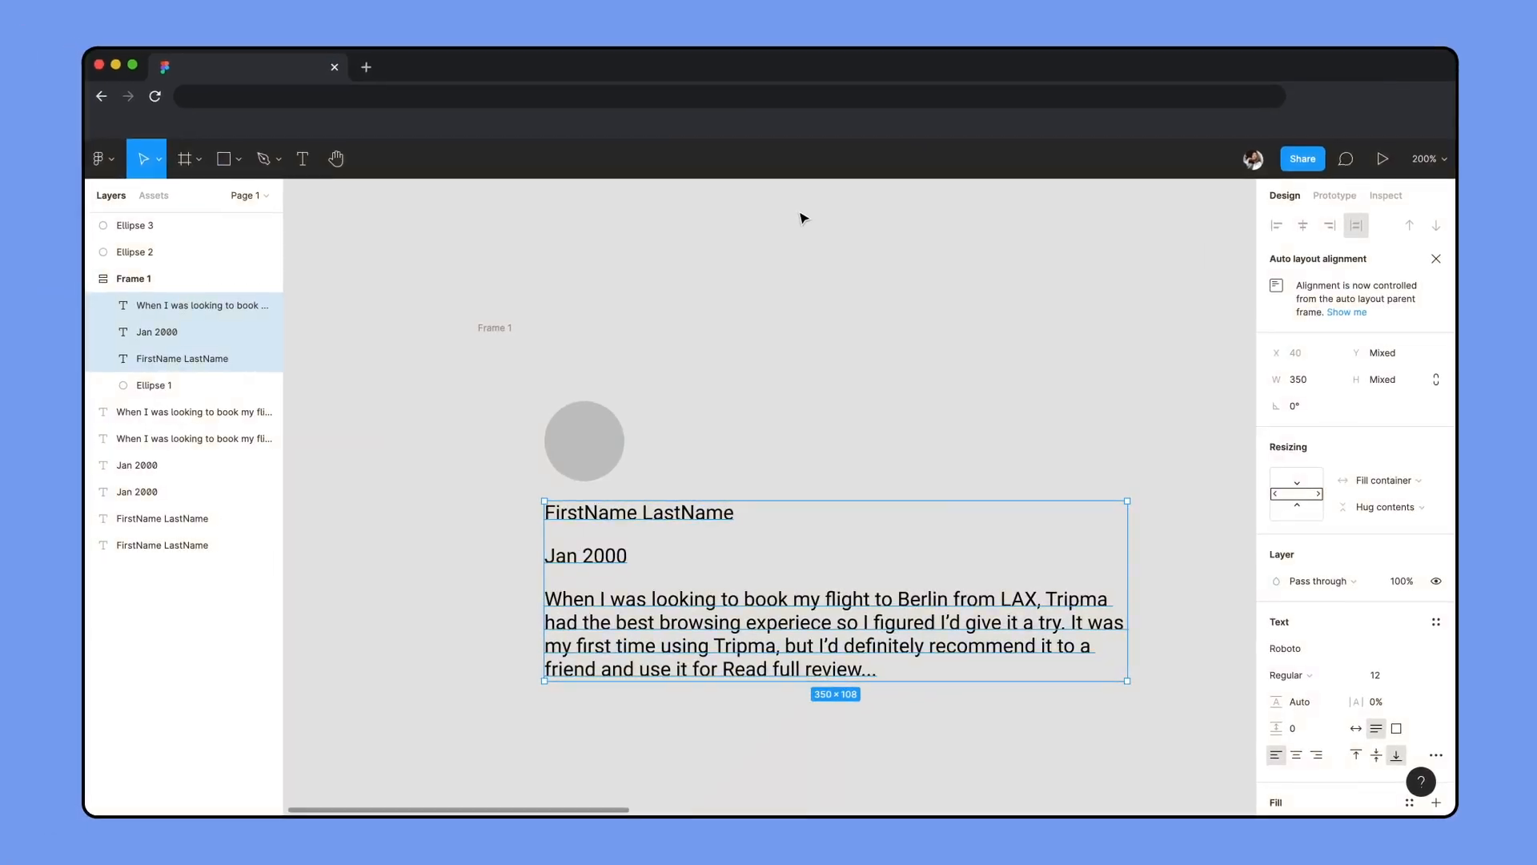
# - Deselect, then select the second card's name, date and review text layers together
pyautogui.click(1383, 158)
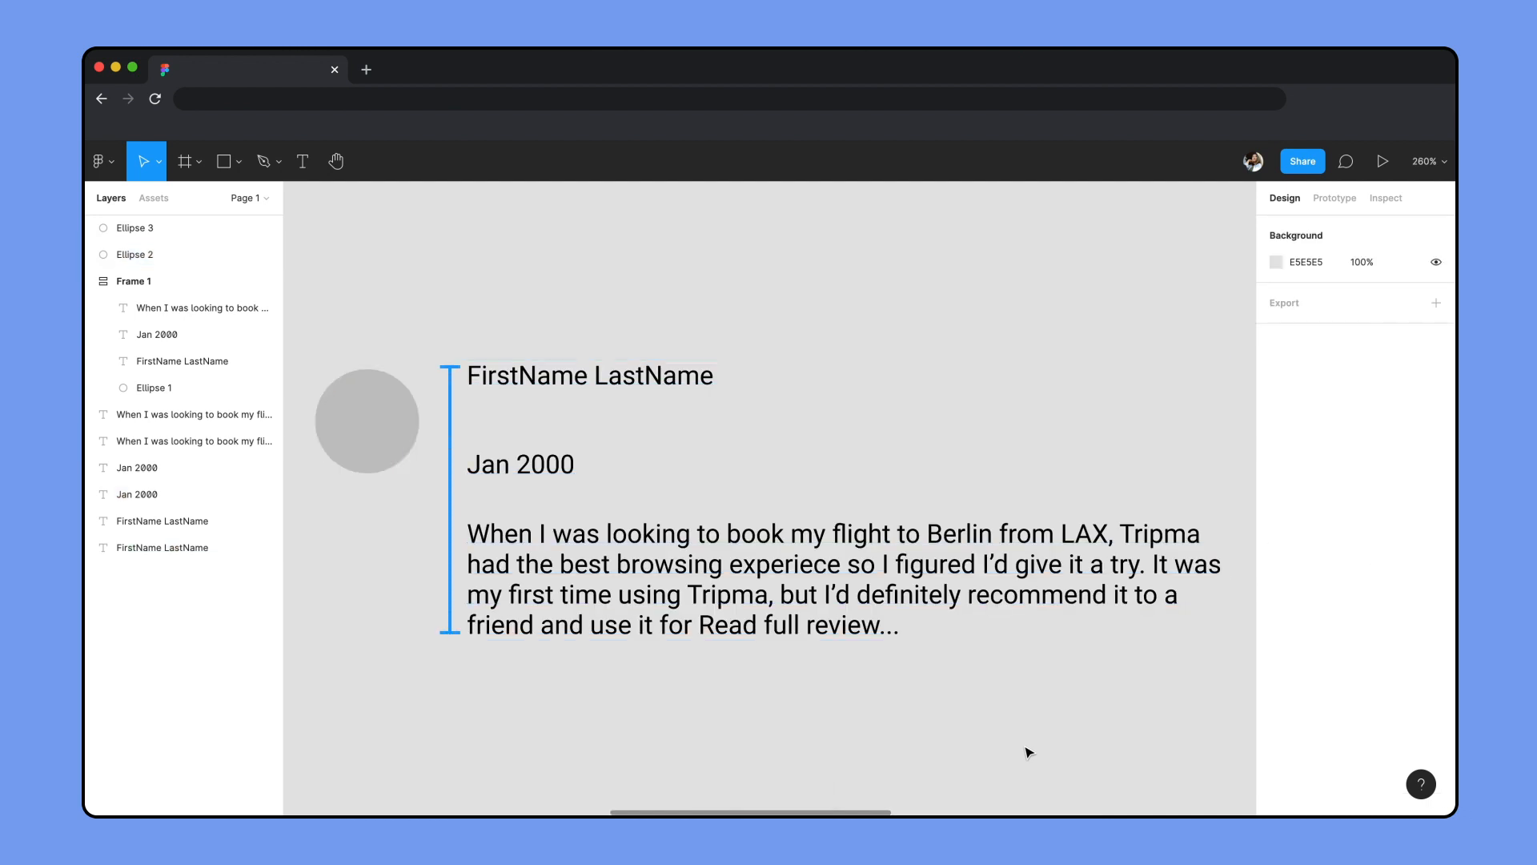
pyautogui.click(365, 421)
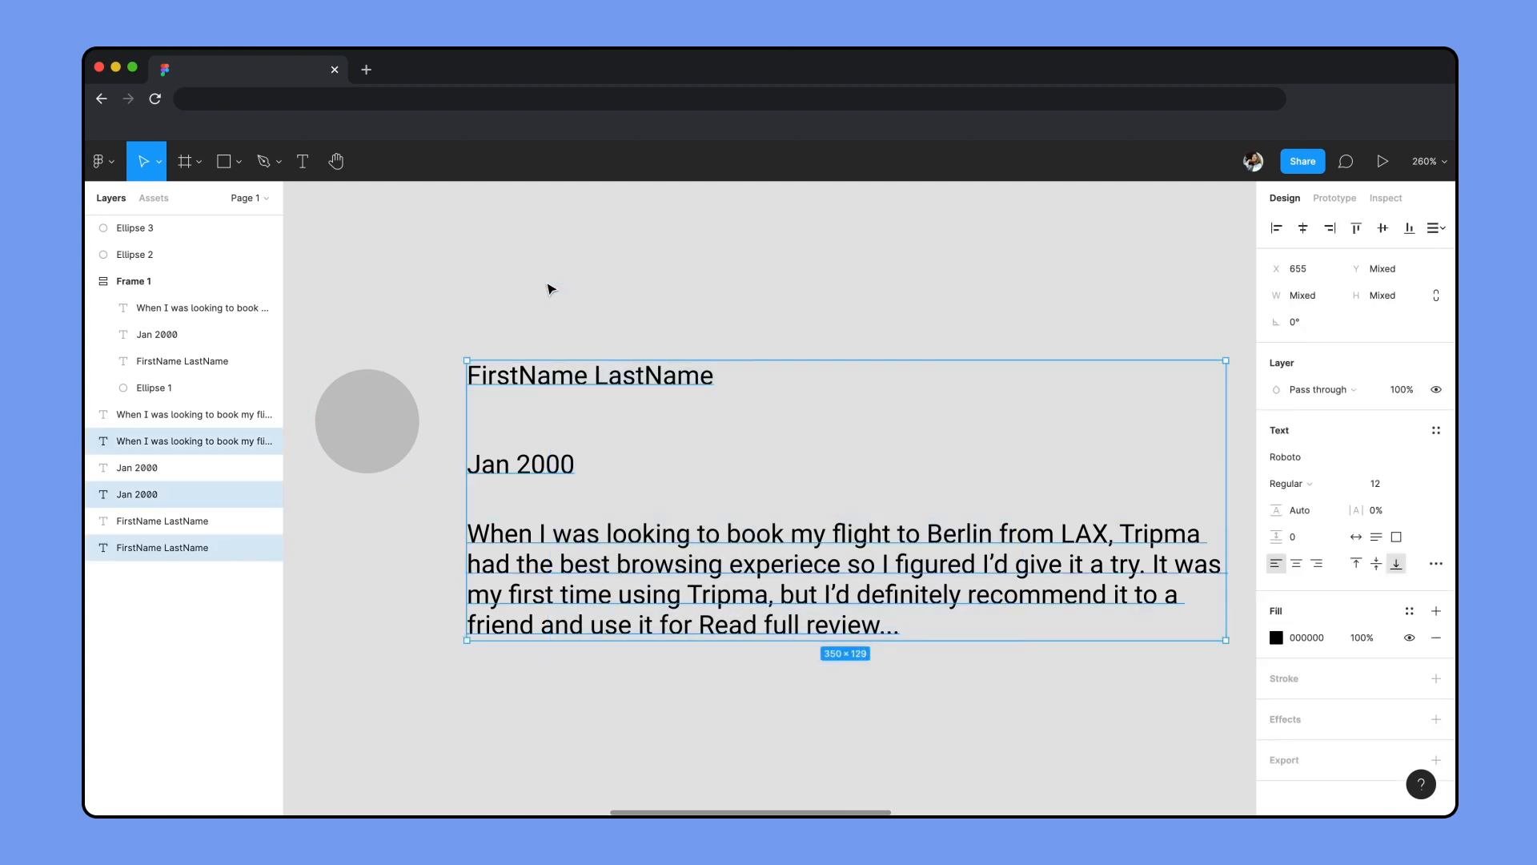
# - Frame the second card's texts and wrap them with the fixed-width circle in a row auto layout
pyautogui.press('shift+a')
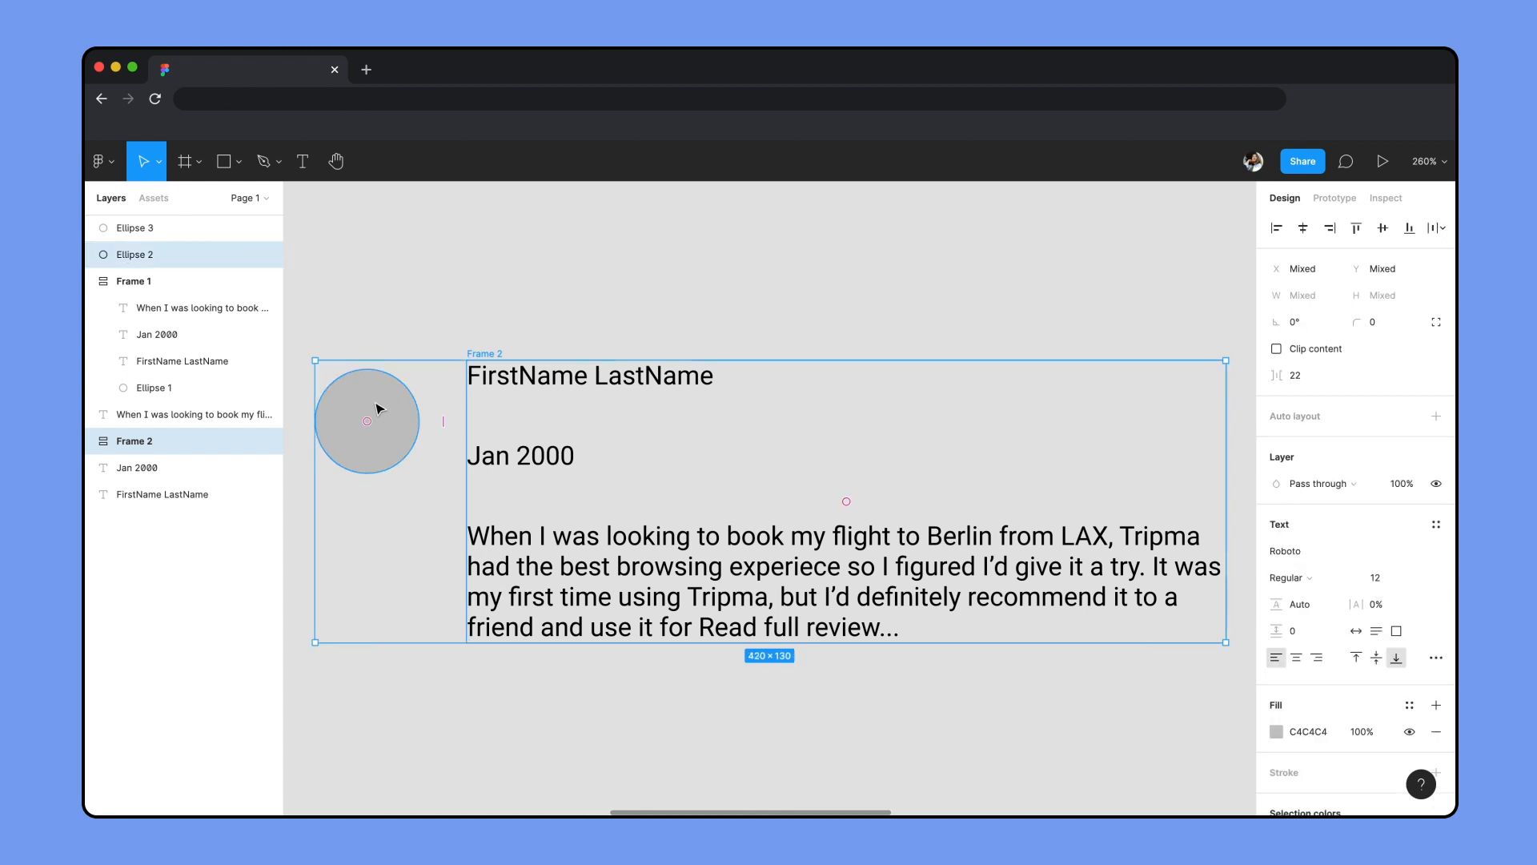
pyautogui.press('shift+a')
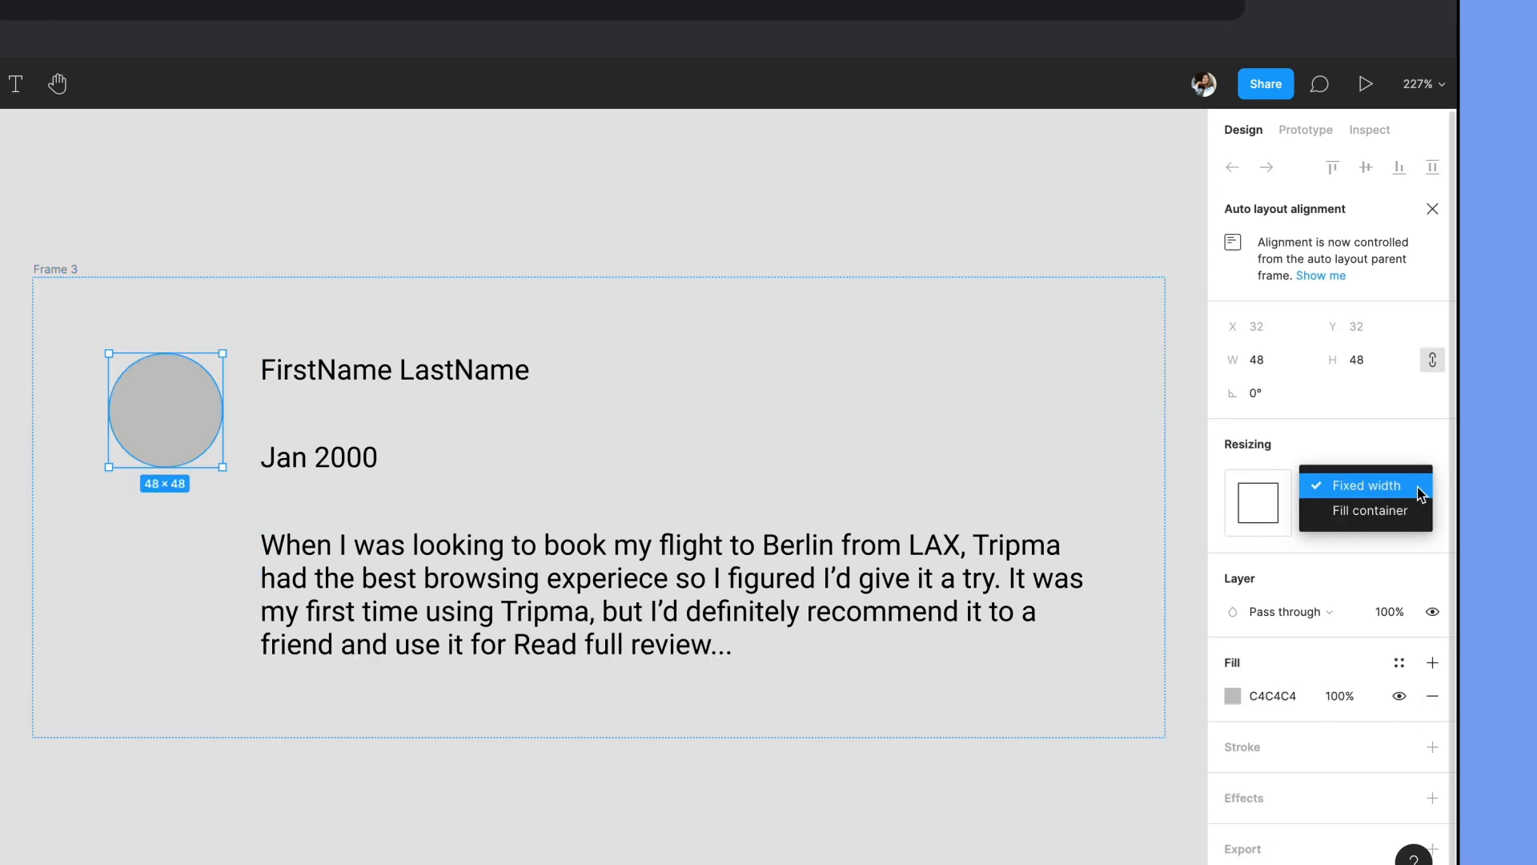
pyautogui.click(1363, 485)
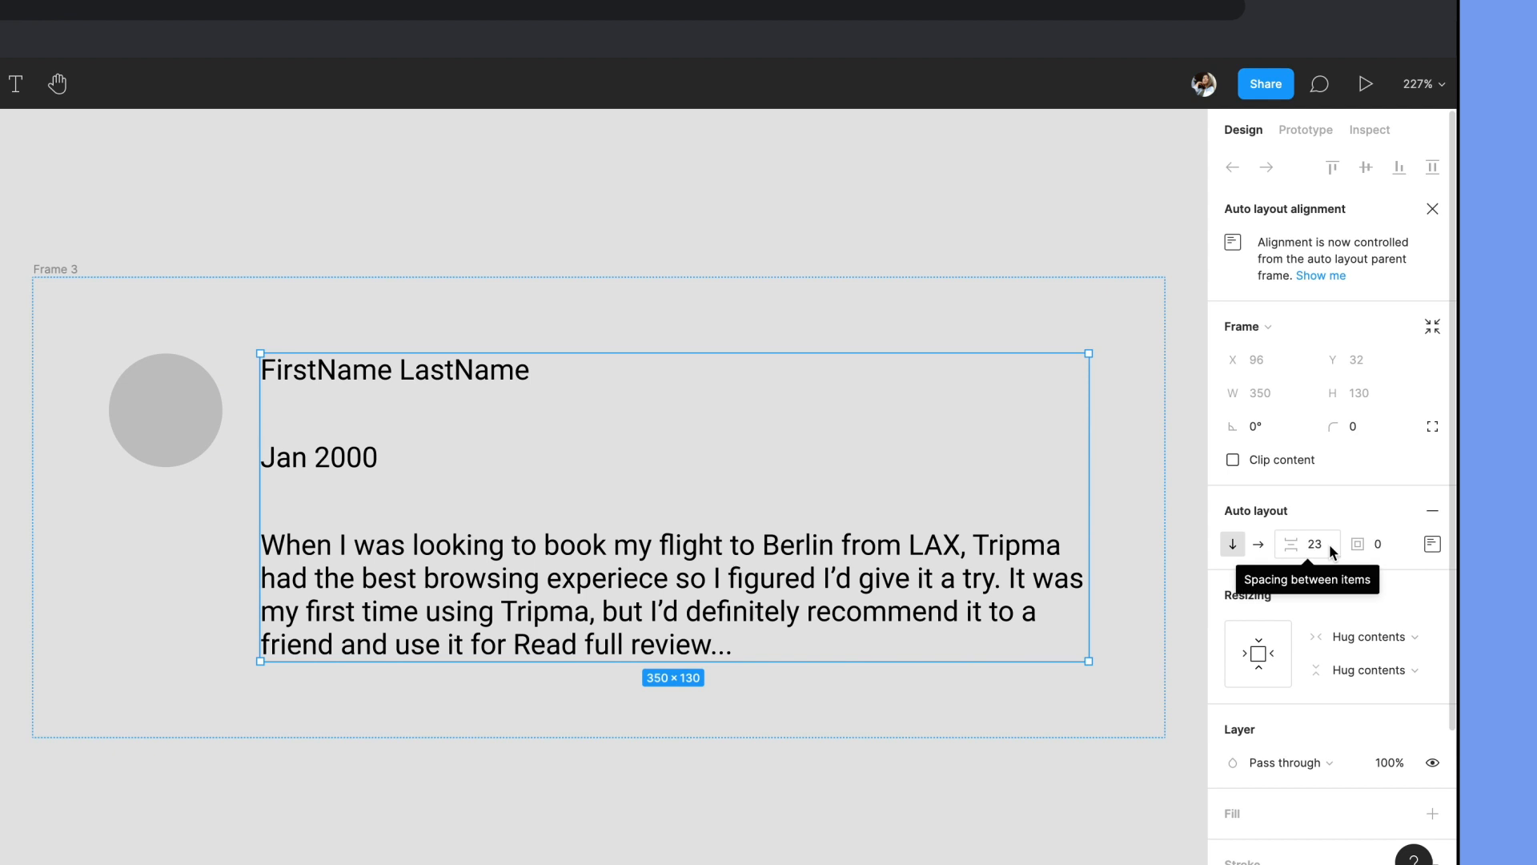
# - Give the text column 8 spacing and 12 padding and make it fill the row's width
pyautogui.tripleClick(1314, 544)
pyautogui.write('8')
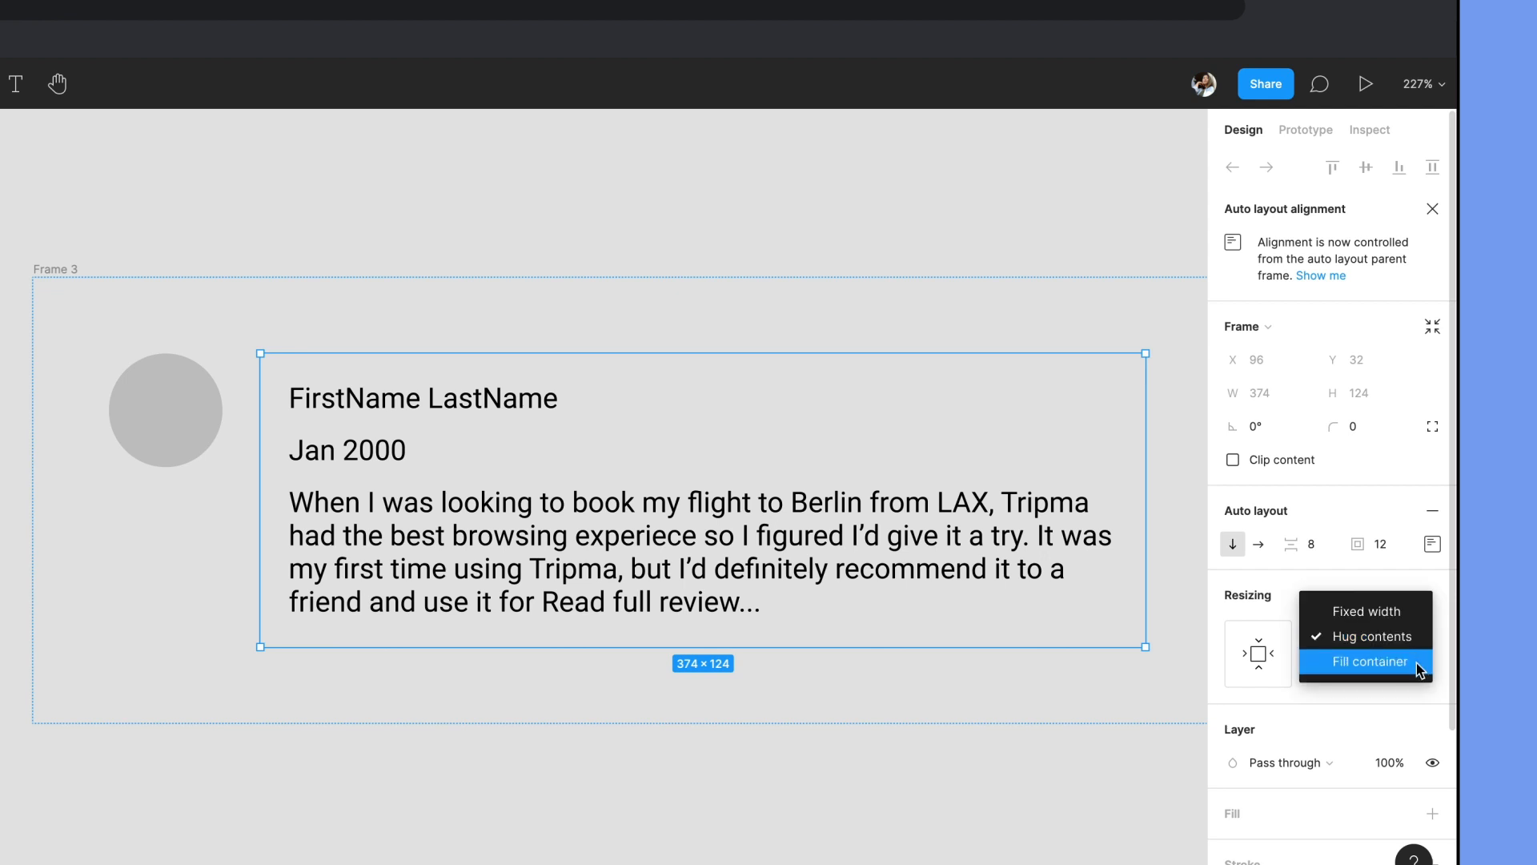
pyautogui.click(1369, 661)
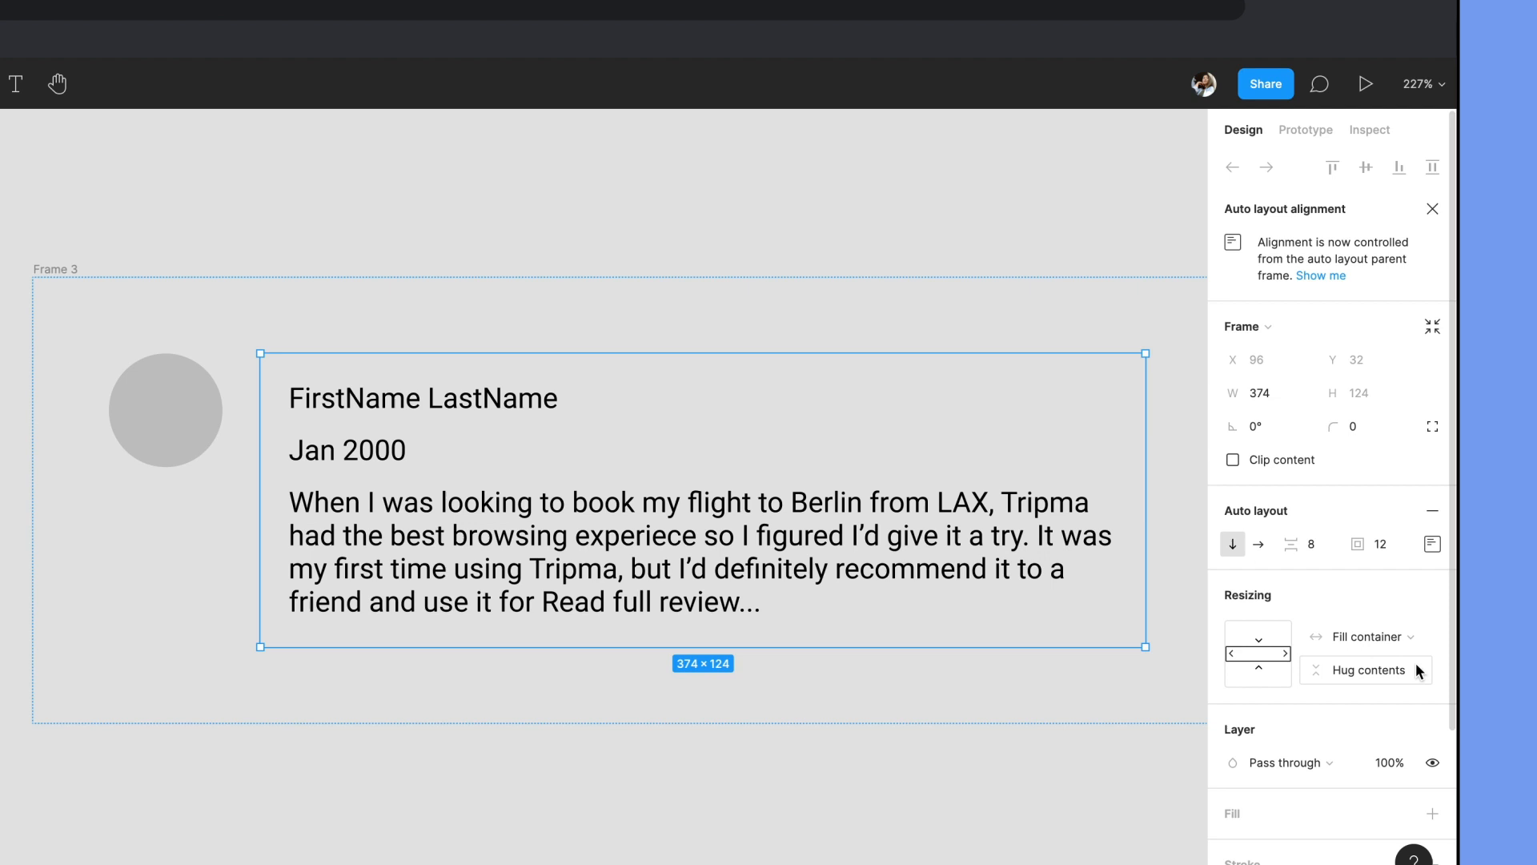
pyautogui.press('enter')
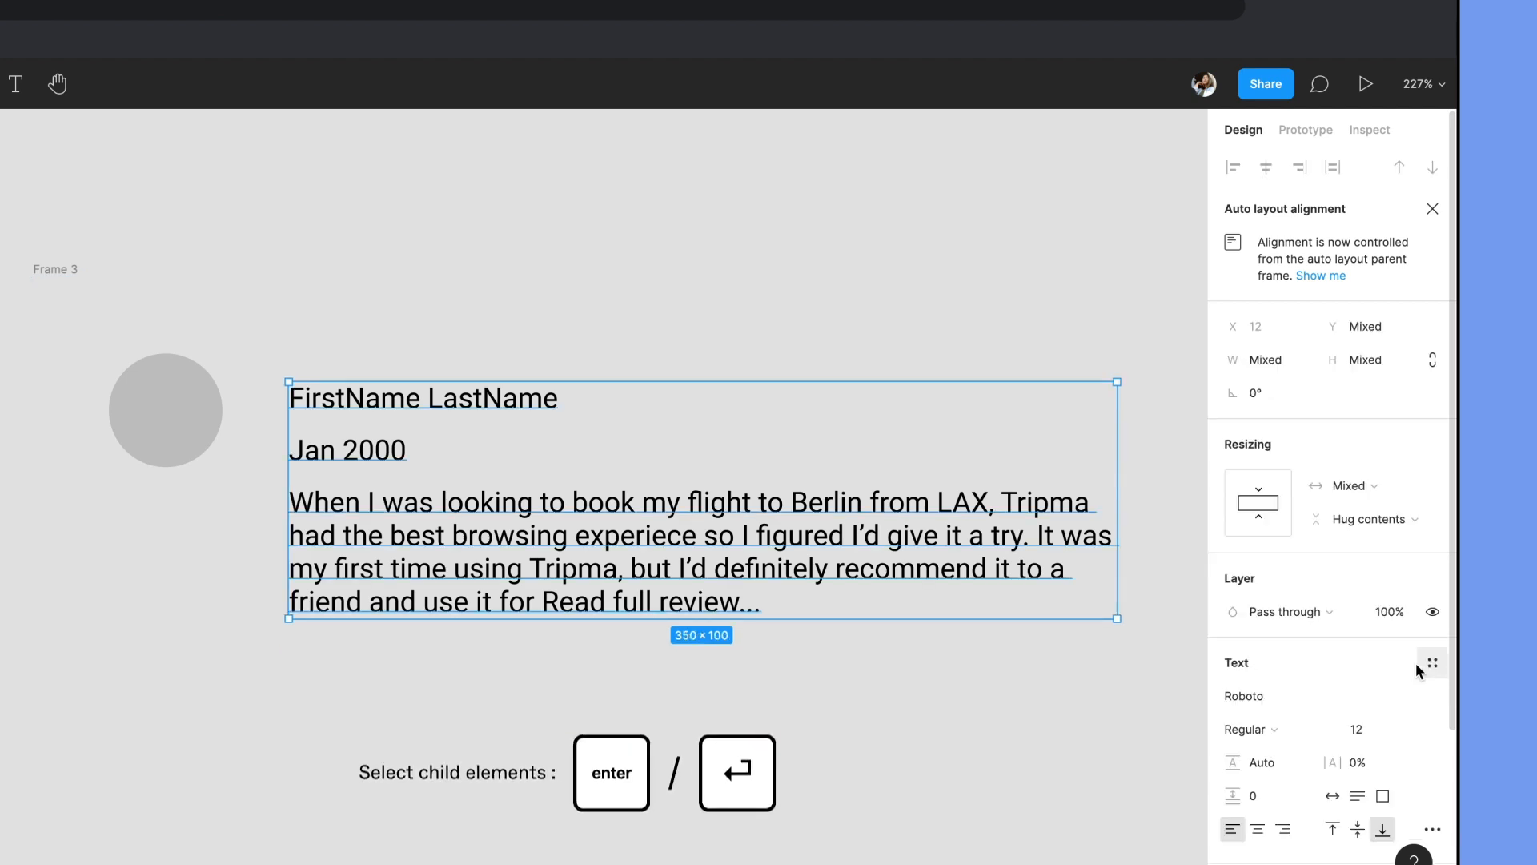
pyautogui.click(1343, 485)
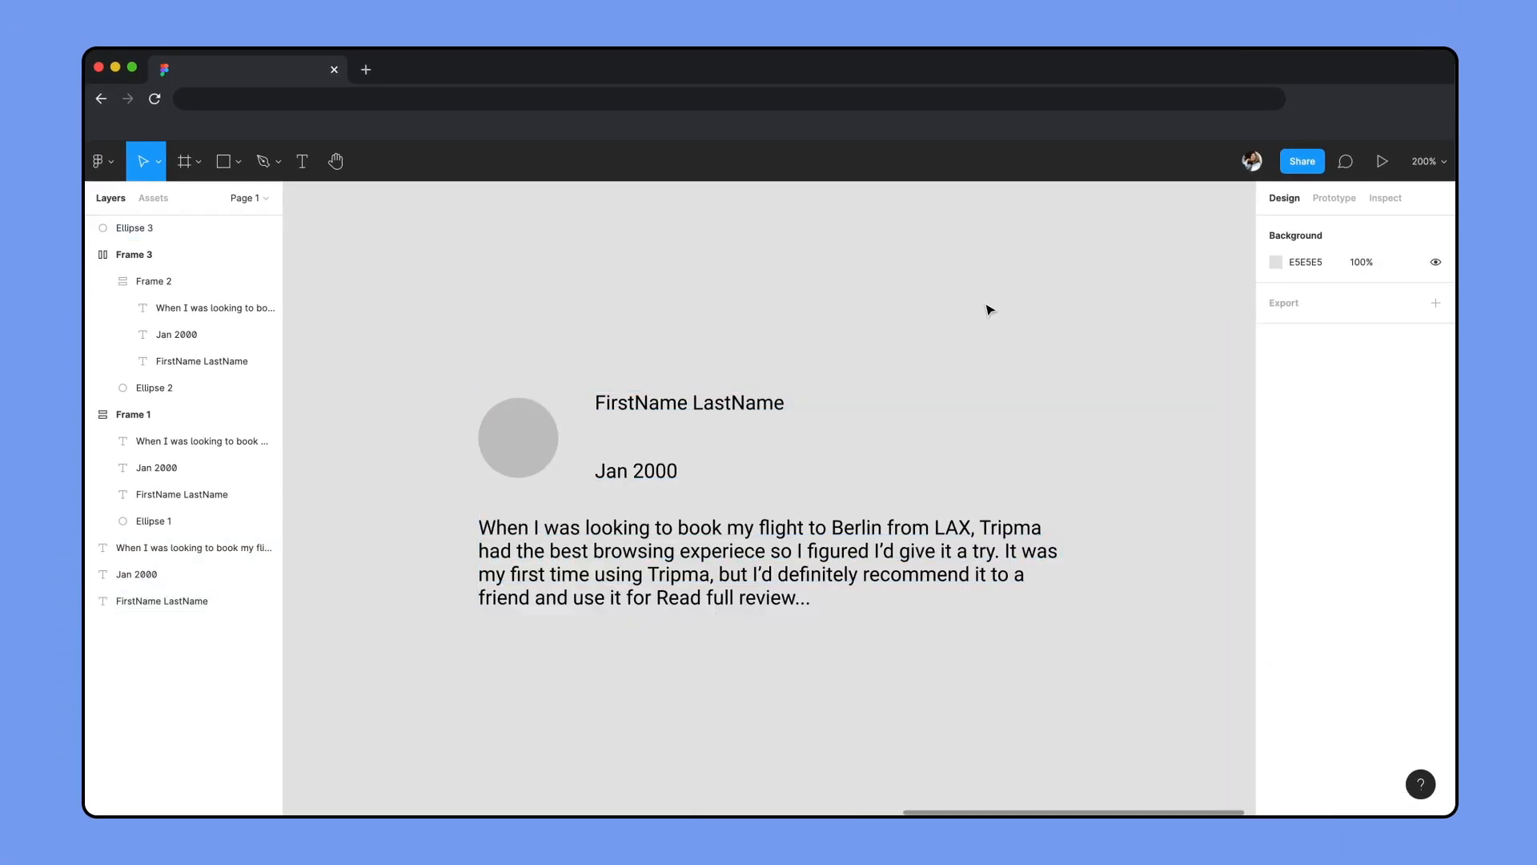
pyautogui.click(636, 437)
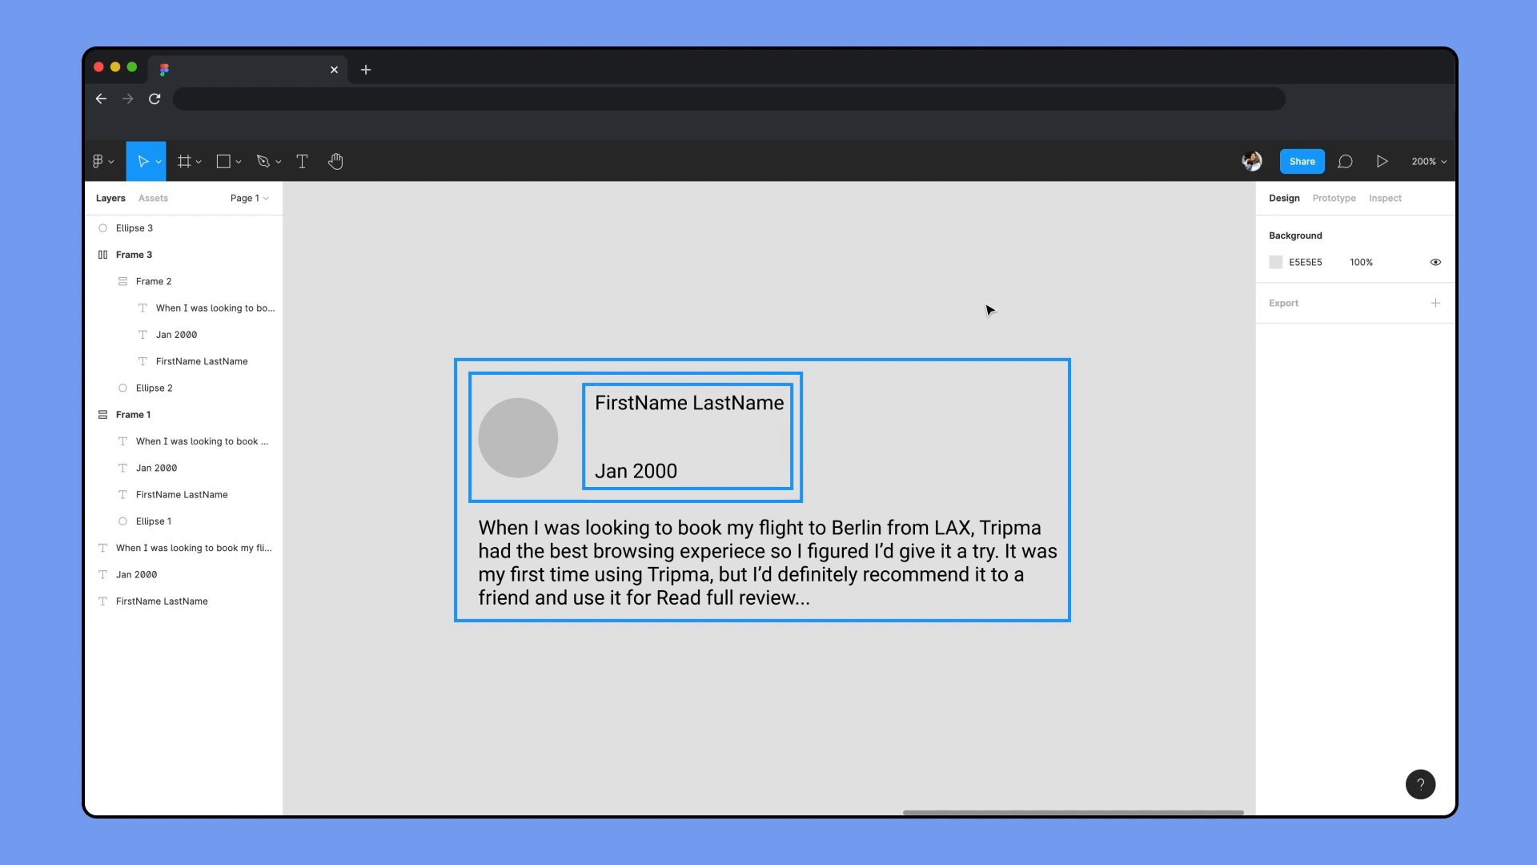
pyautogui.click(688, 436)
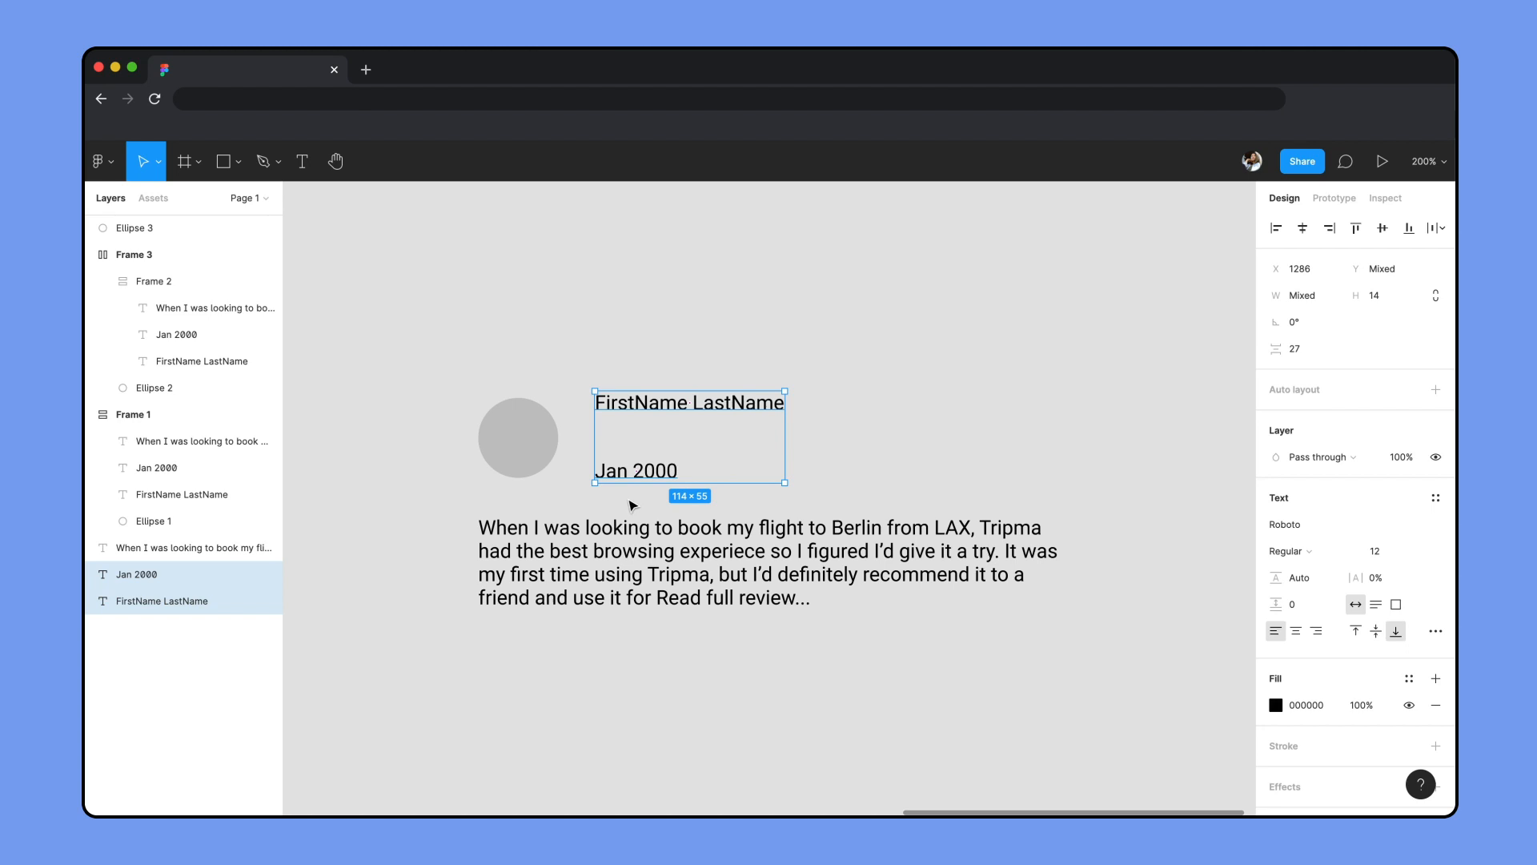
# - Stack name and date, place them beside the avatar, and wrap that row with the review text
pyautogui.press('shift+a')
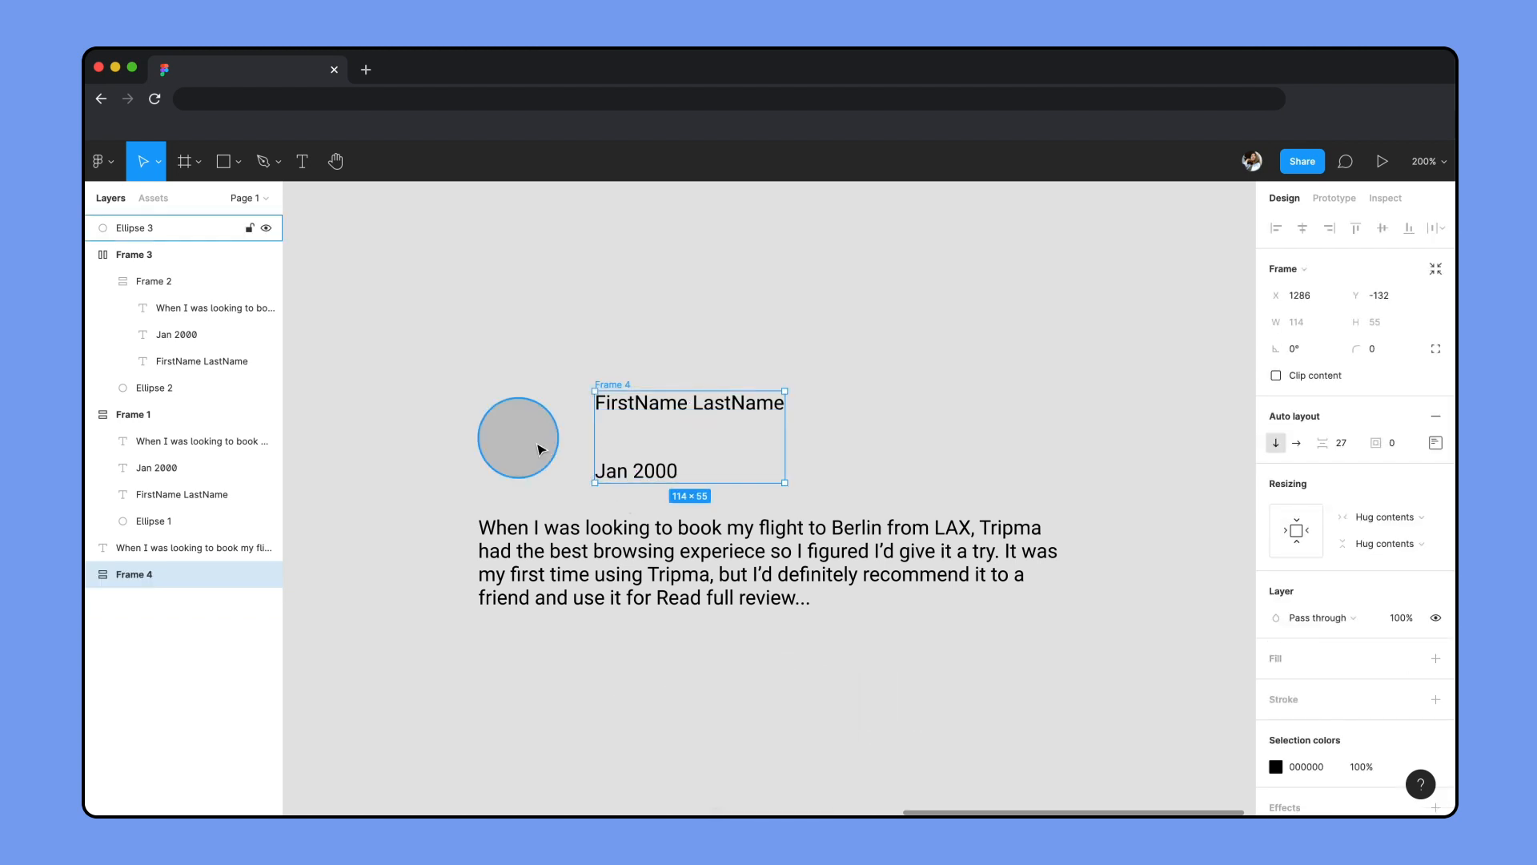
pyautogui.press('shift+a')
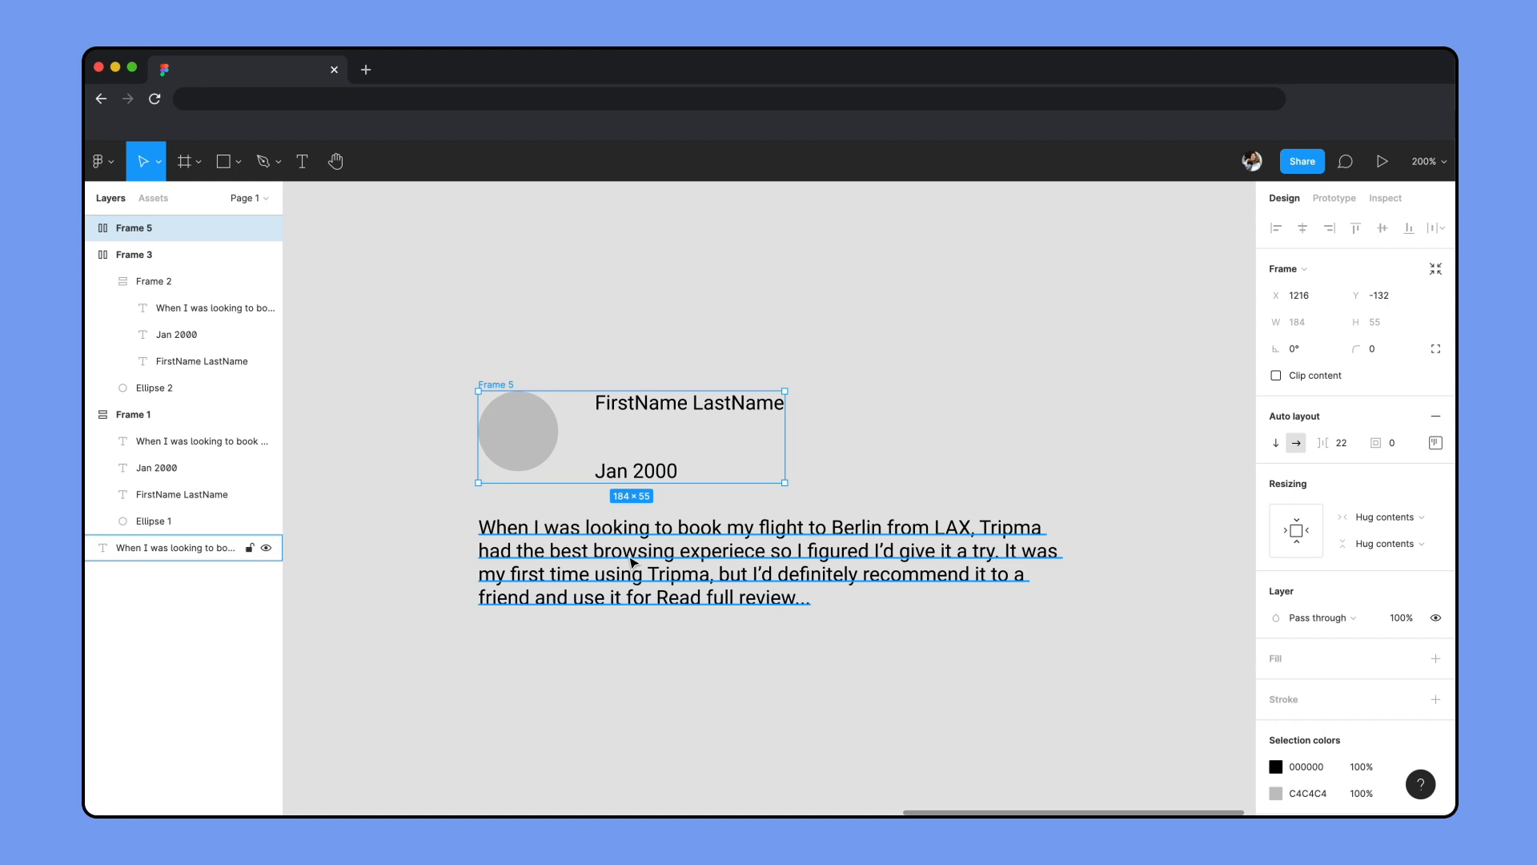
pyautogui.press('shift+a')
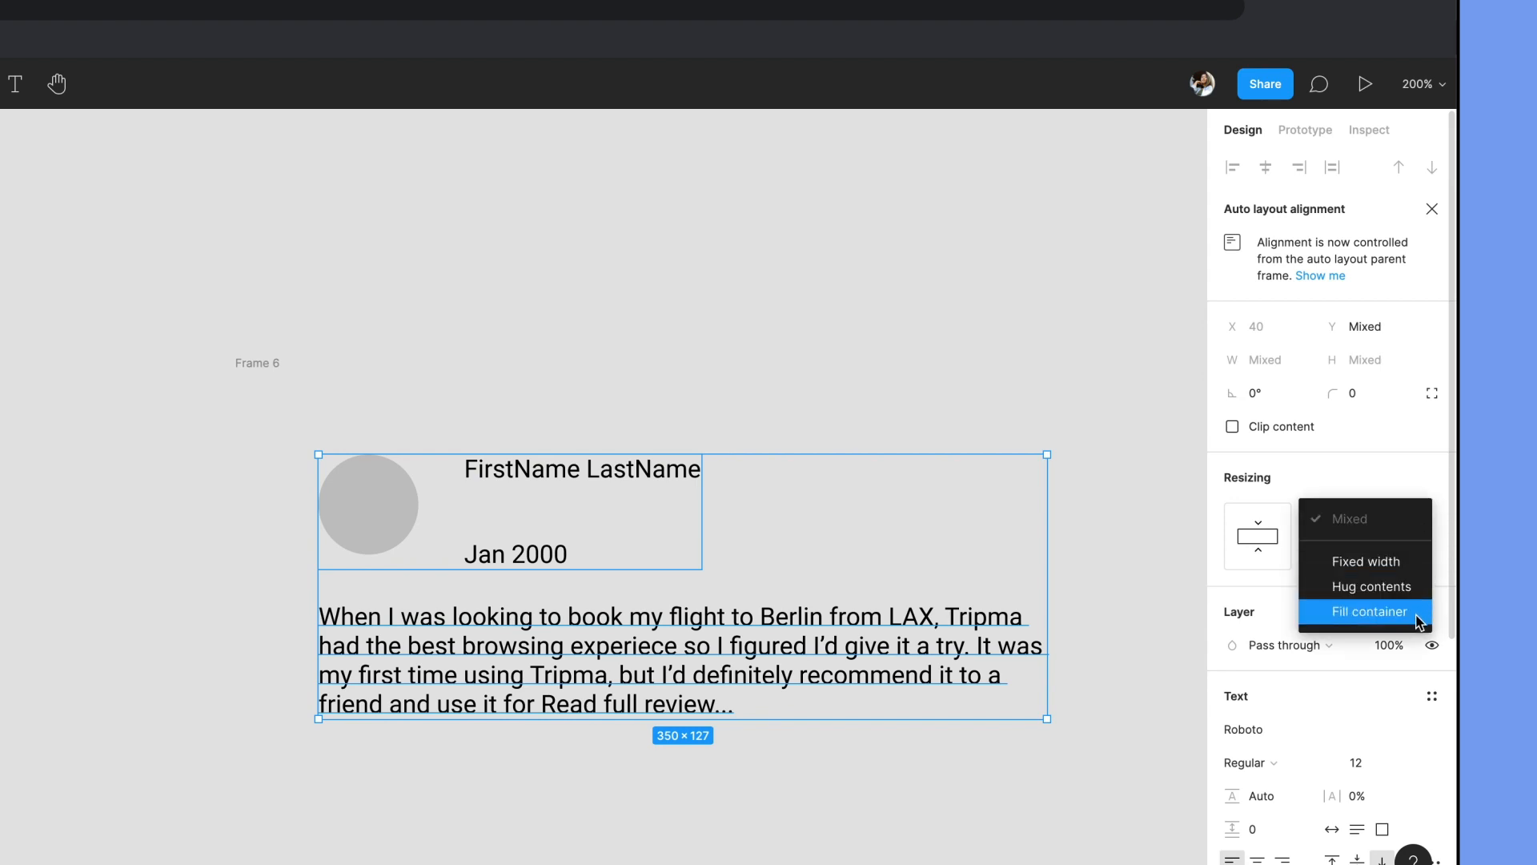
# - Make the avatar row fill the card width with 16 spacing and centre the avatar vertically
pyautogui.click(1365, 610)
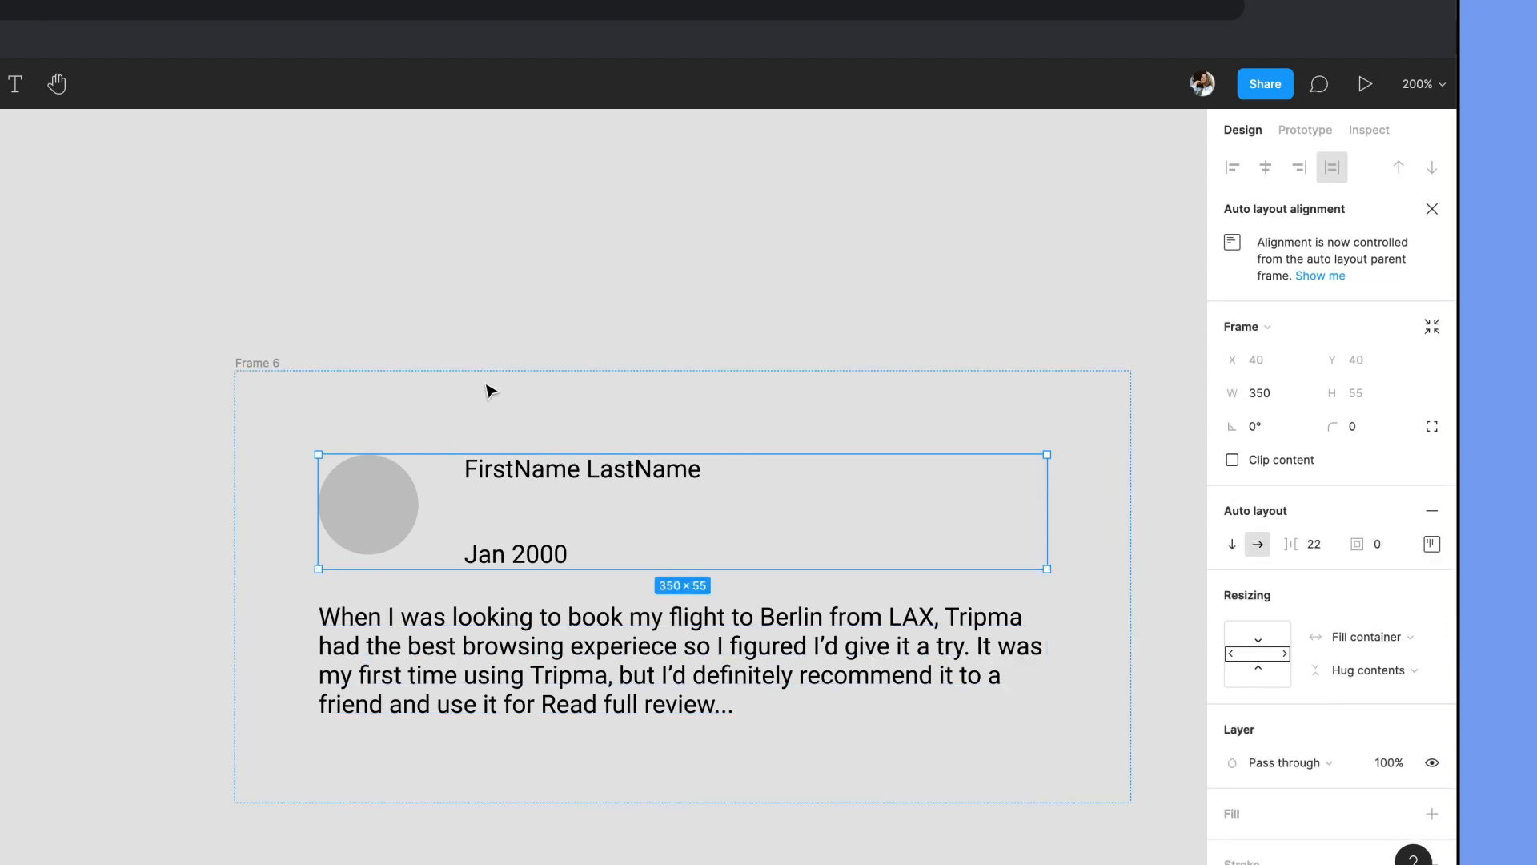
pyautogui.click(1313, 544)
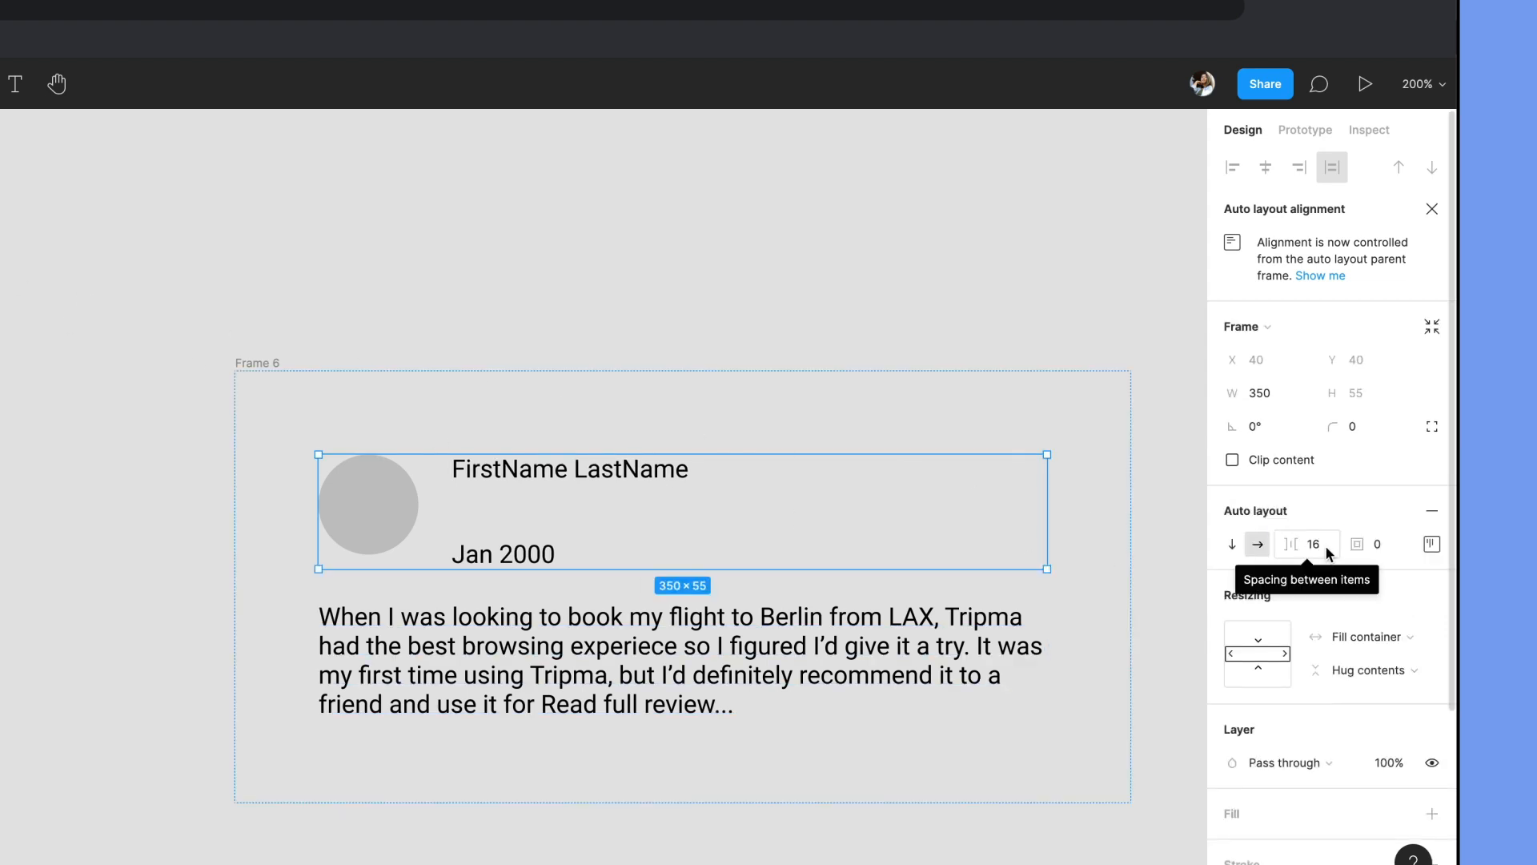
pyautogui.click(1429, 544)
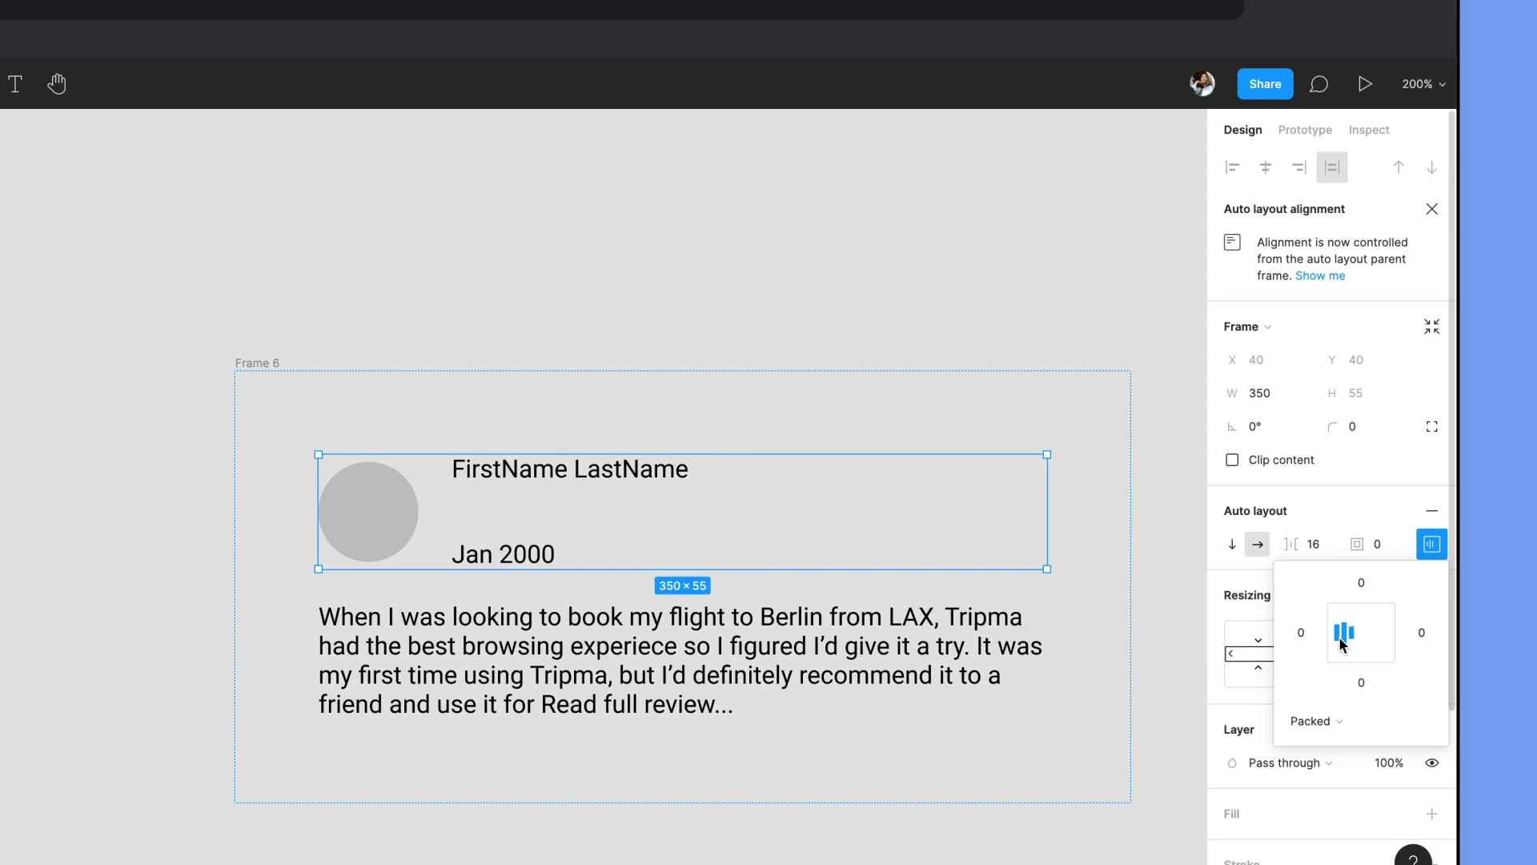
pyautogui.click(368, 512)
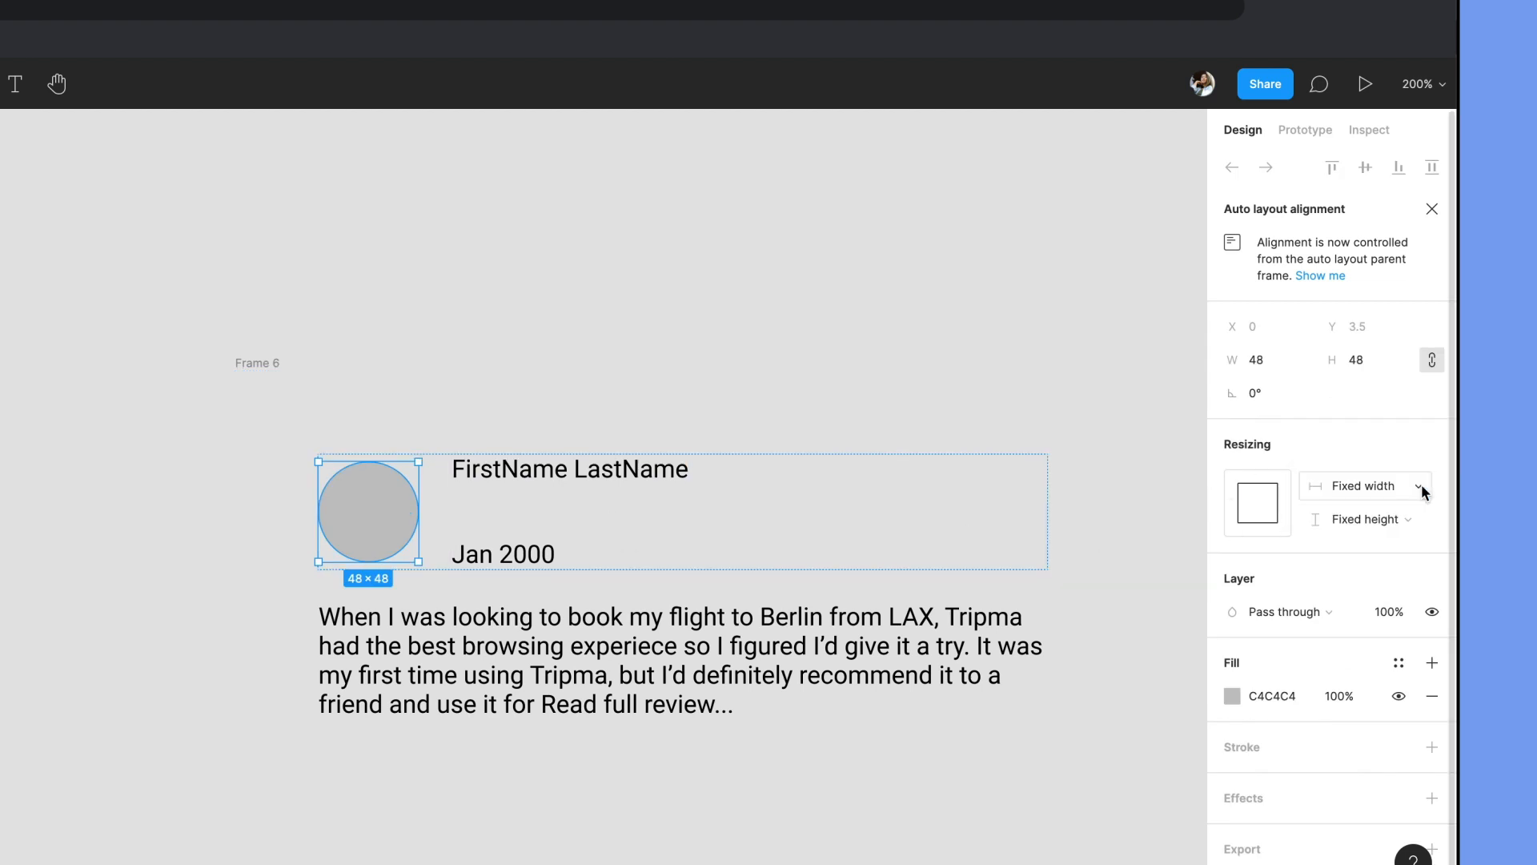
pyautogui.moveTo(1364, 518)
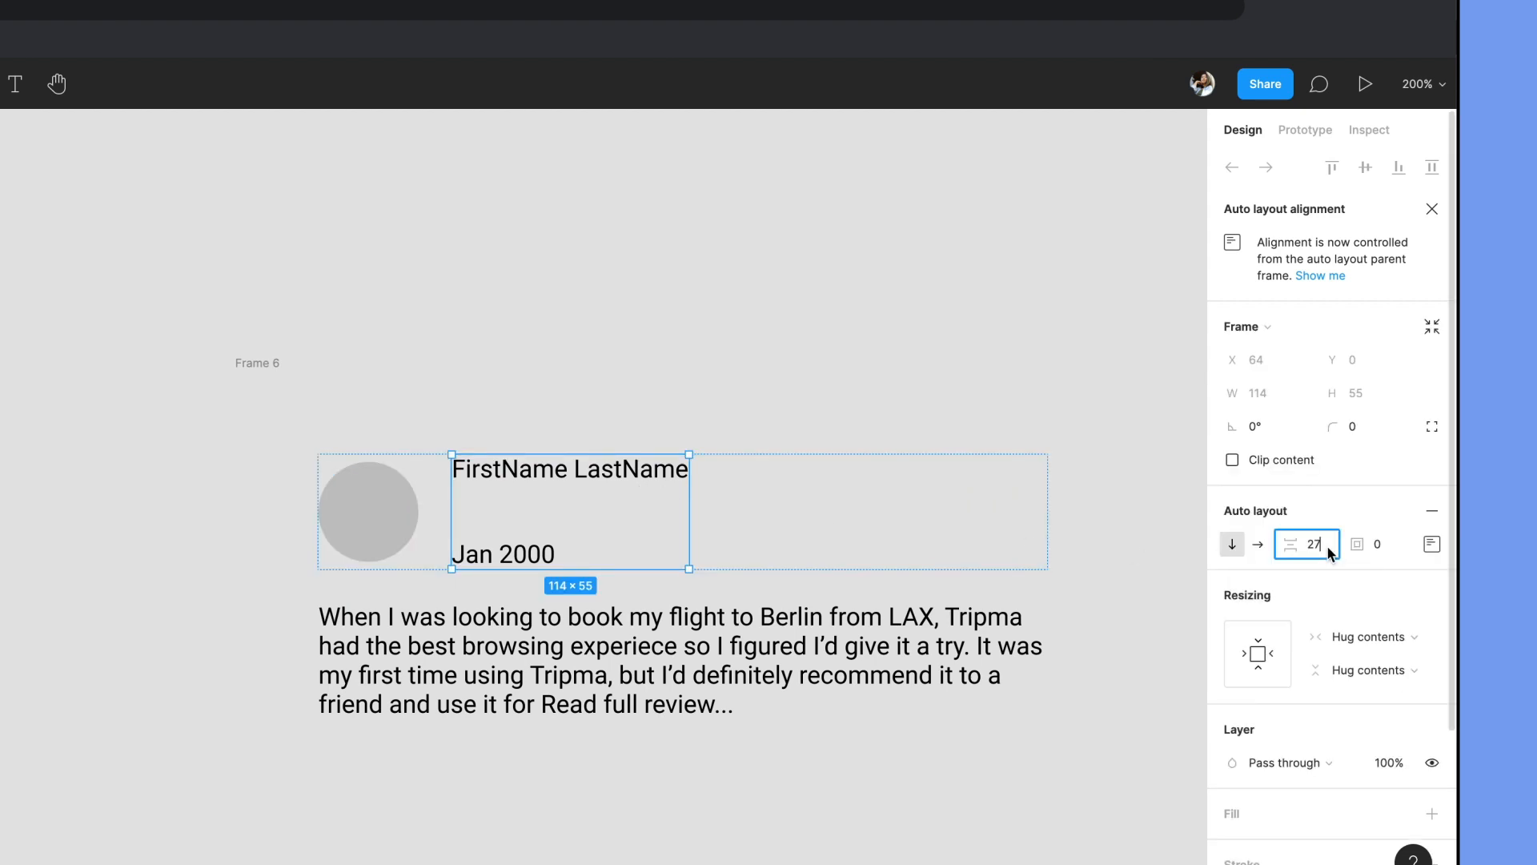
# - Give the name/date stack 8 spacing and Fill container width beside the avatar
pyautogui.write('8')
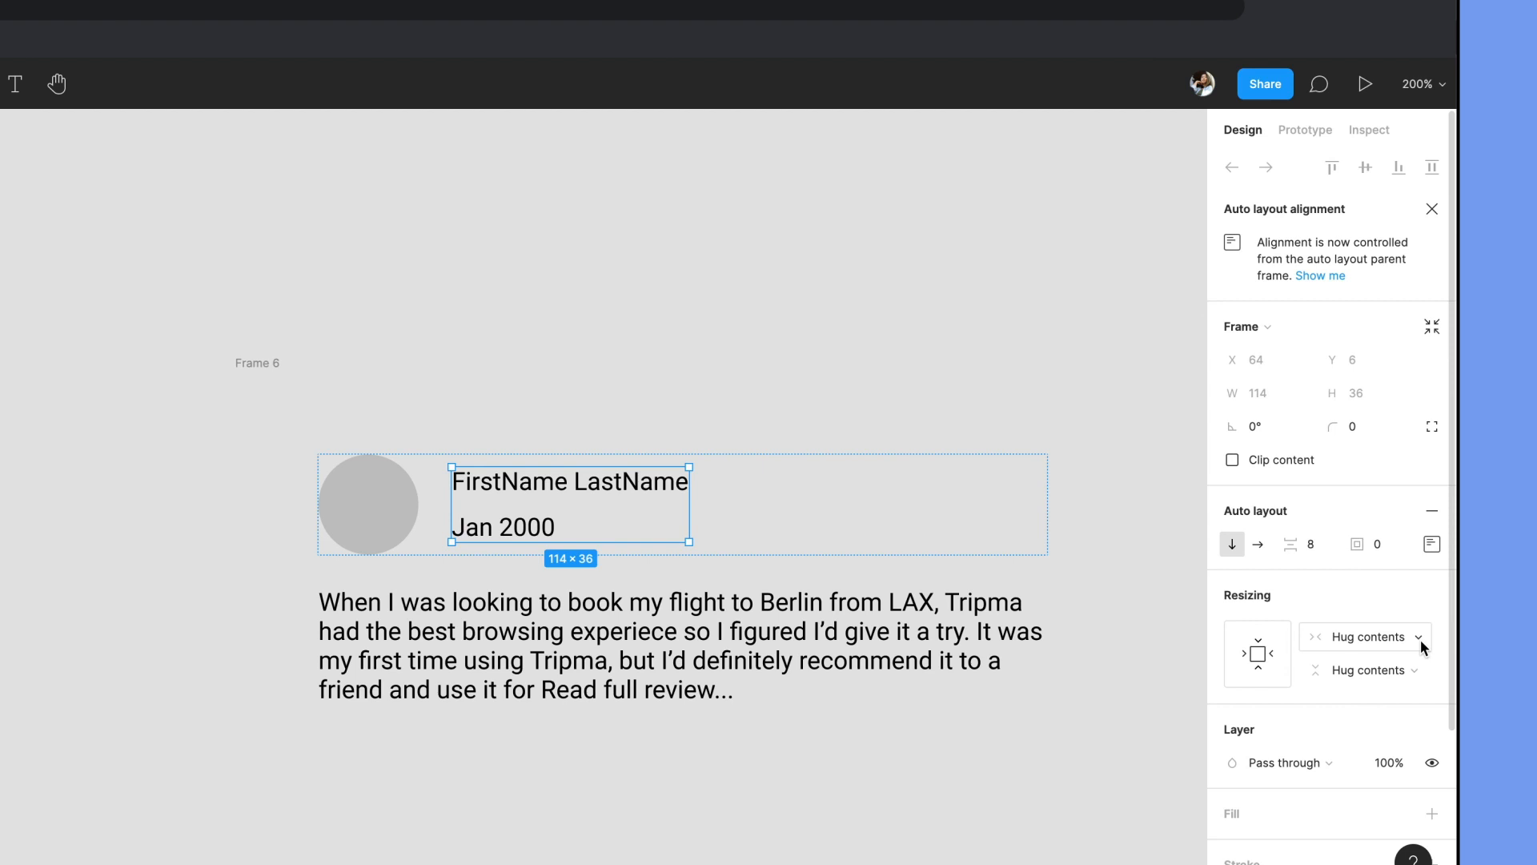
pyautogui.click(1410, 635)
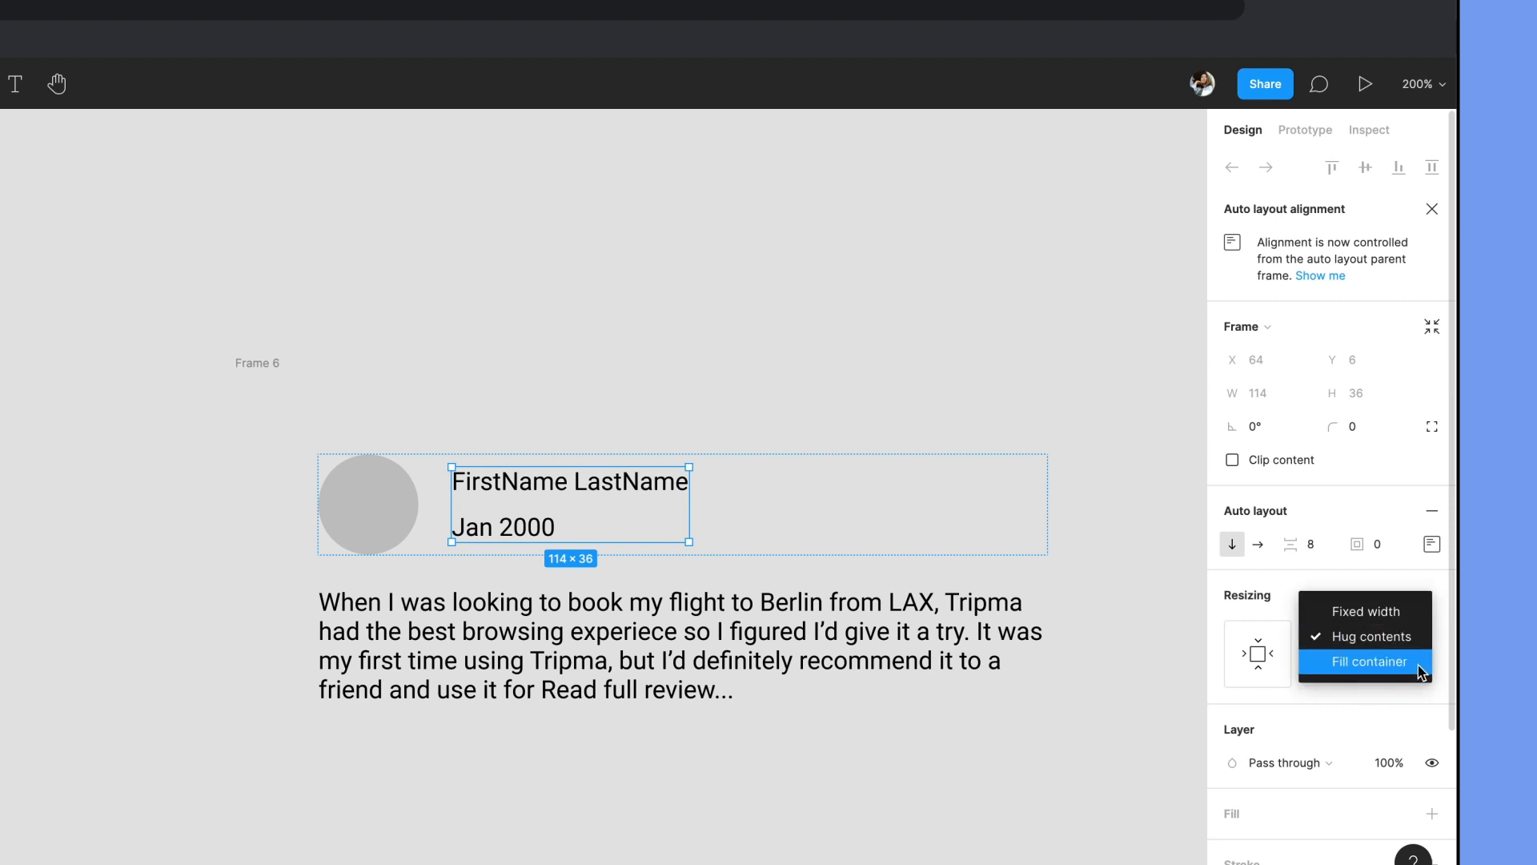
pyautogui.click(1372, 662)
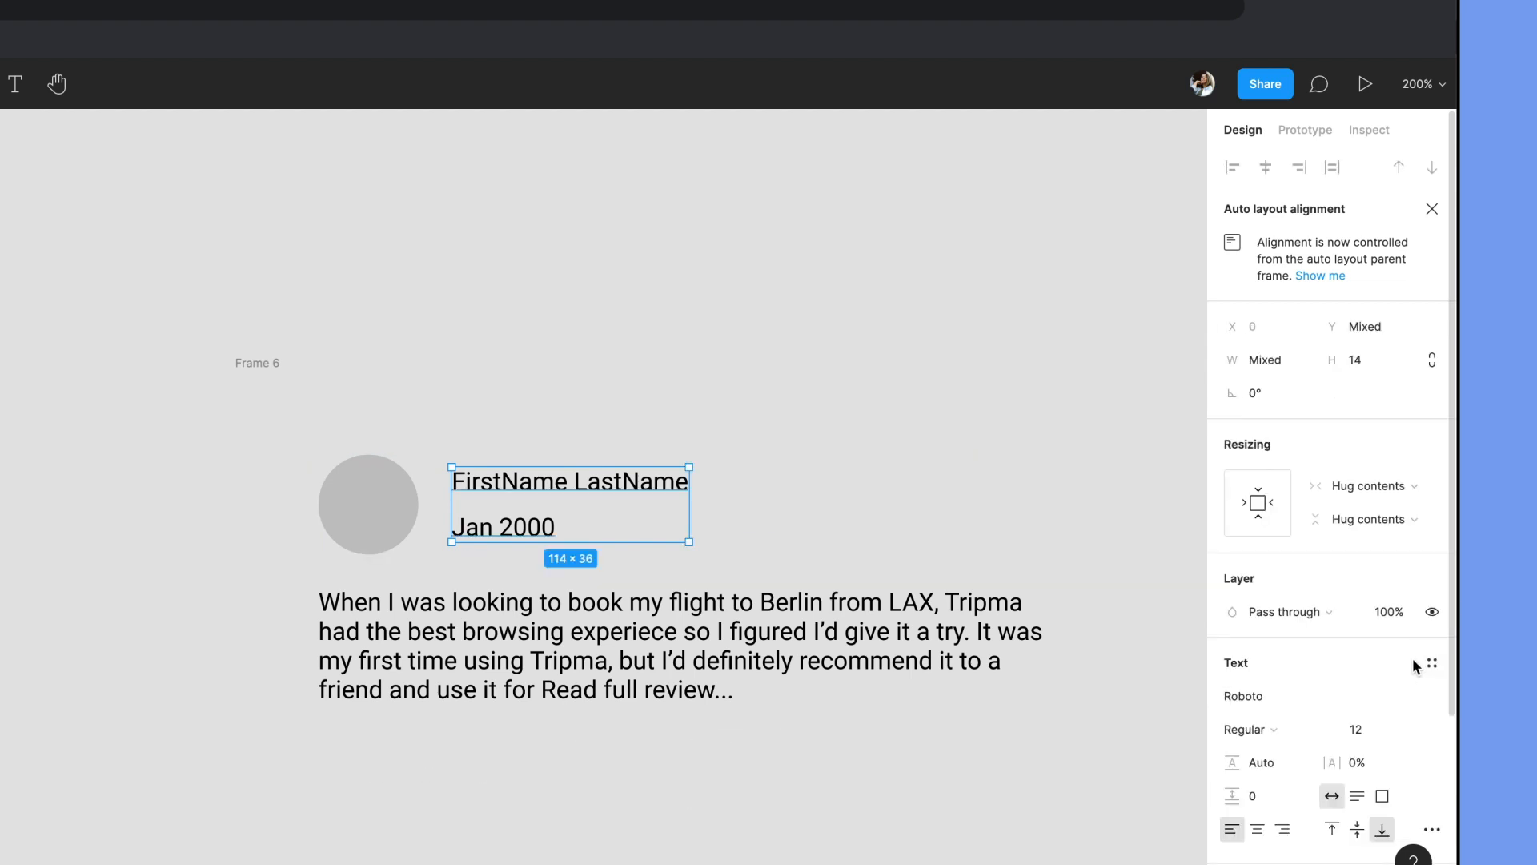
pyautogui.click(1370, 485)
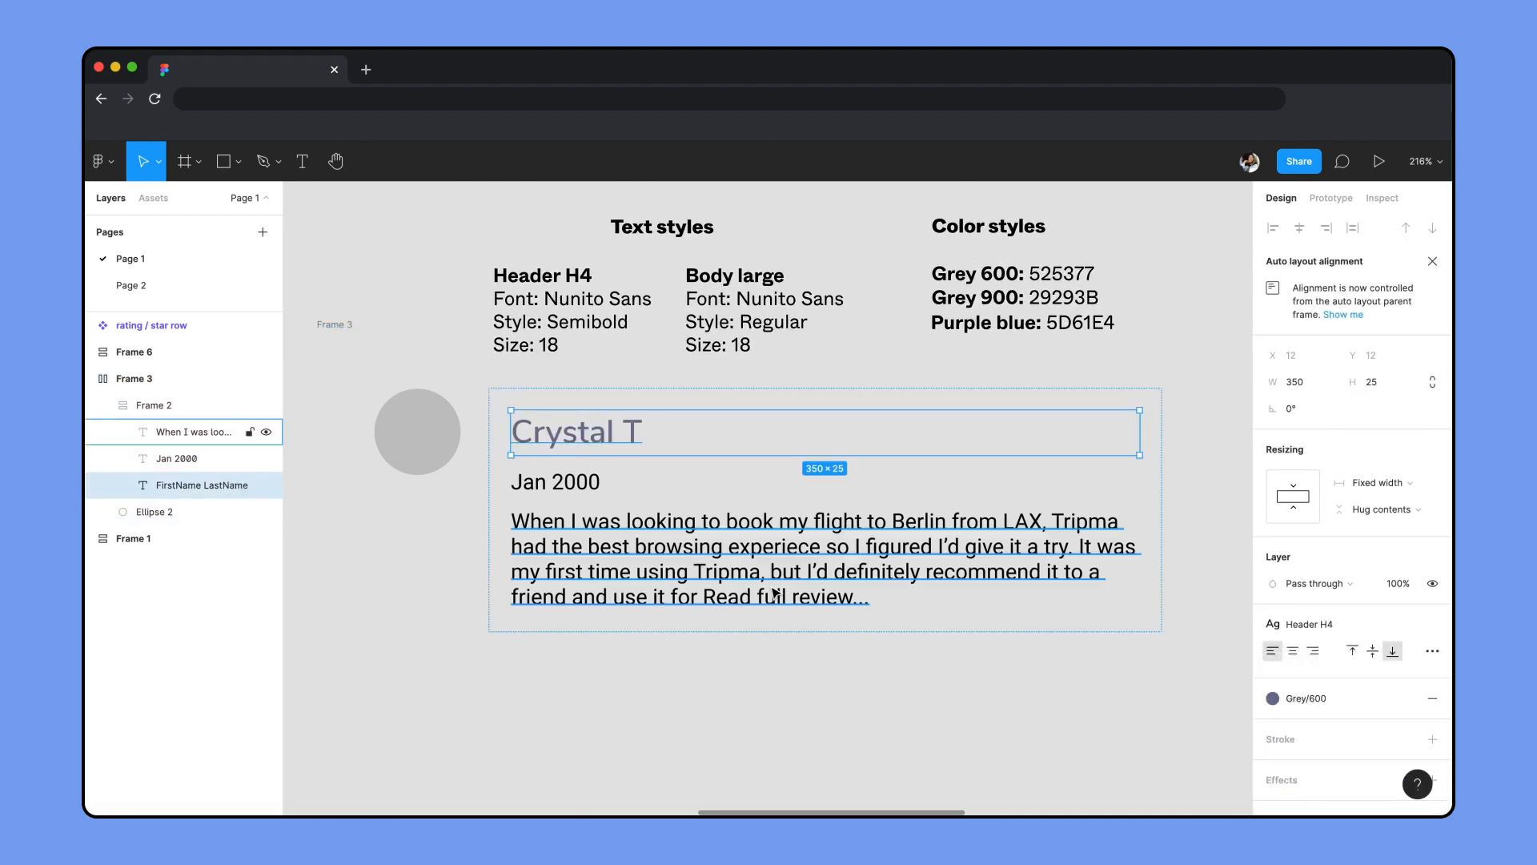
# - Style the review in Body Large Grey/900 and colour the Read full review... link purple blue
pyautogui.click(176, 458)
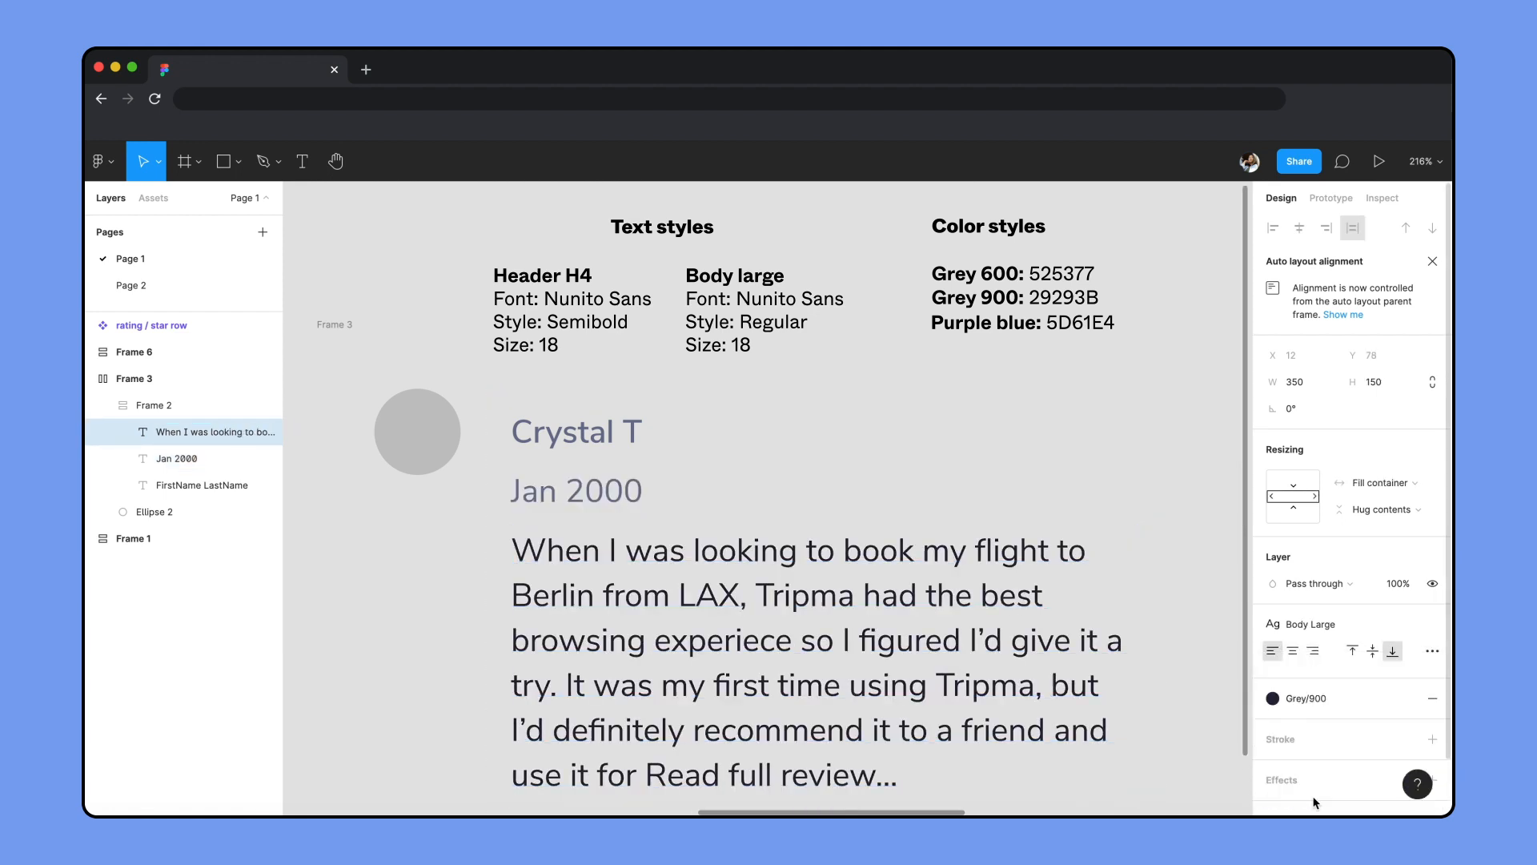
pyautogui.doubleClick(770, 774)
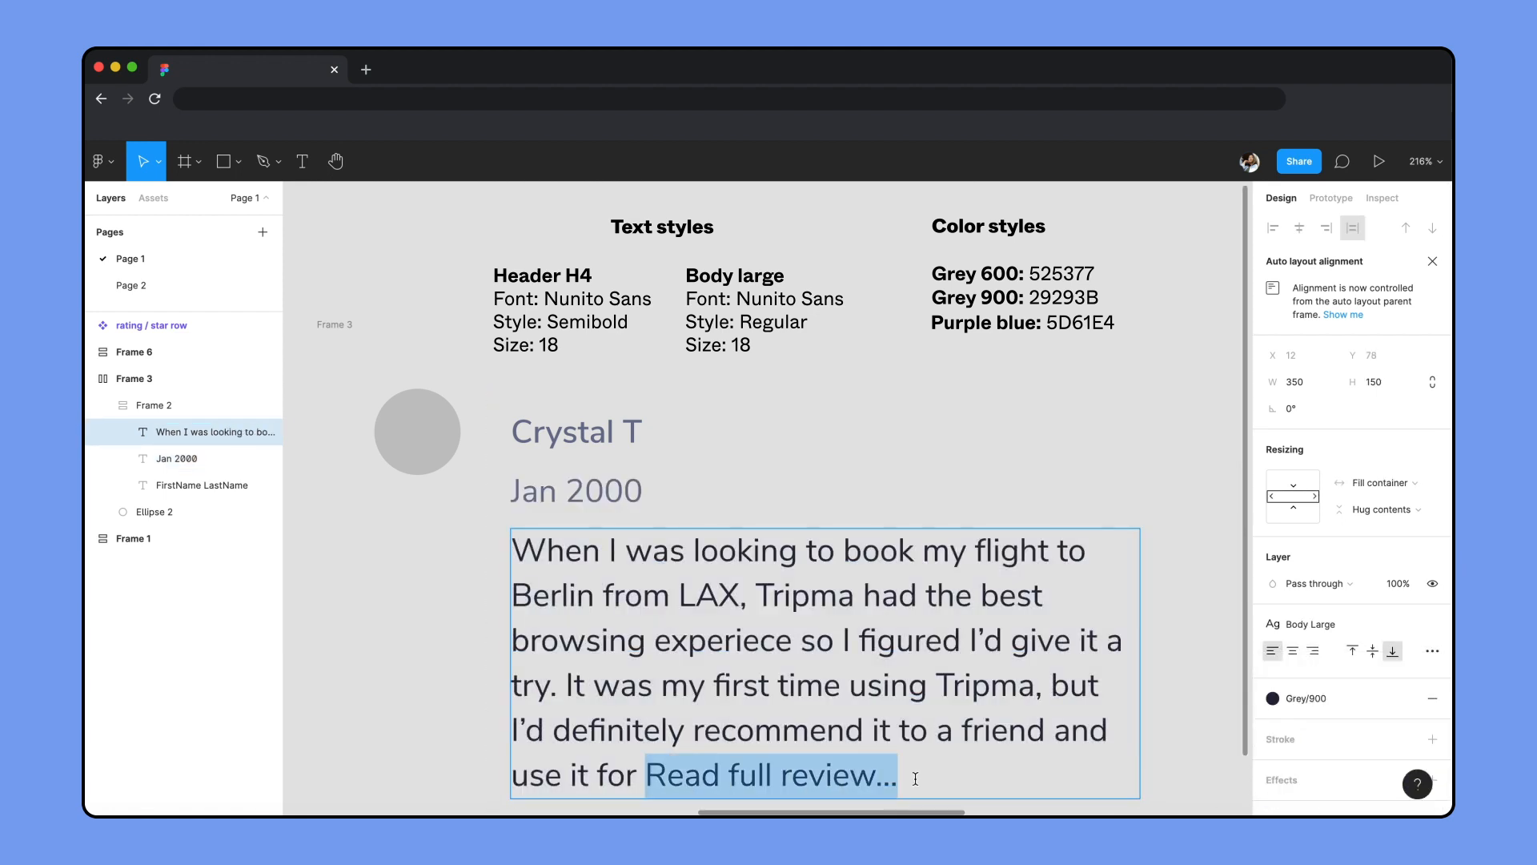
pyautogui.click(1273, 698)
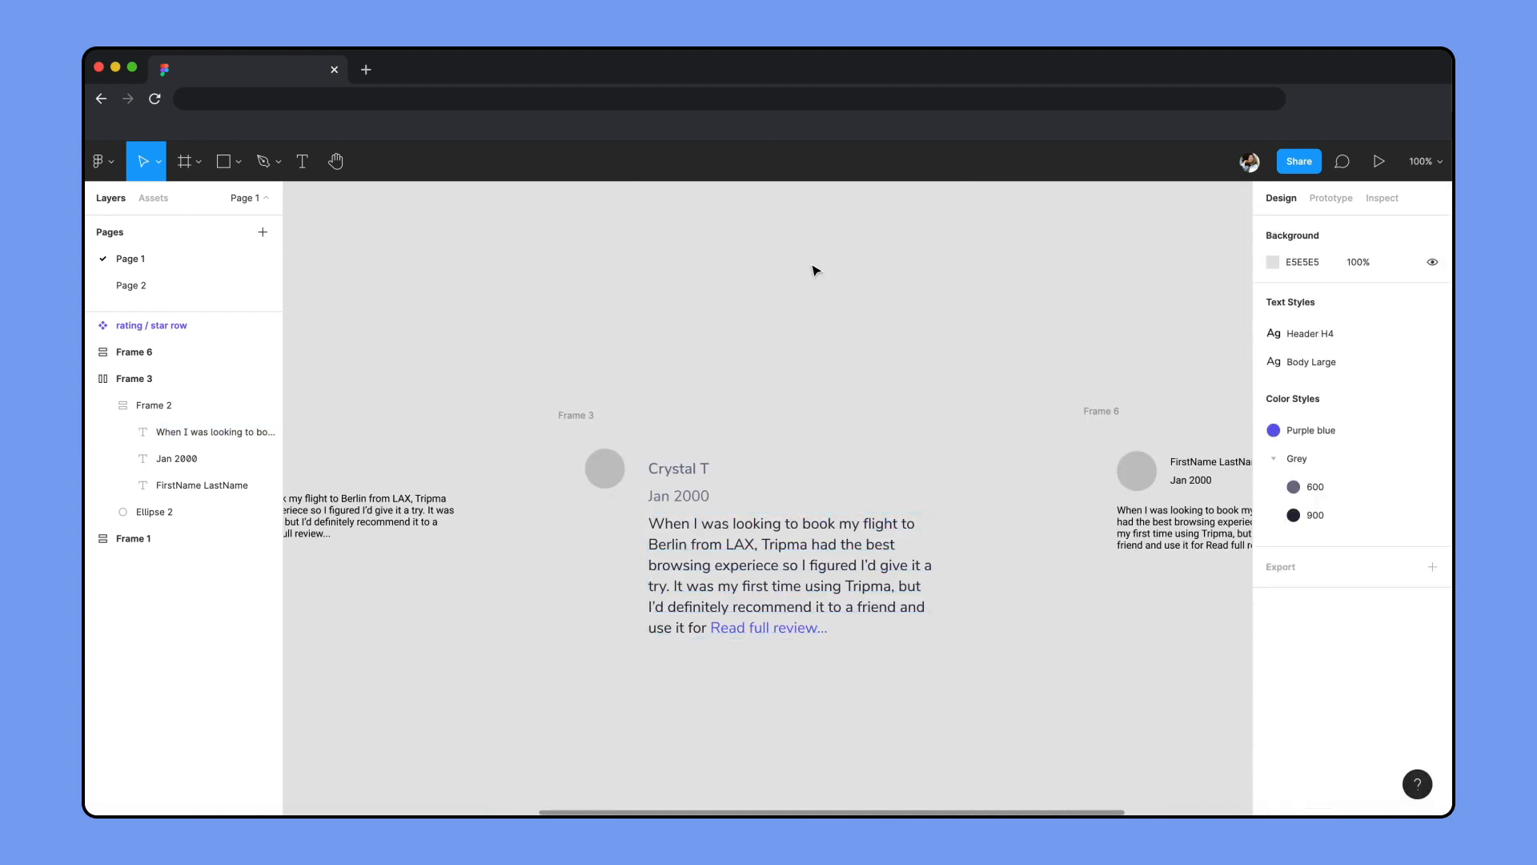
# - Size the avatar circle to 64 px with a photo fill and rename the card's layers
pyautogui.click(605, 467)
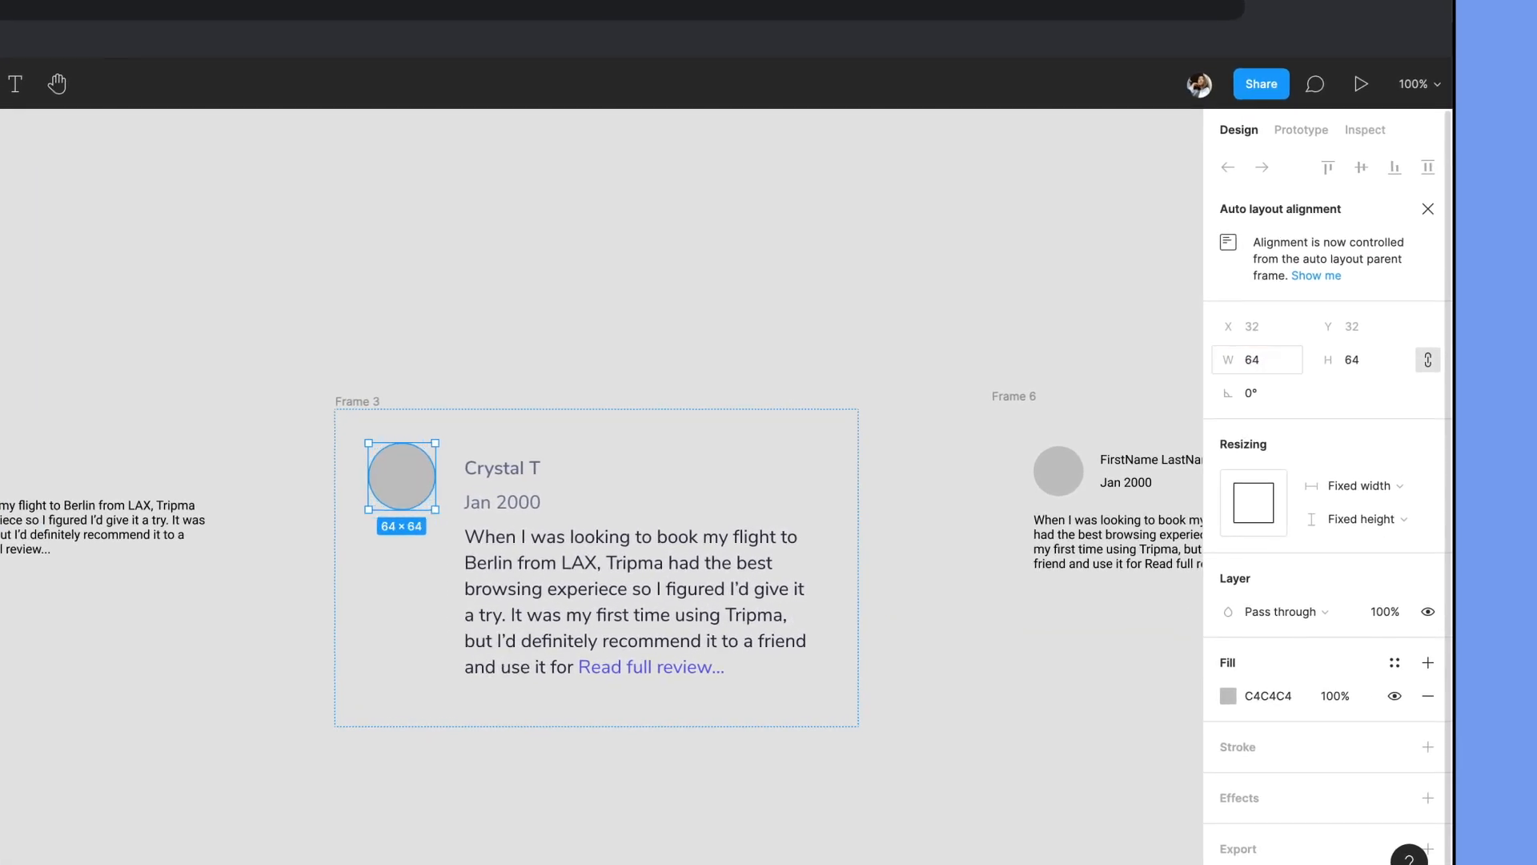
pyautogui.press('Ctrl+V')
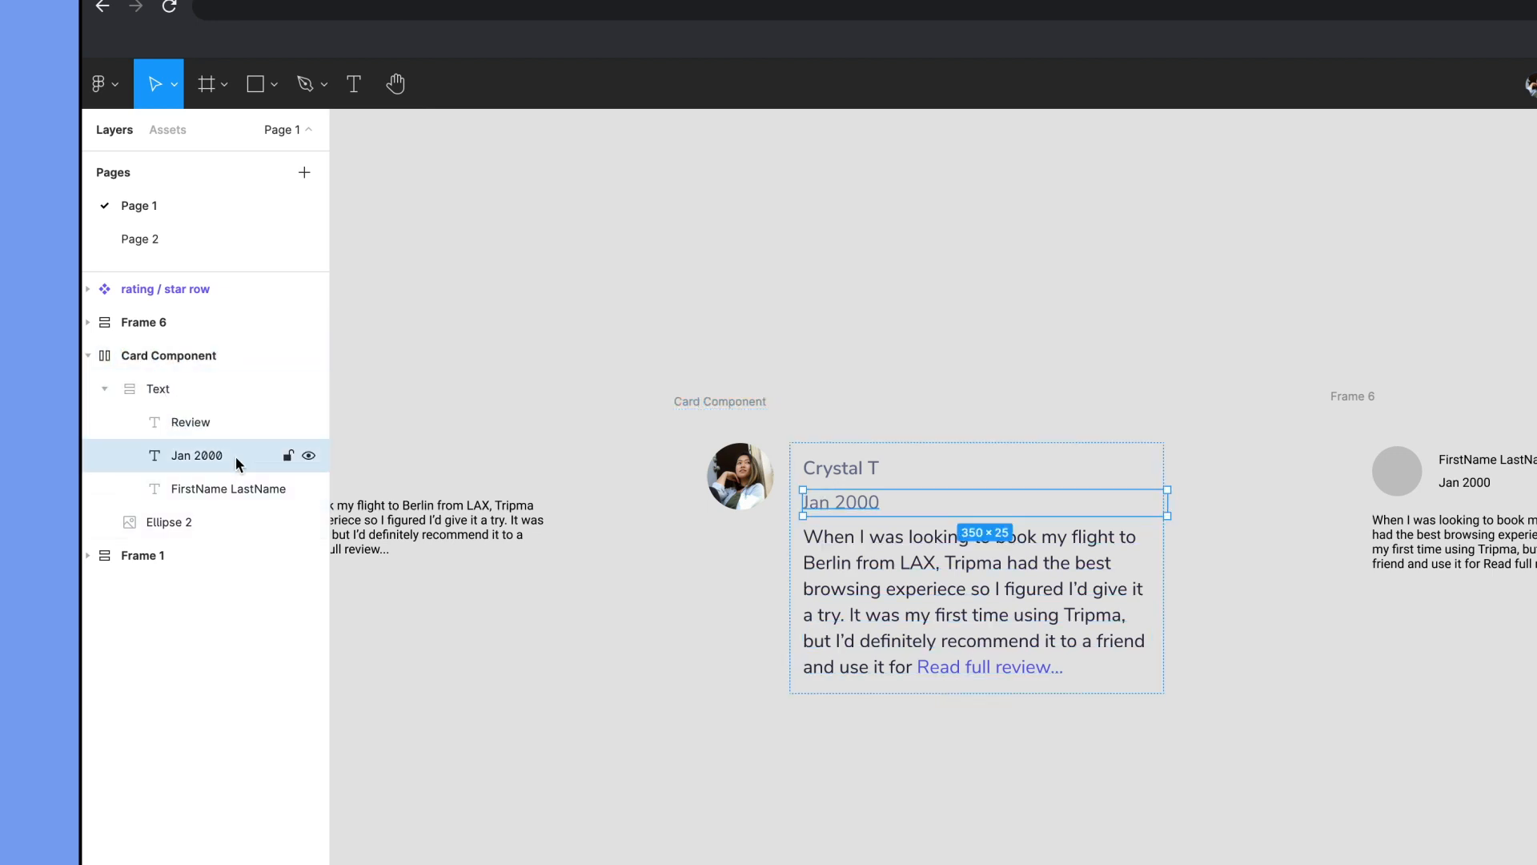
pyautogui.click(168, 356)
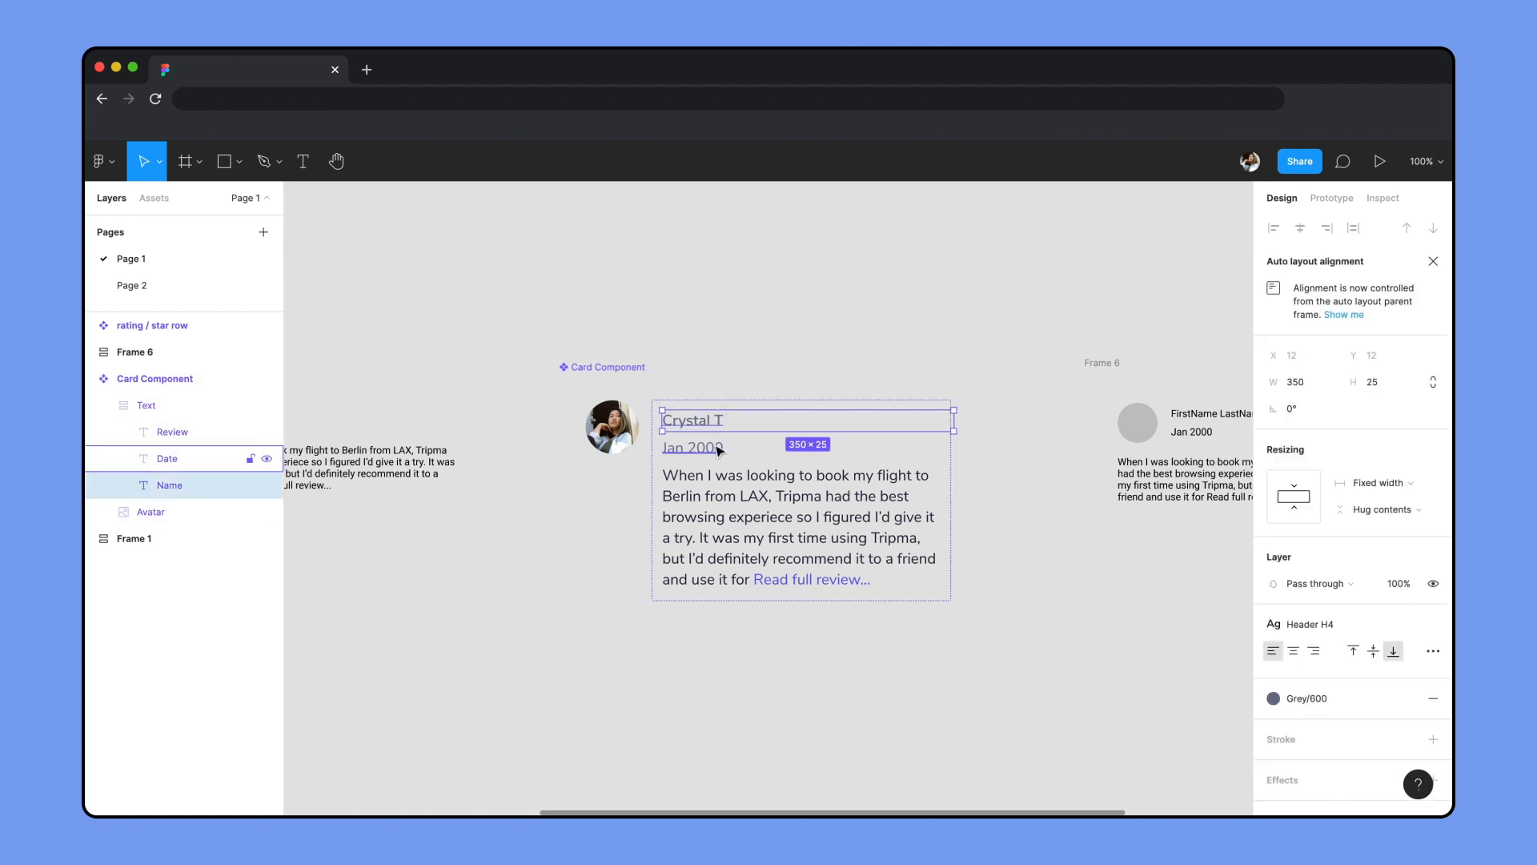
# - Wrap Name and Date in their own auto-layout frame with 4 spacing
pyautogui.press('shift+a')
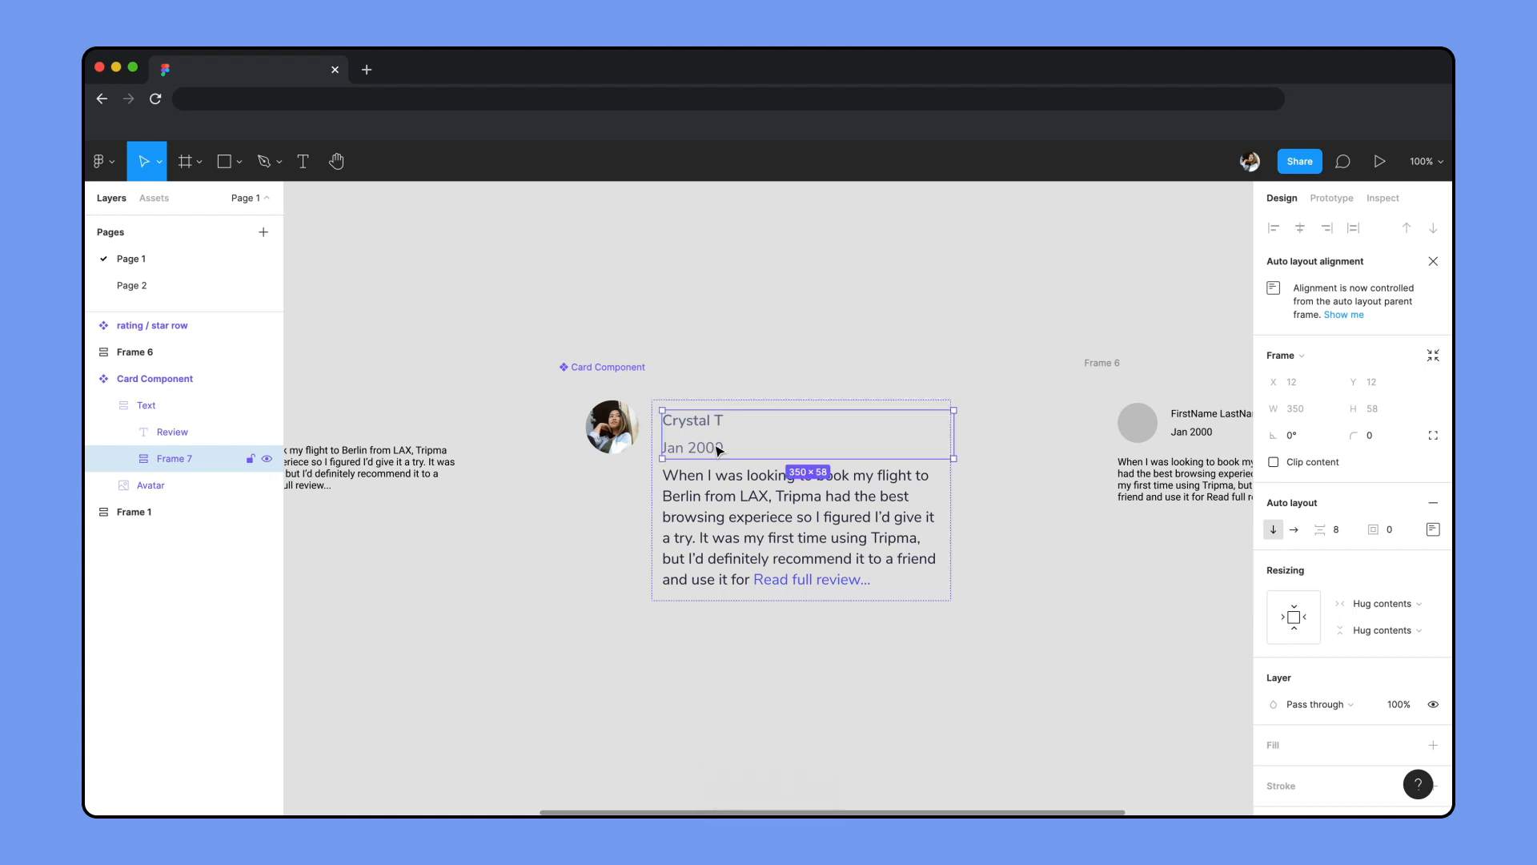
pyautogui.click(1334, 530)
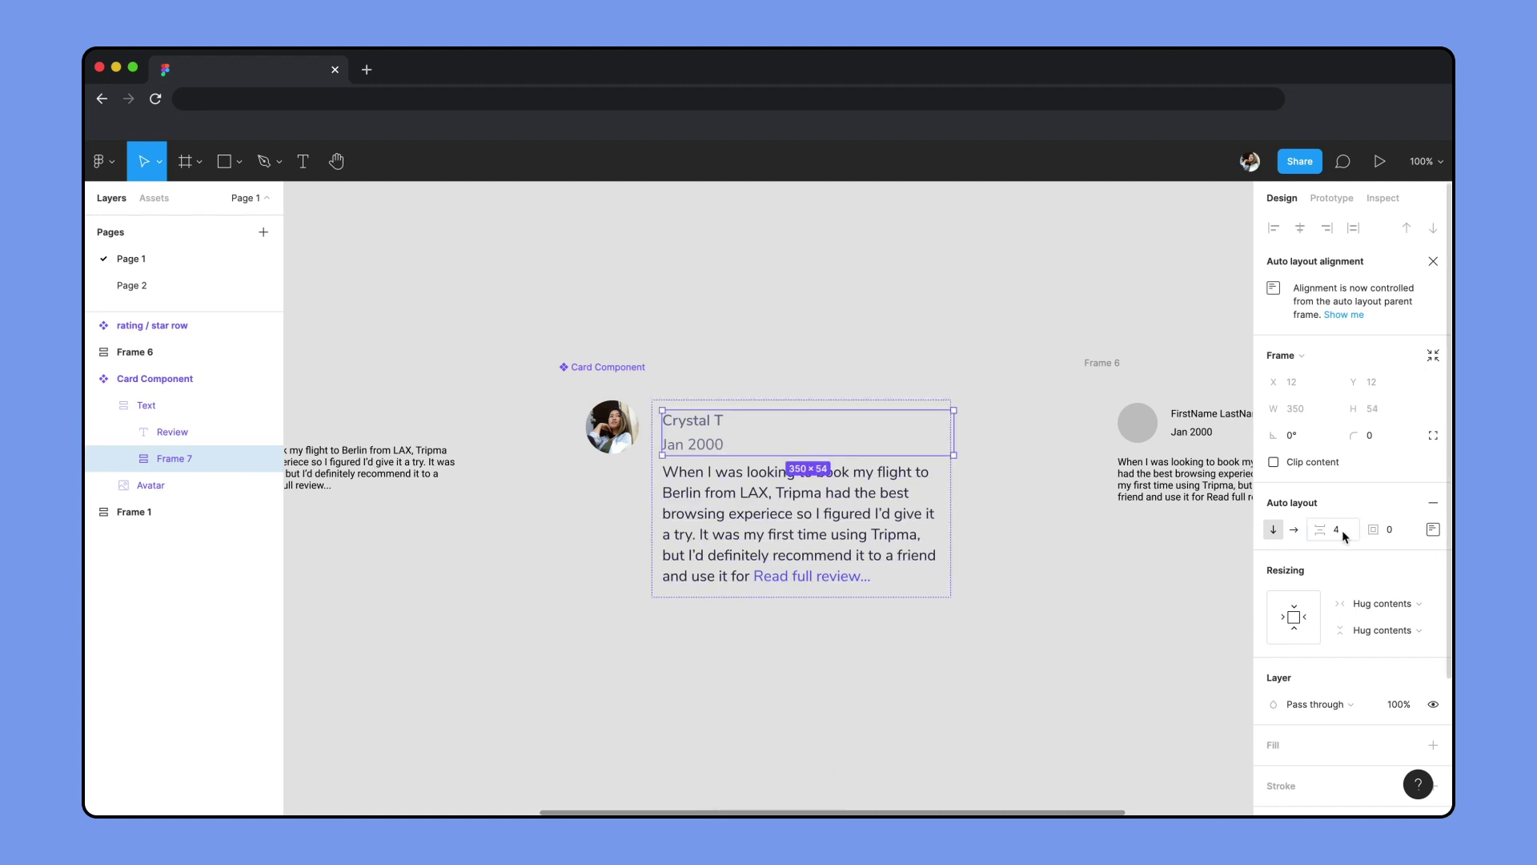
pyautogui.click(795, 291)
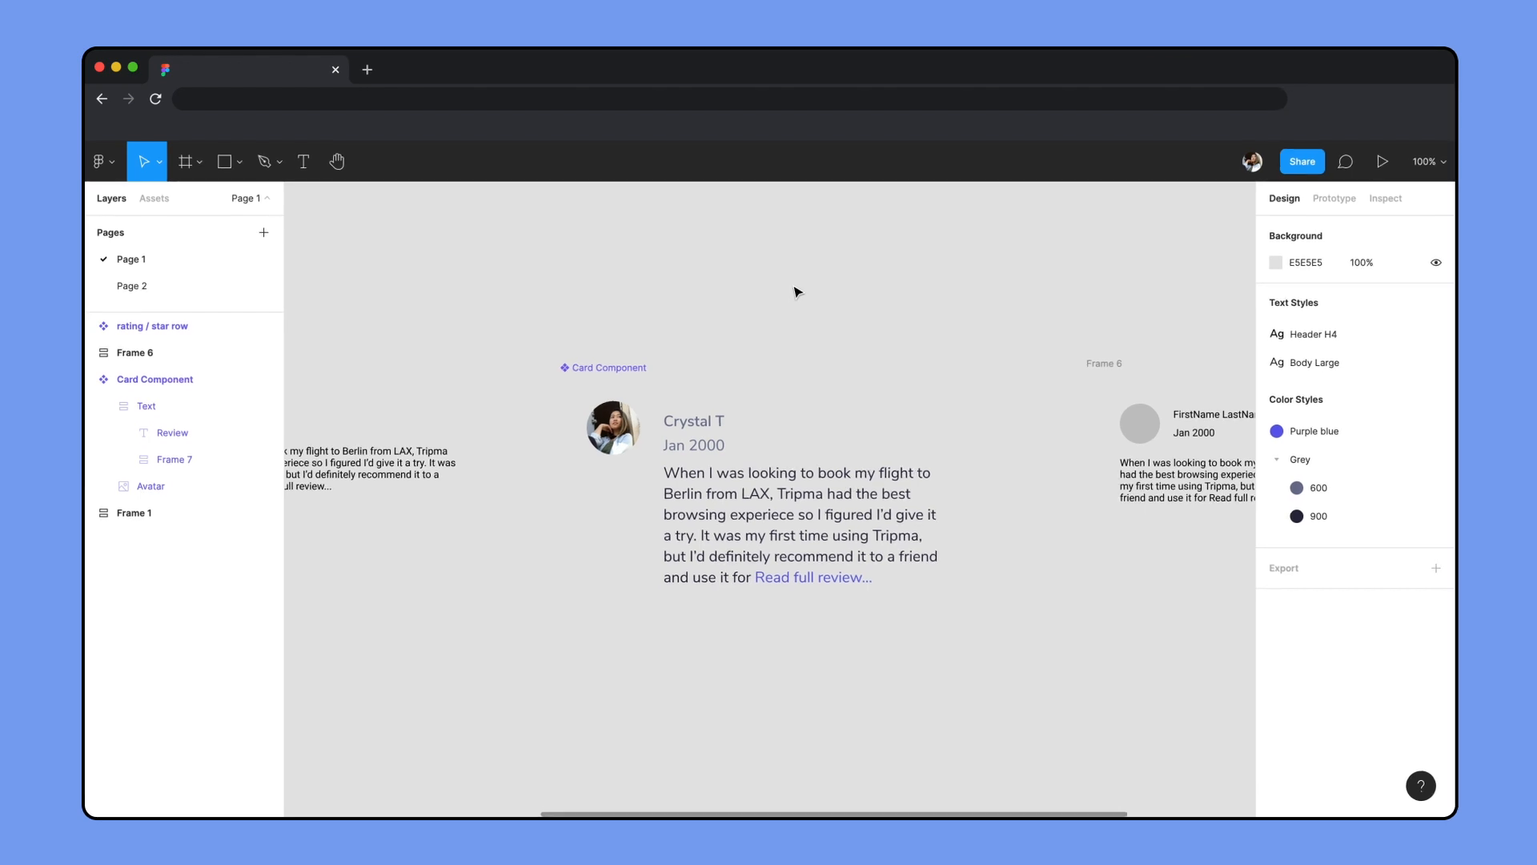
pyautogui.click(154, 198)
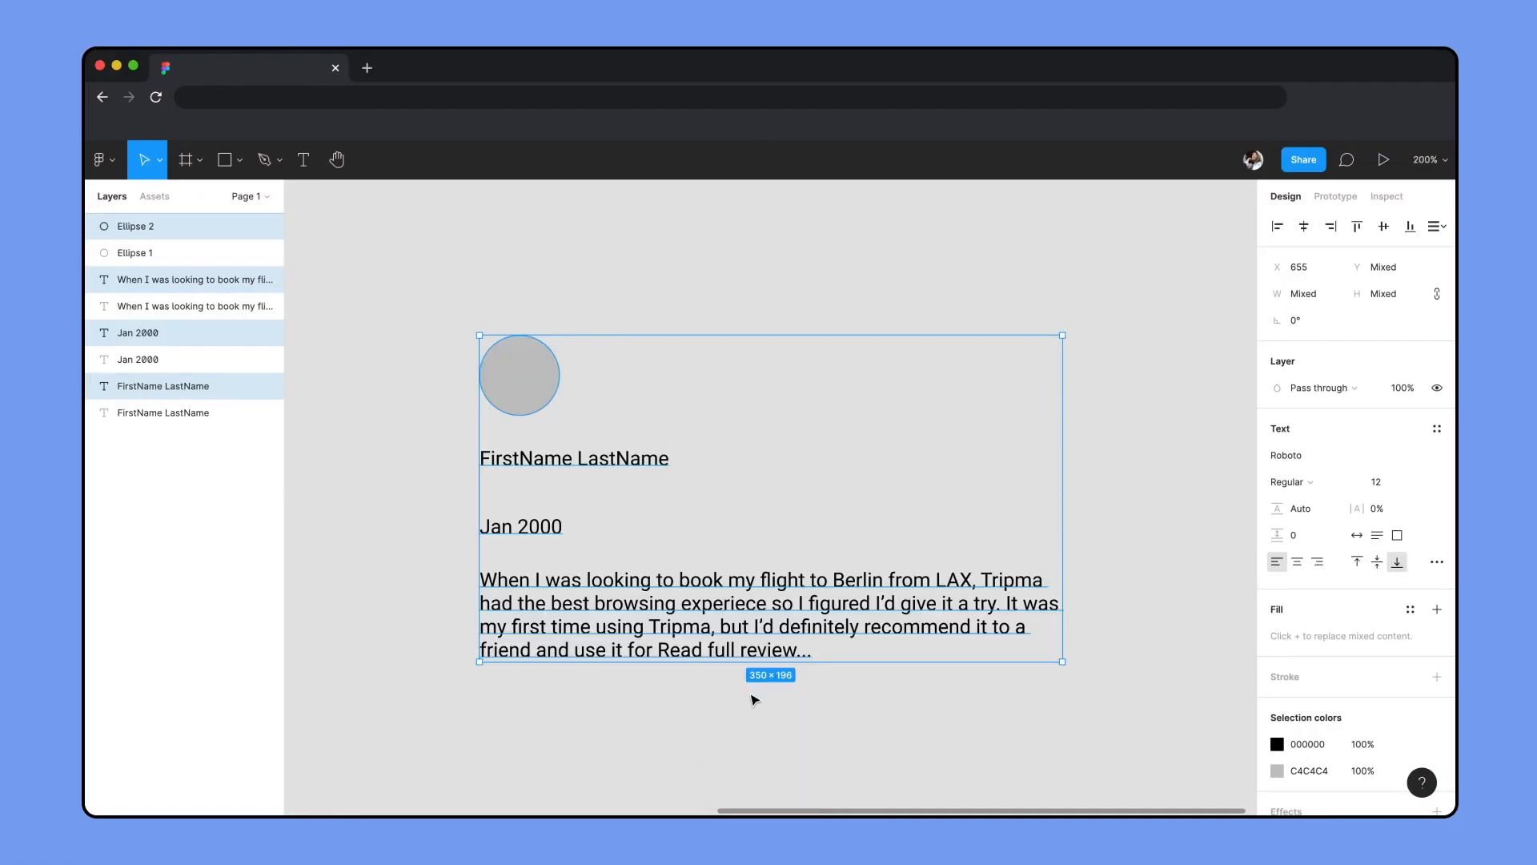
pyautogui.click(134, 226)
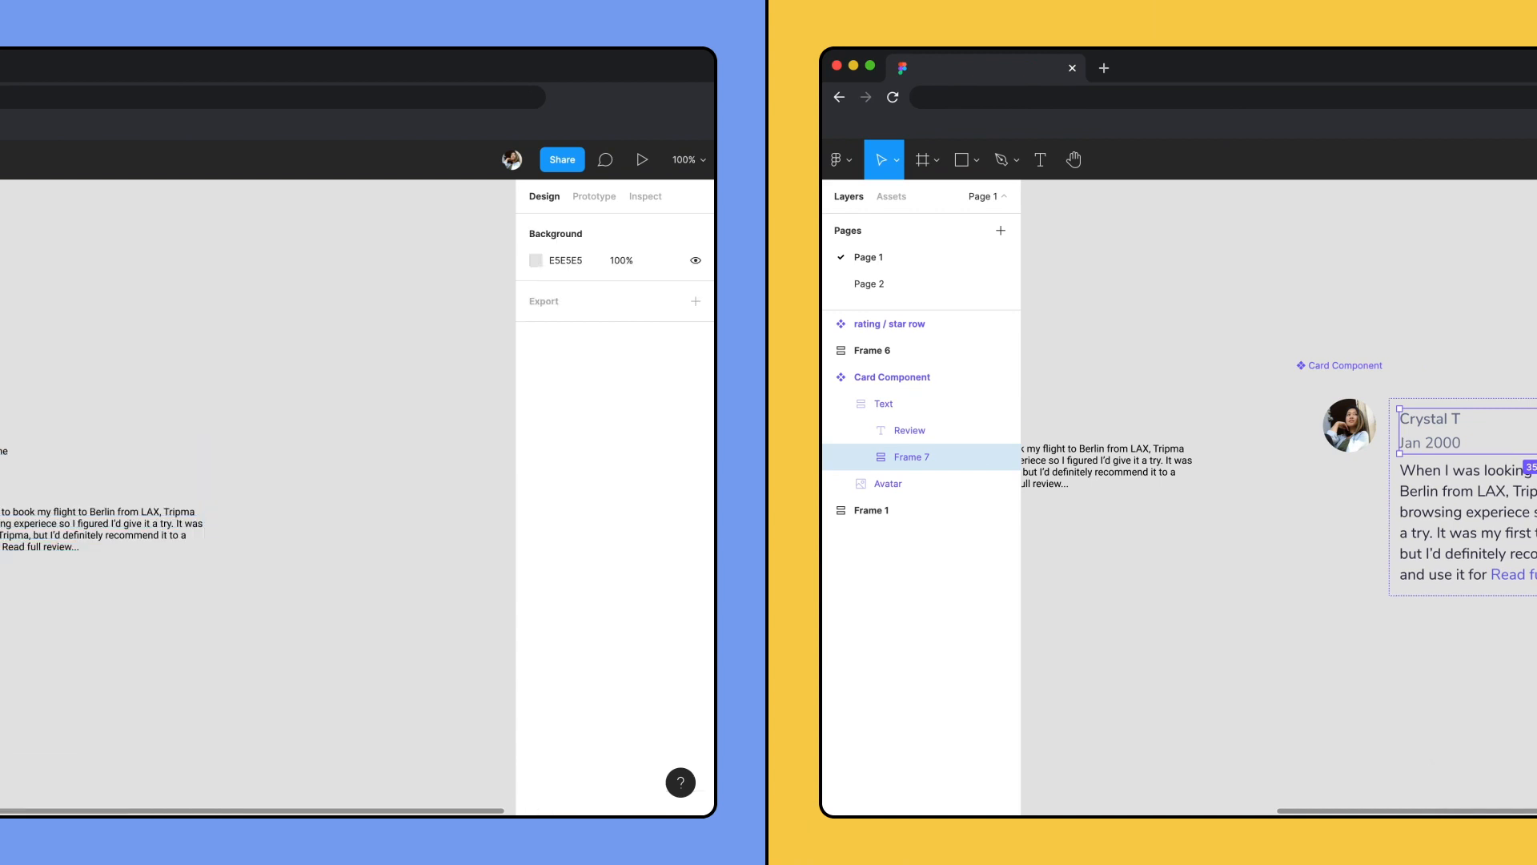
pyautogui.click(884, 403)
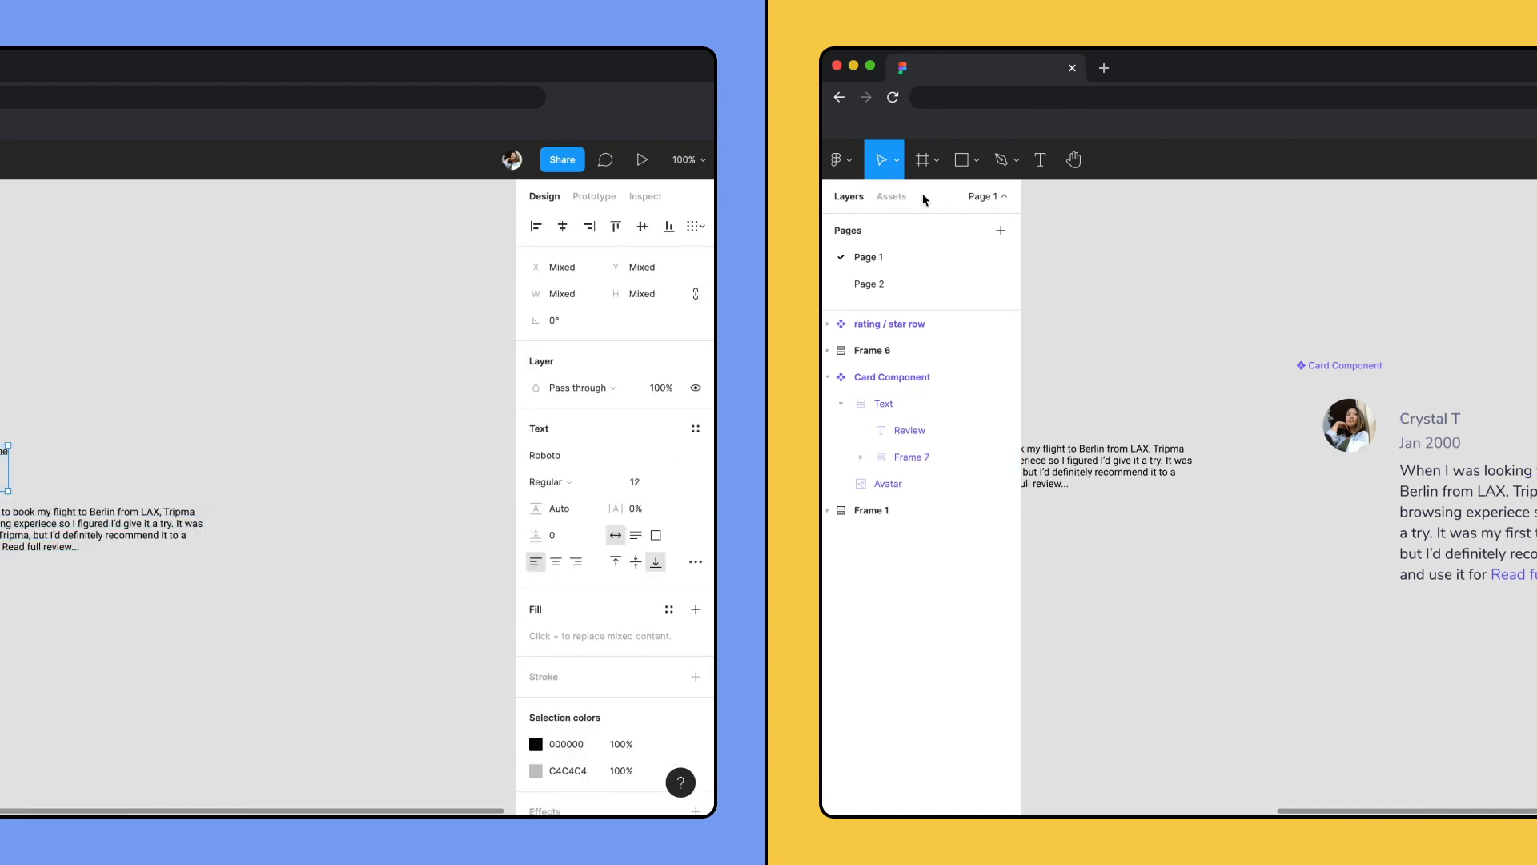
pyautogui.click(891, 195)
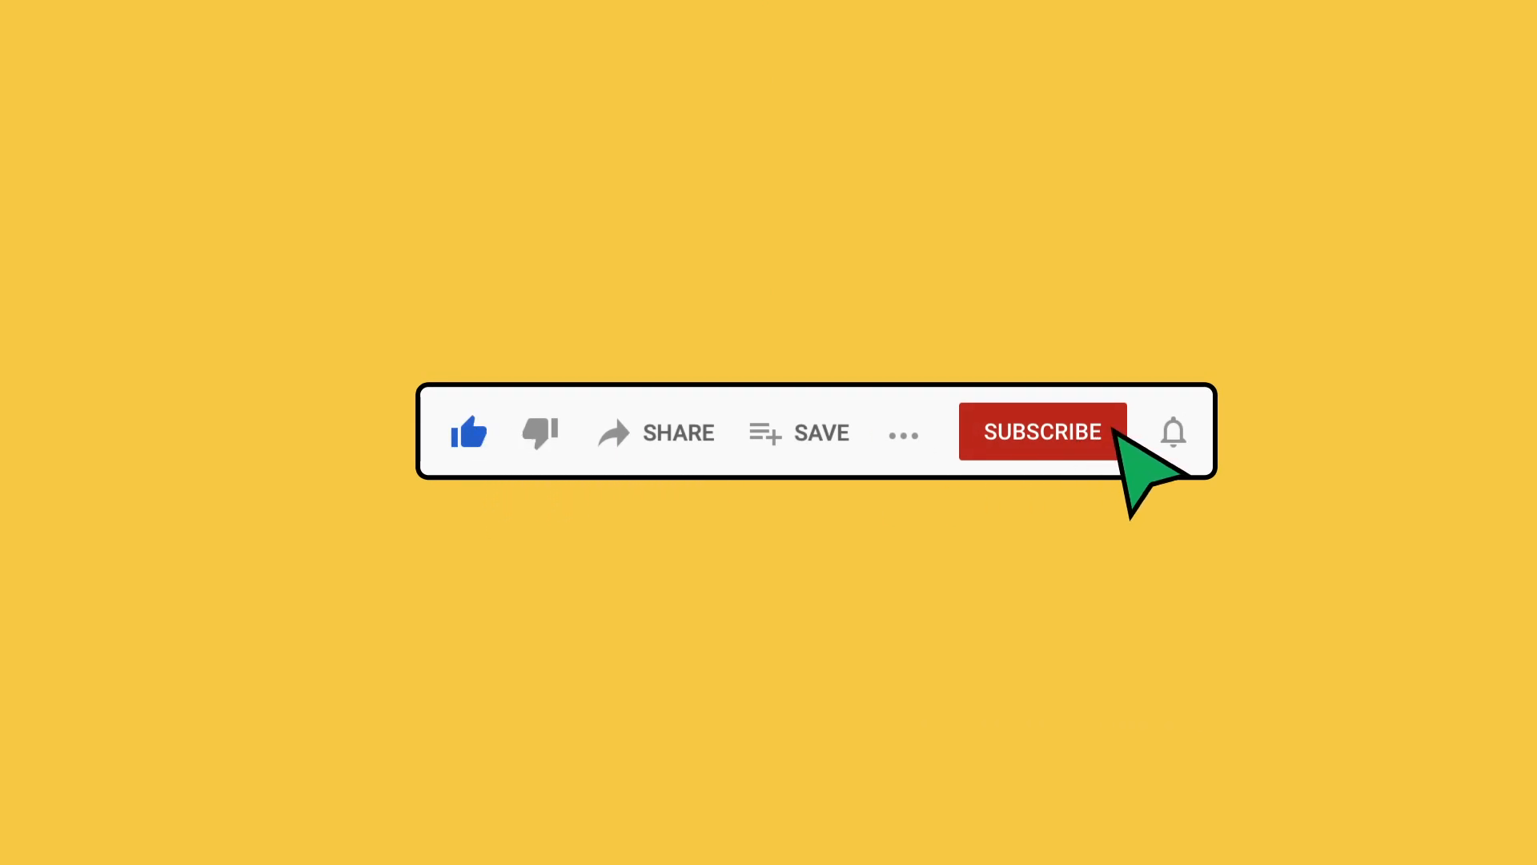
pyautogui.click(1041, 430)
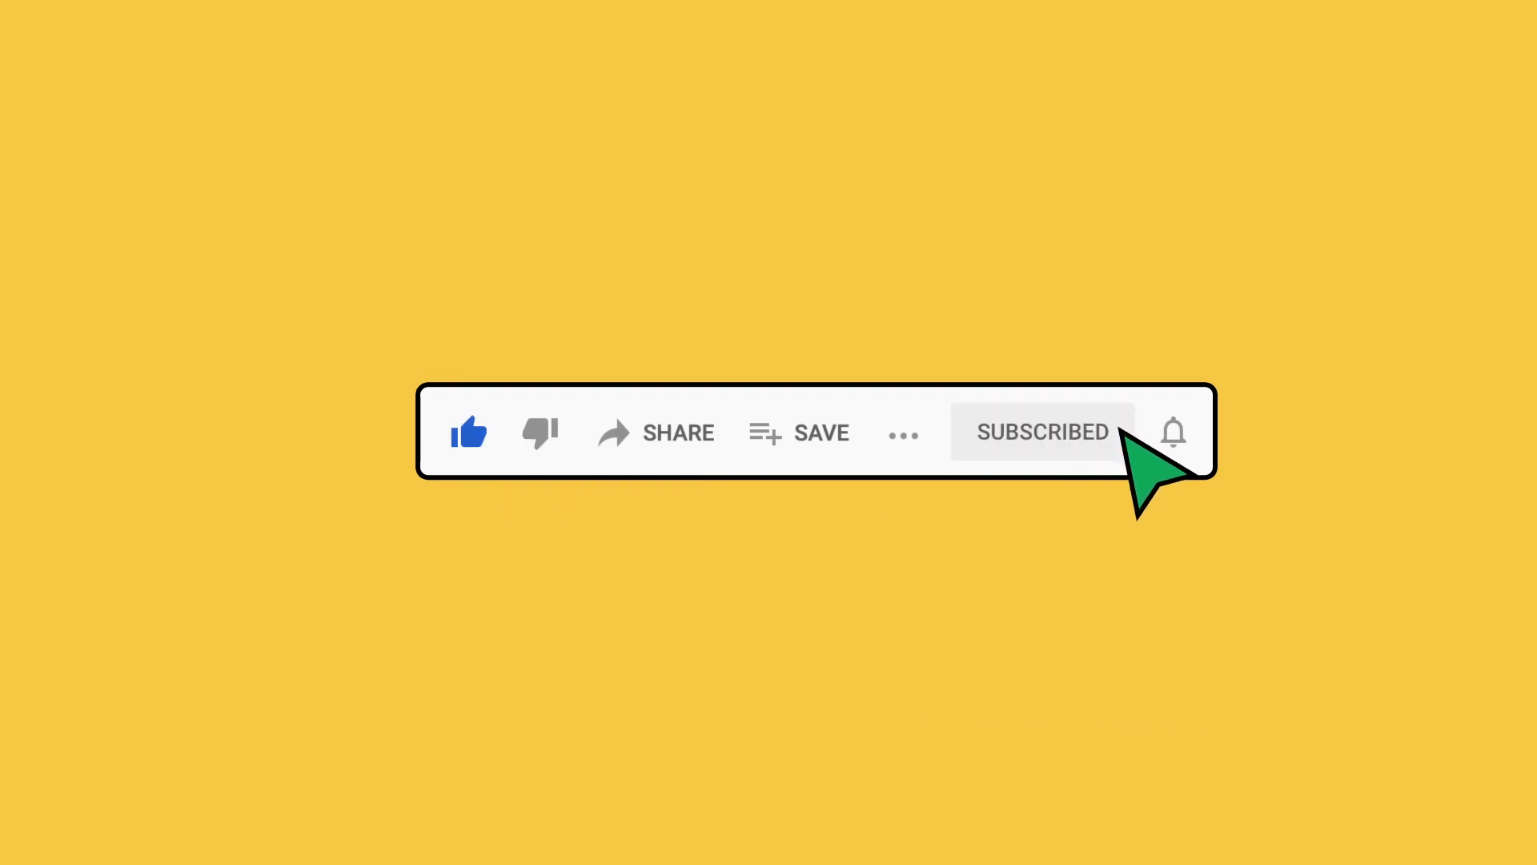